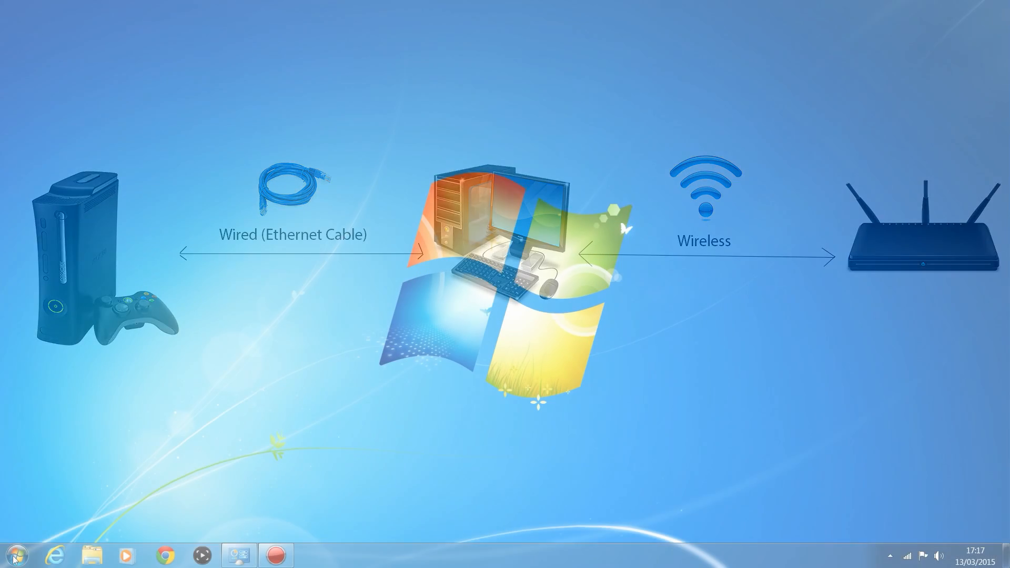
Step: Reach the Computer drive overview from the Start menu
left_click(14, 556)
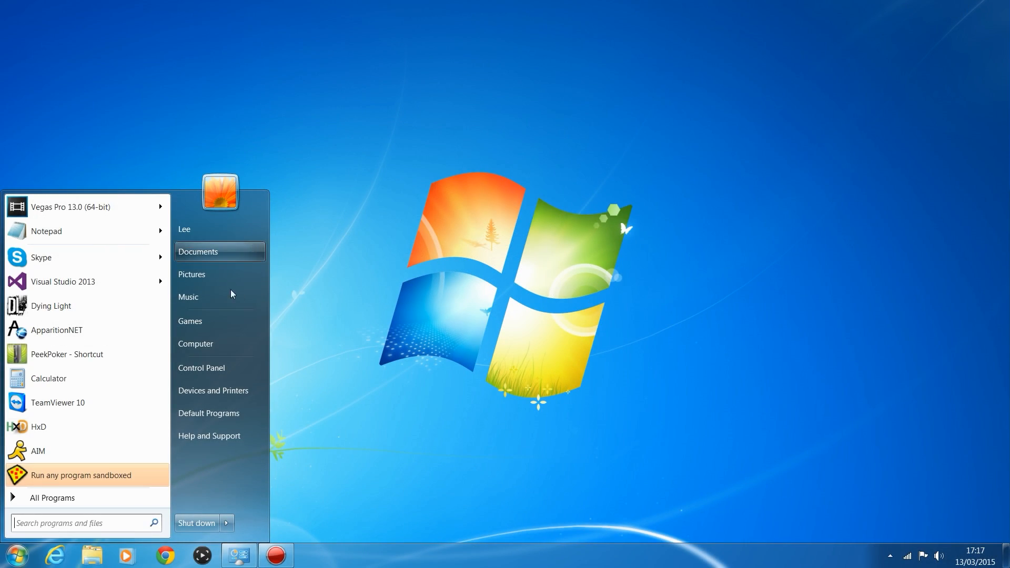
mouse_move(196, 343)
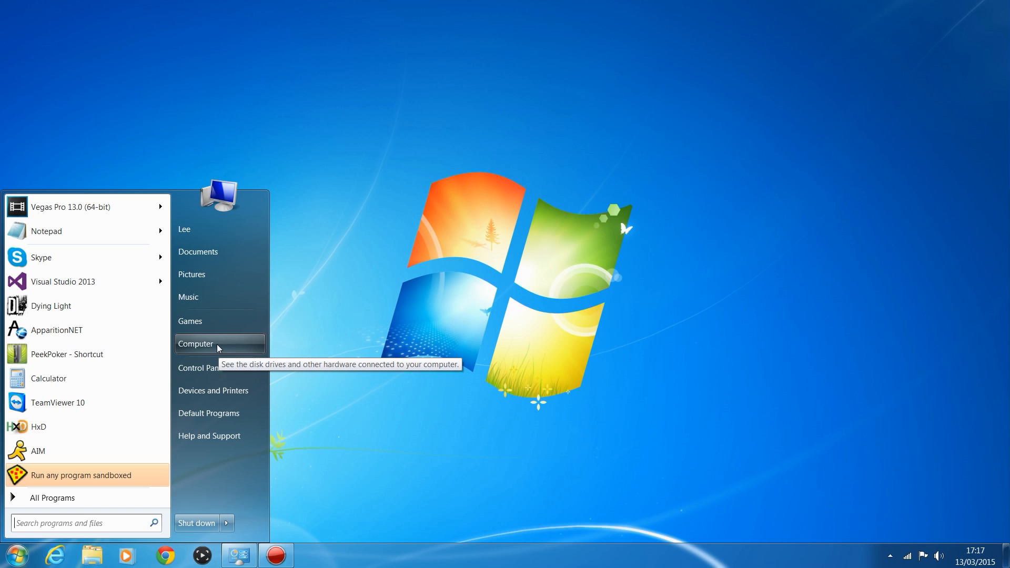
mouse_move(214, 348)
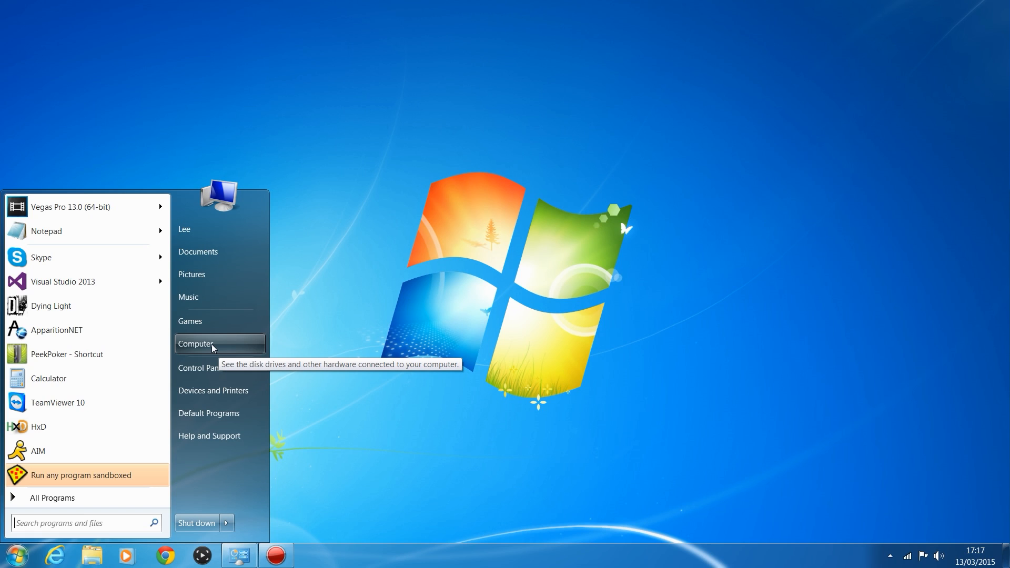
left_click(196, 343)
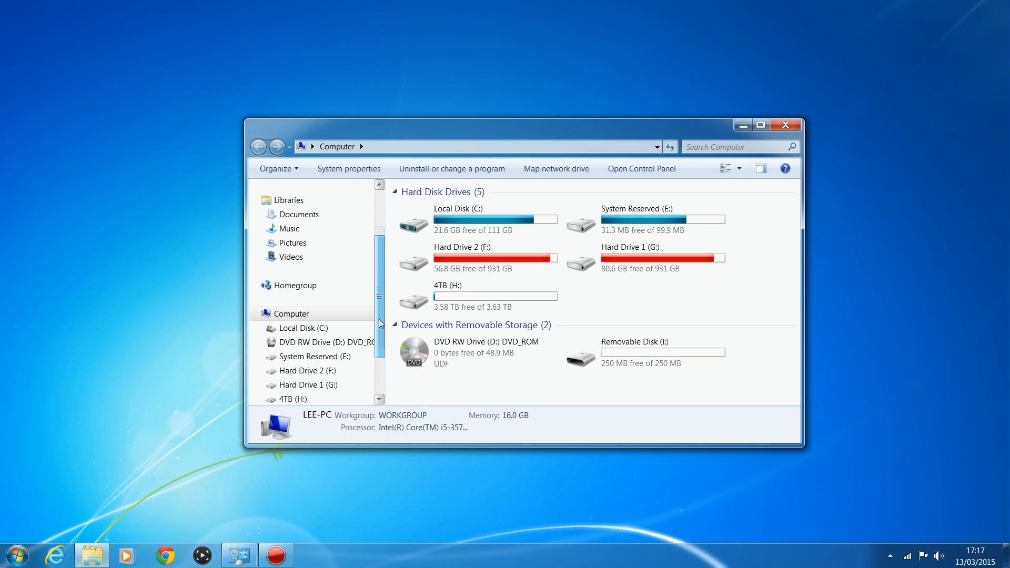
Step: Maximize Explorer and reach the Network and Sharing Center via the Network location
left_click(760, 125)
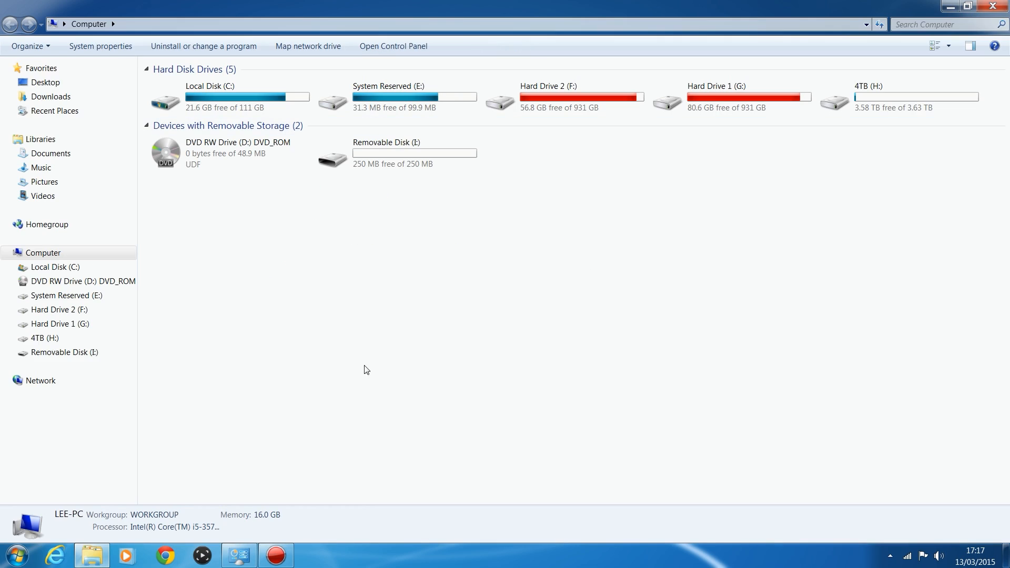
left_click(39, 381)
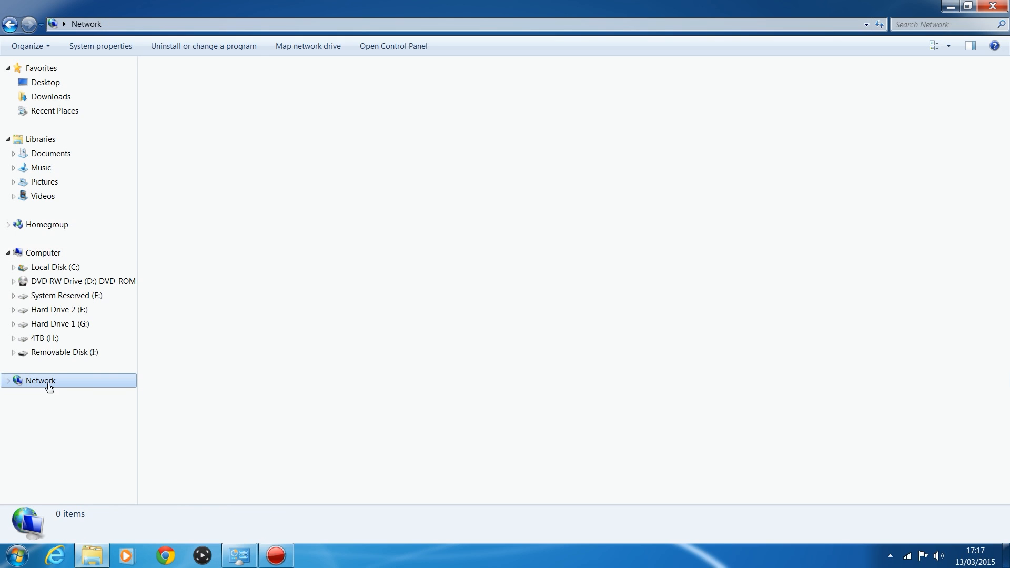
left_click(40, 380)
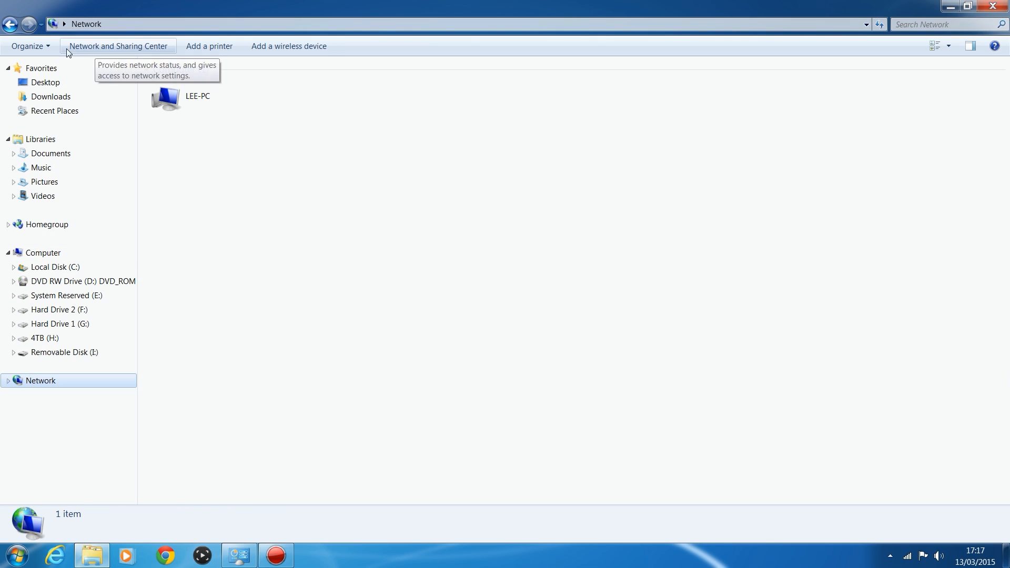
left_click(118, 45)
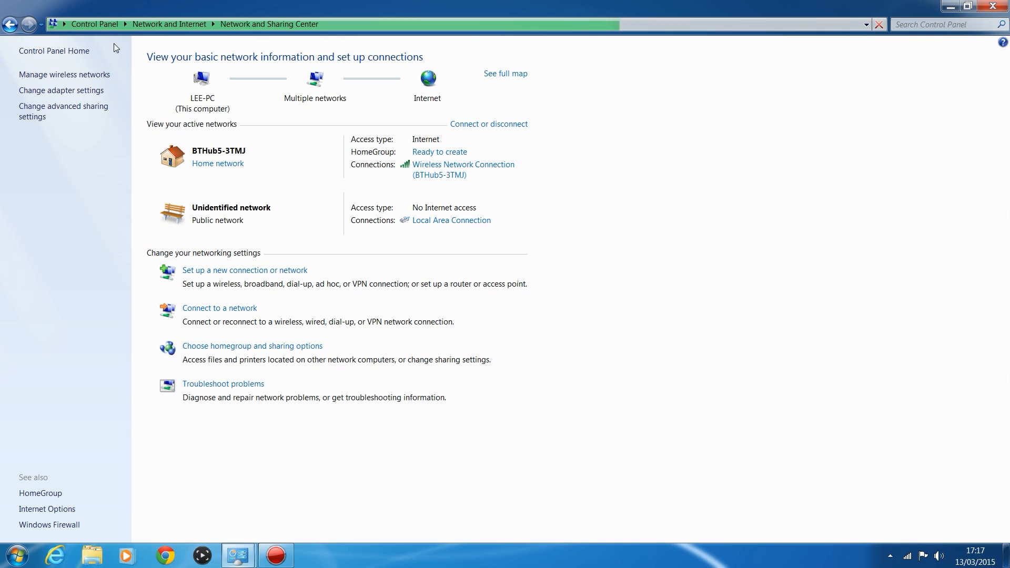
mouse_move(61, 90)
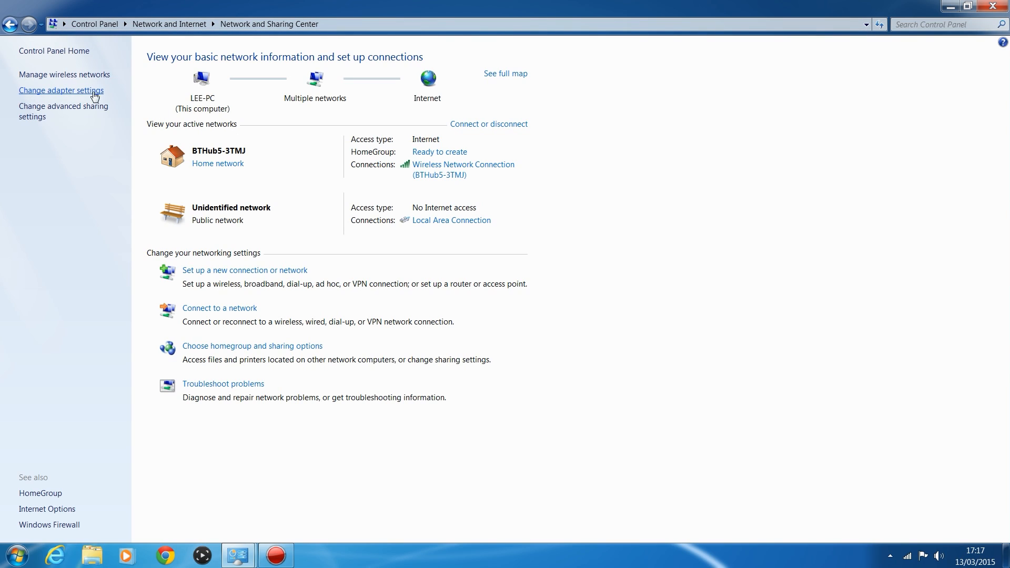
Step: Show the adapter list via Change adapter settings and inspect the wired and wireless connections
left_click(61, 90)
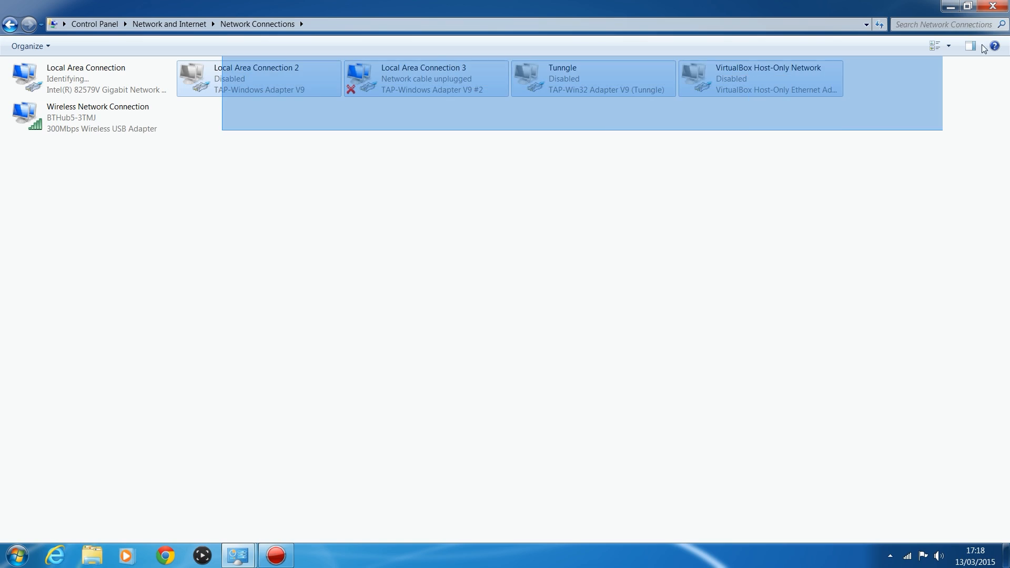
left_click(36, 192)
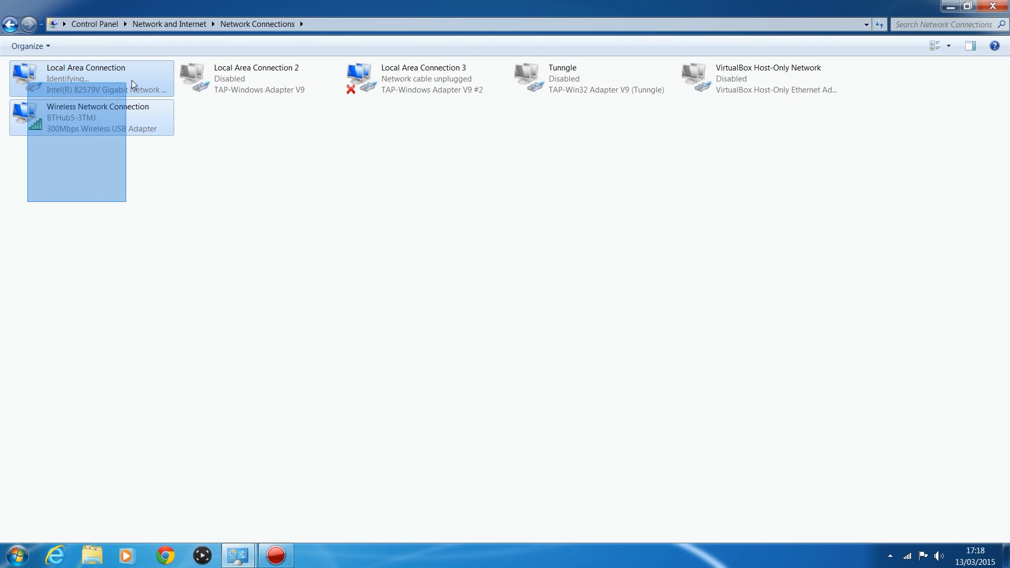
left_click(114, 142)
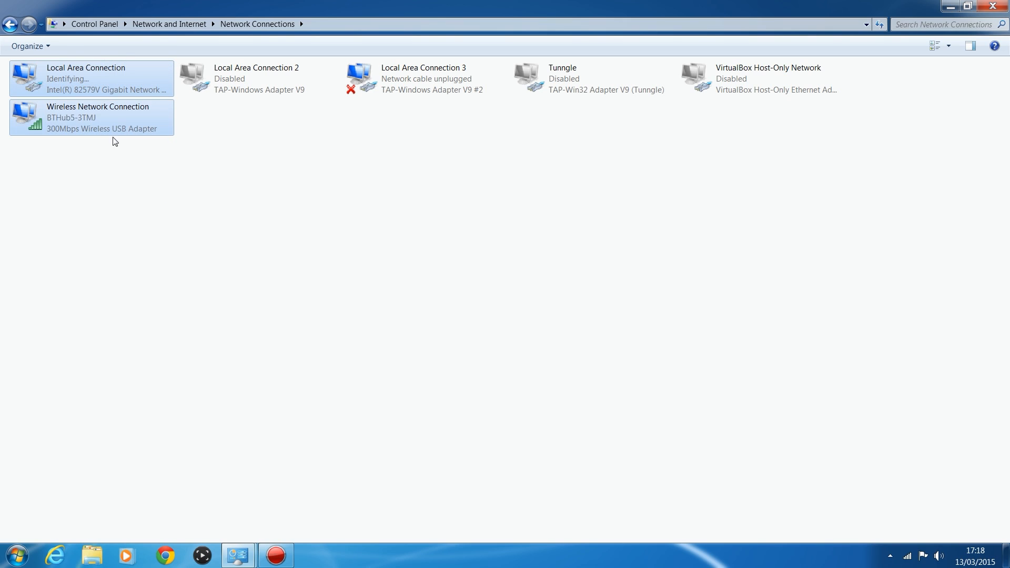
mouse_move(74, 124)
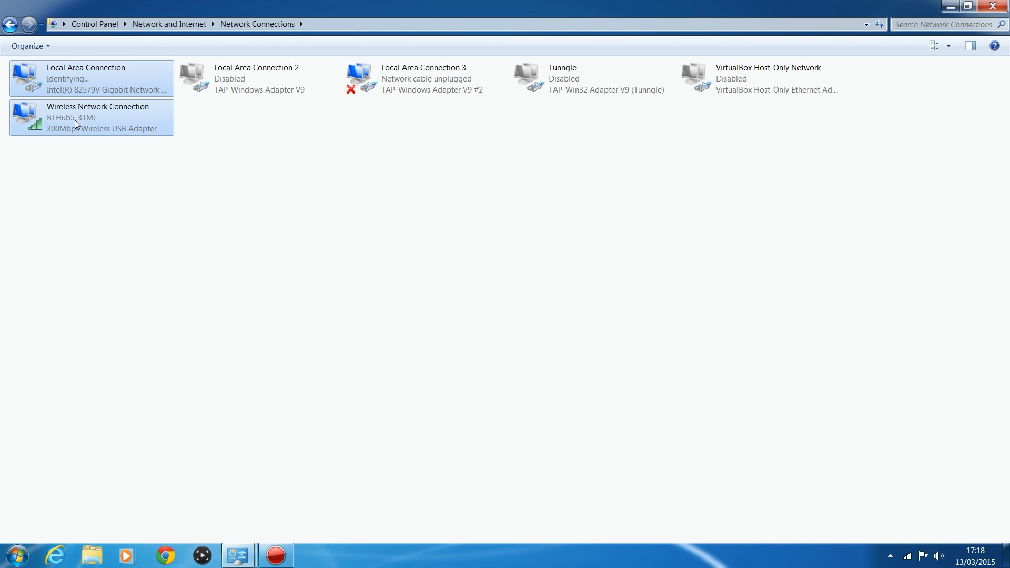
left_click(90, 117)
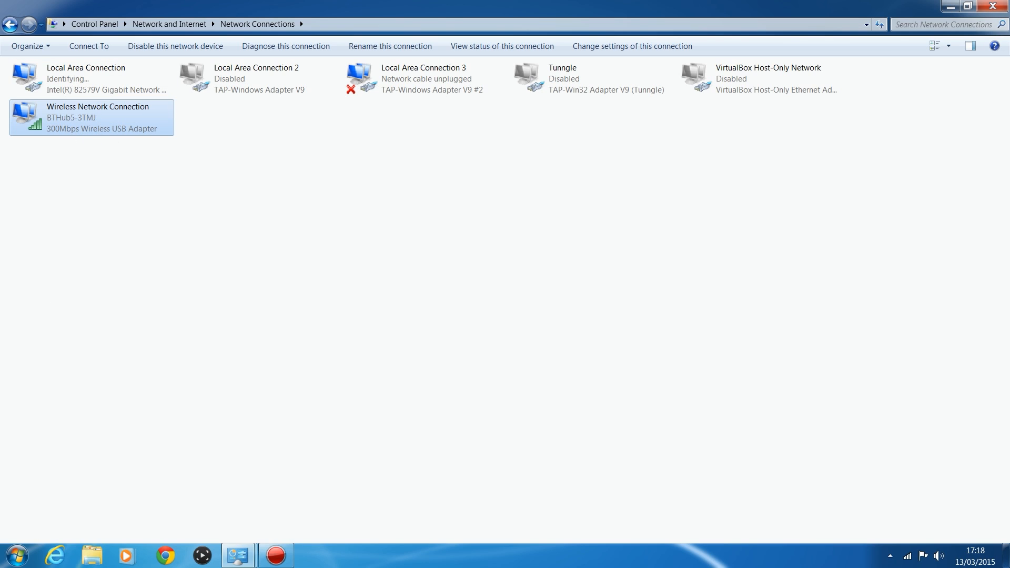
mouse_move(74, 119)
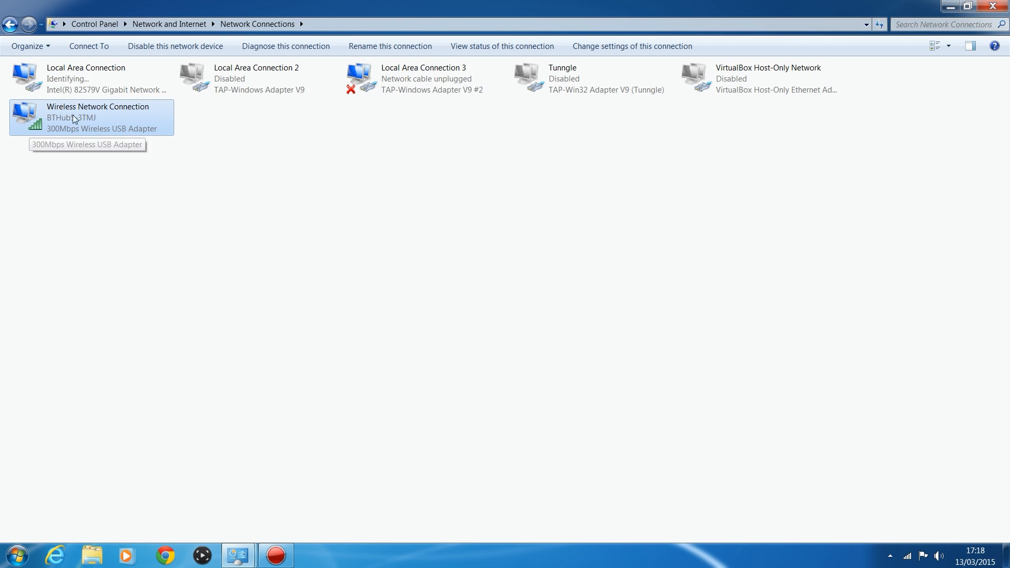
mouse_move(93, 122)
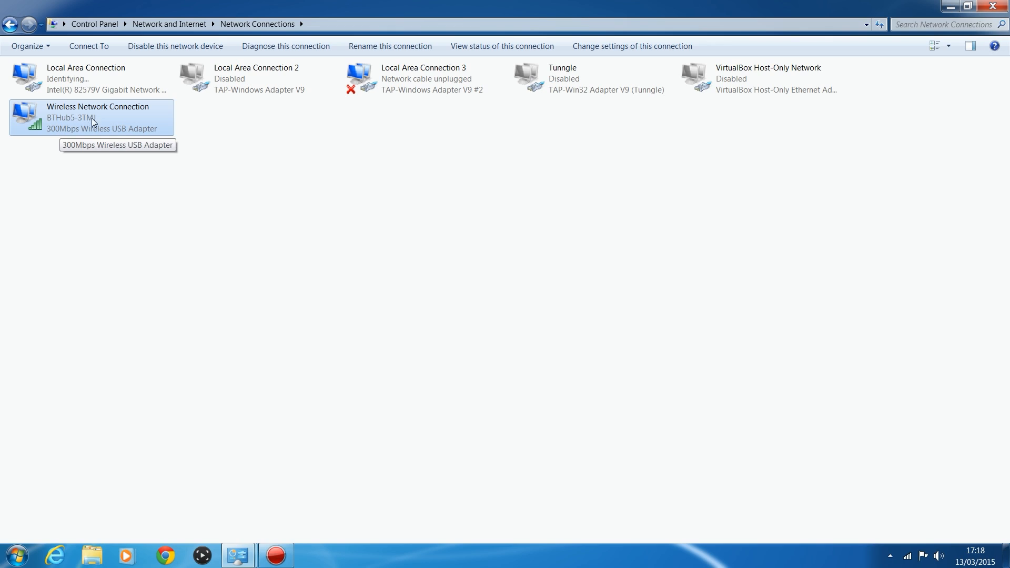
mouse_move(140, 107)
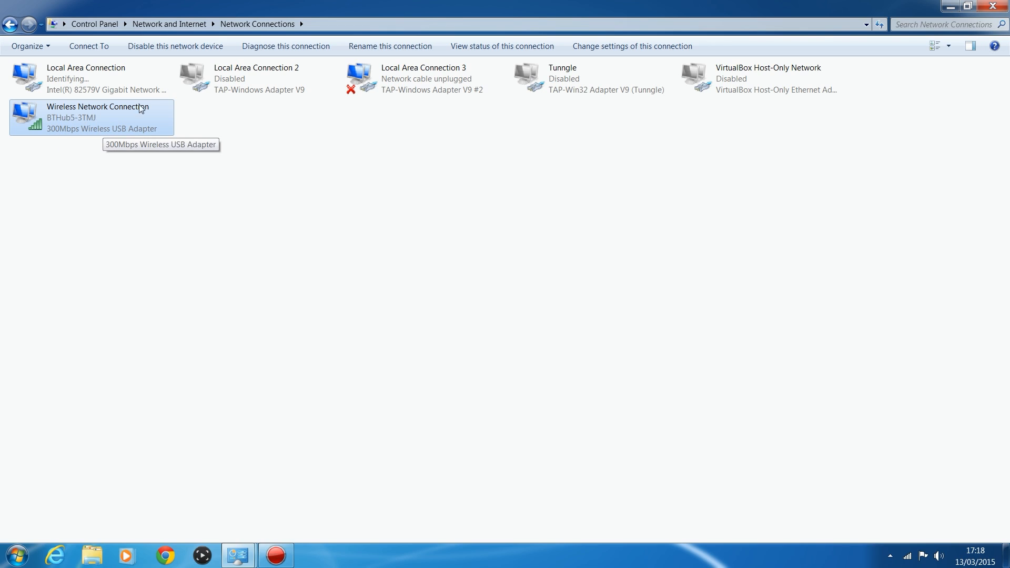
left_click(85, 79)
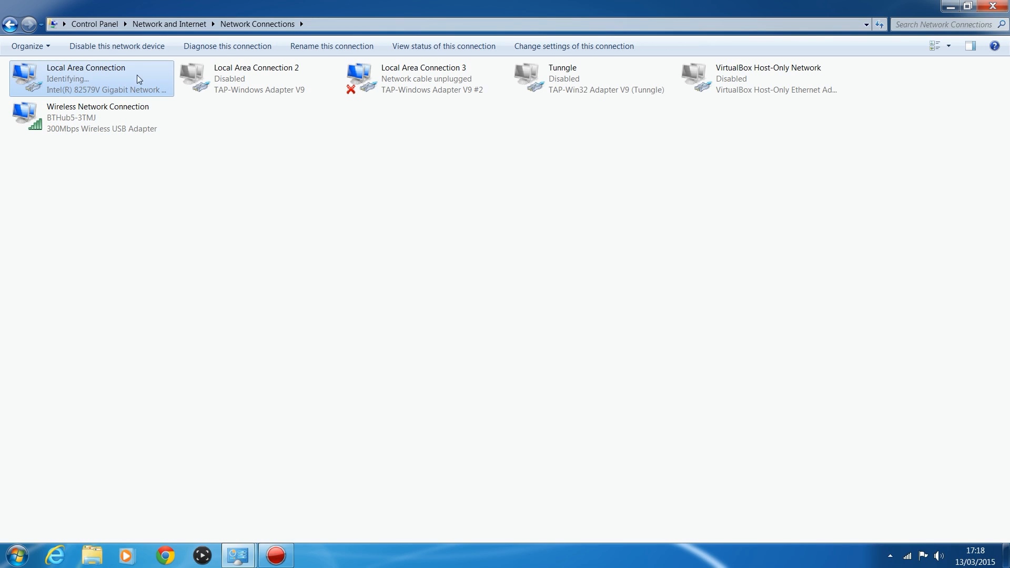
mouse_move(49, 84)
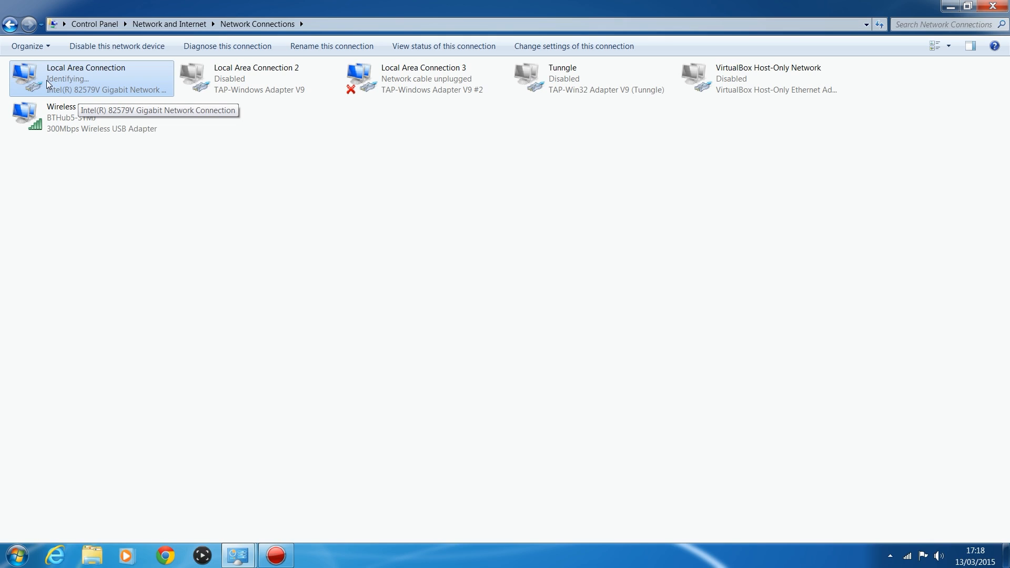
mouse_move(76, 45)
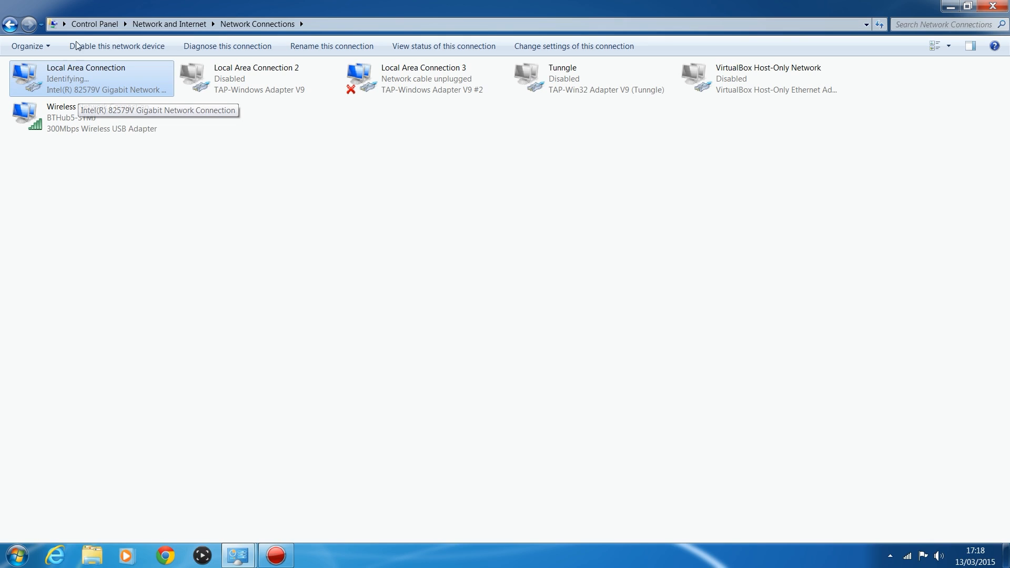
mouse_move(76, 99)
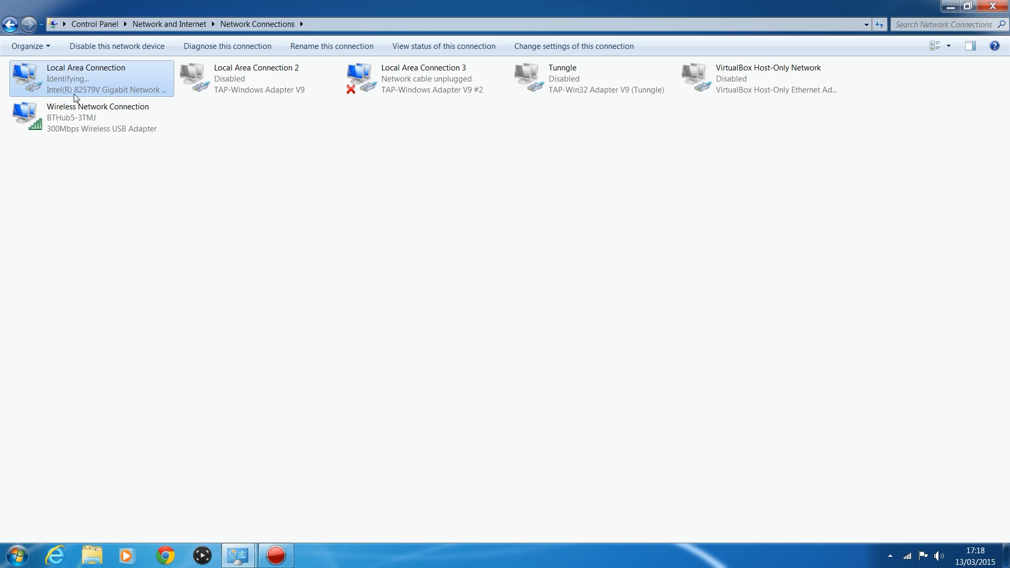
mouse_move(73, 88)
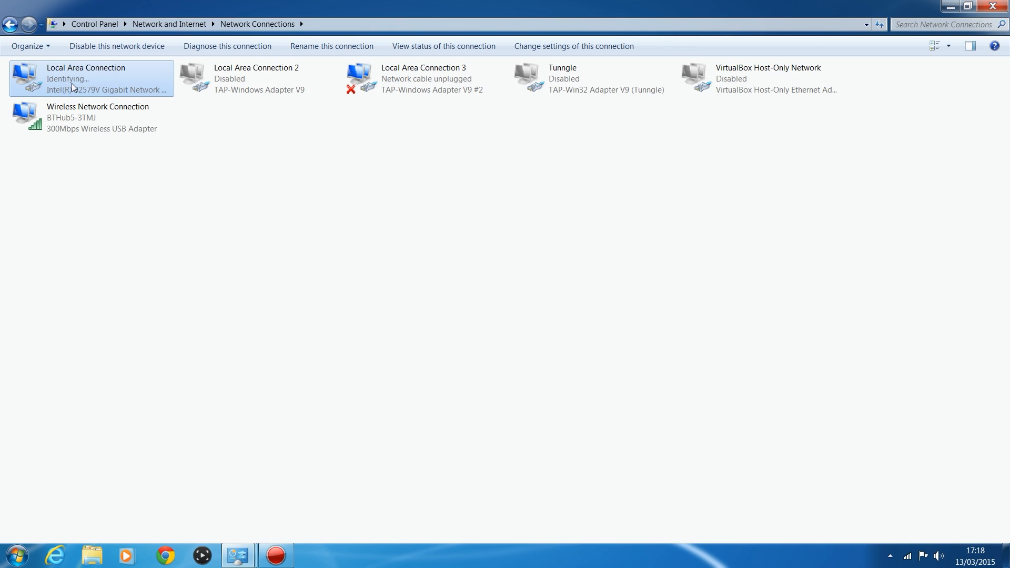
mouse_move(38, 103)
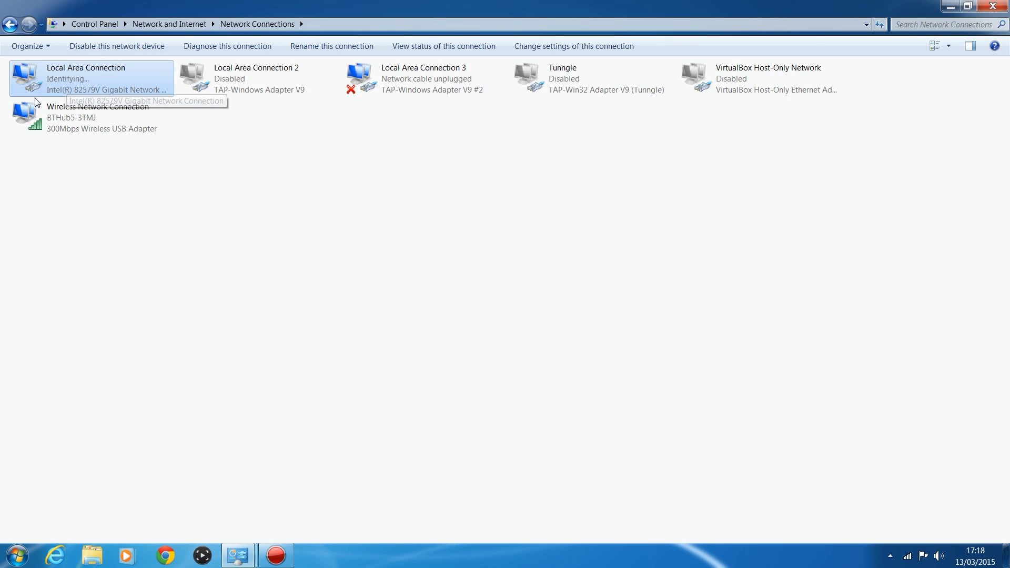
mouse_move(102, 85)
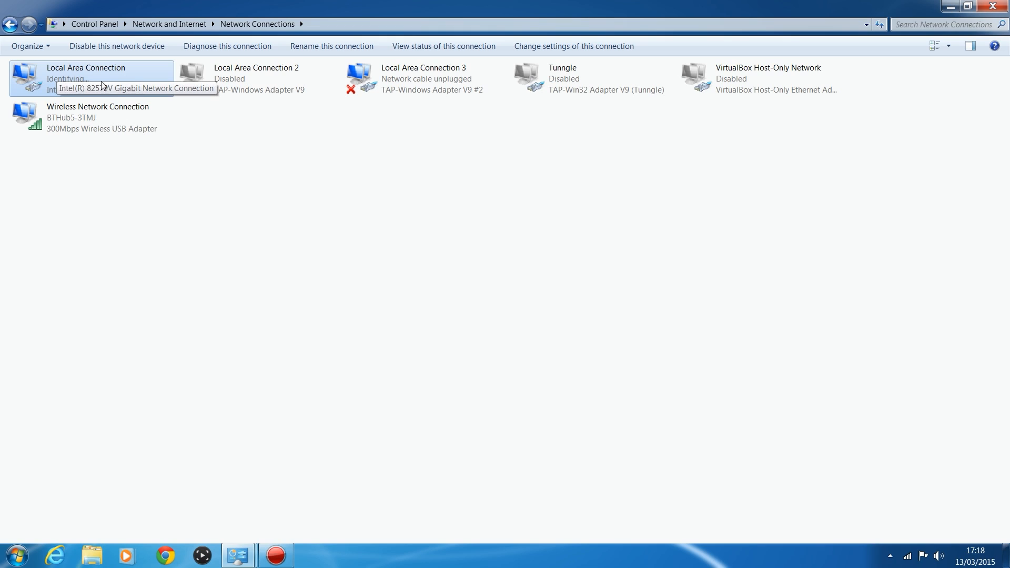
mouse_move(115, 76)
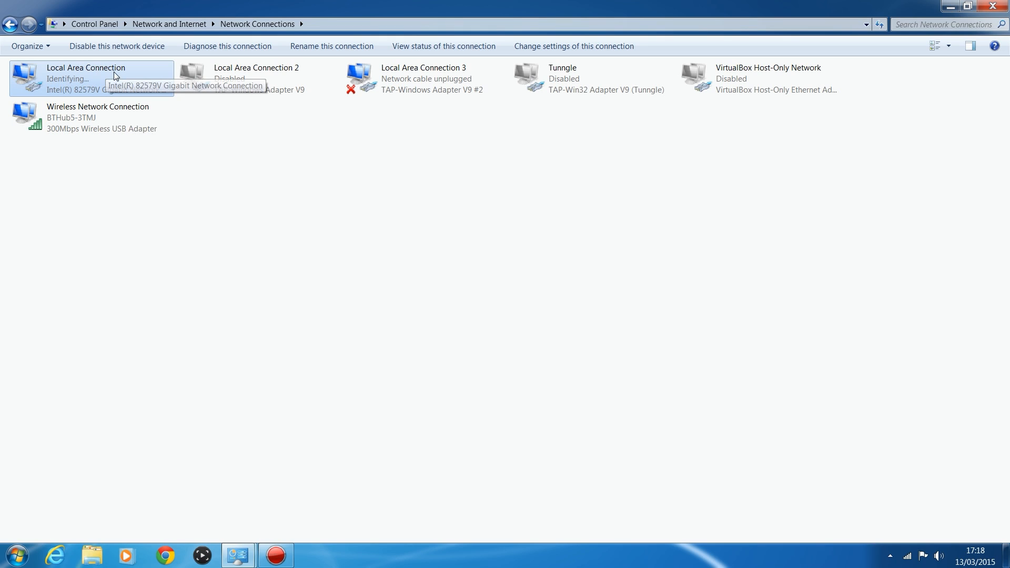
mouse_move(105, 61)
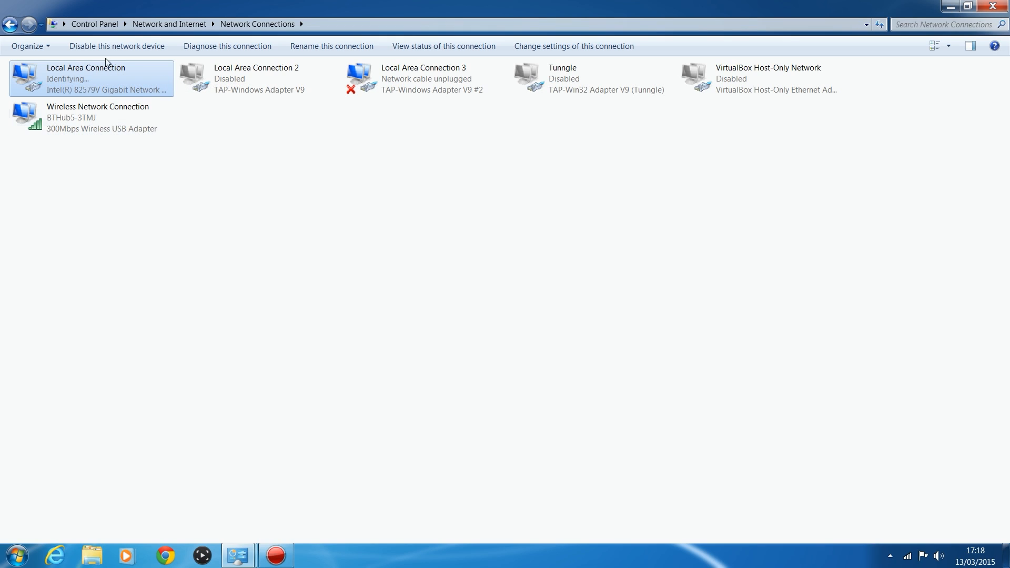
Step: Rename the Local Area Connection adapter to 'Xbox'
right_click(91, 76)
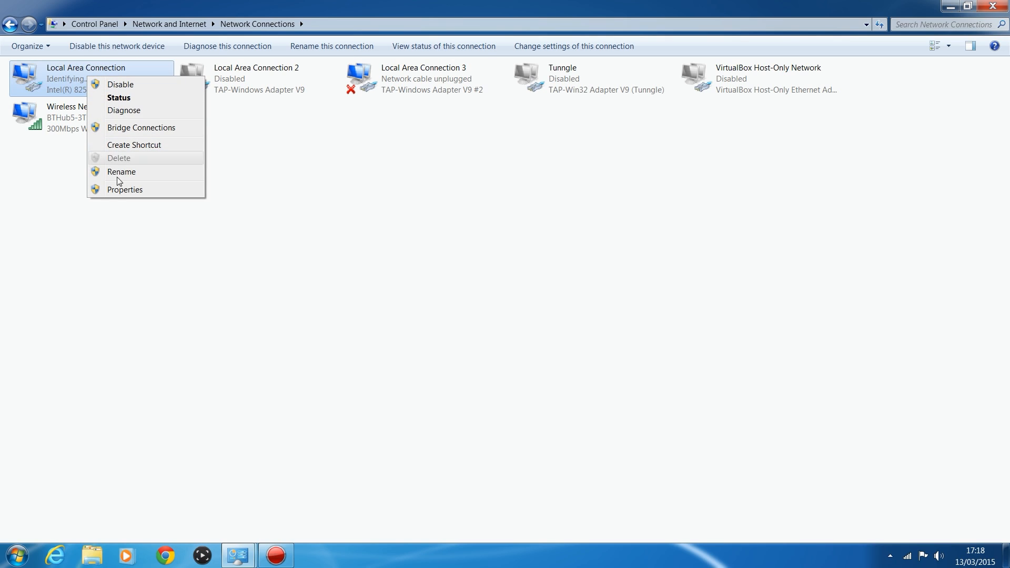
left_click(121, 171)
type("Xbox")
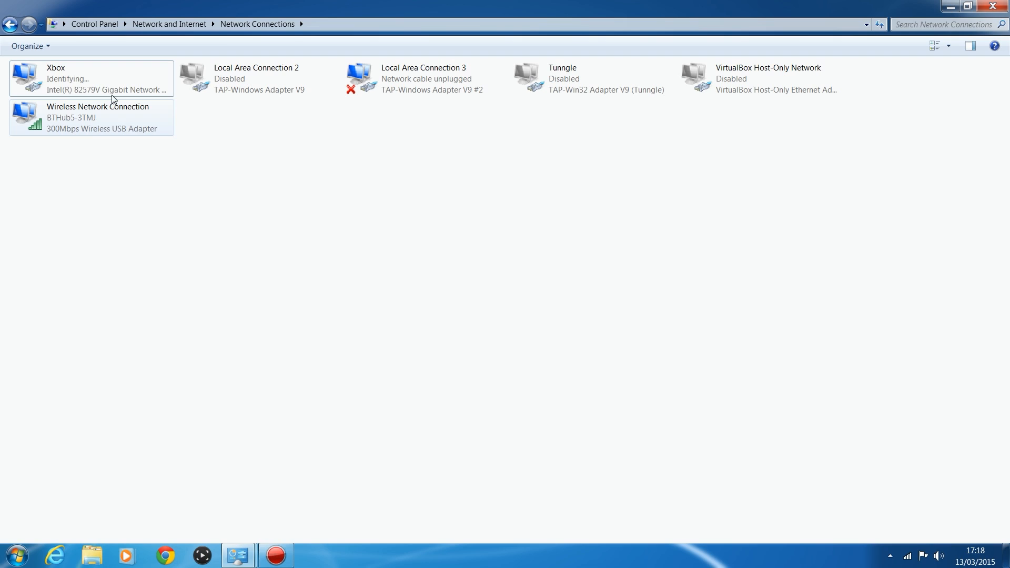
left_click(91, 78)
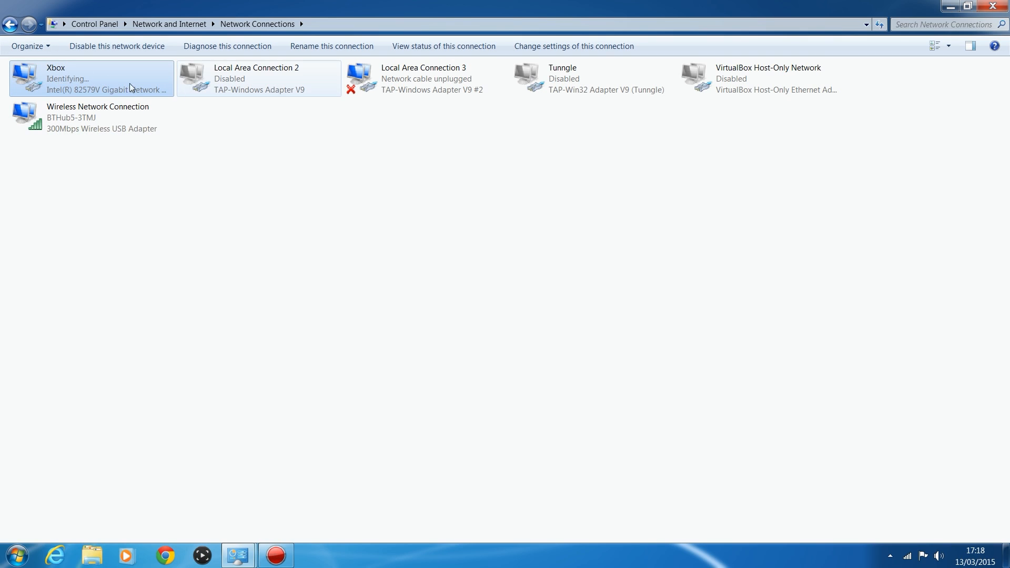
mouse_move(5, 102)
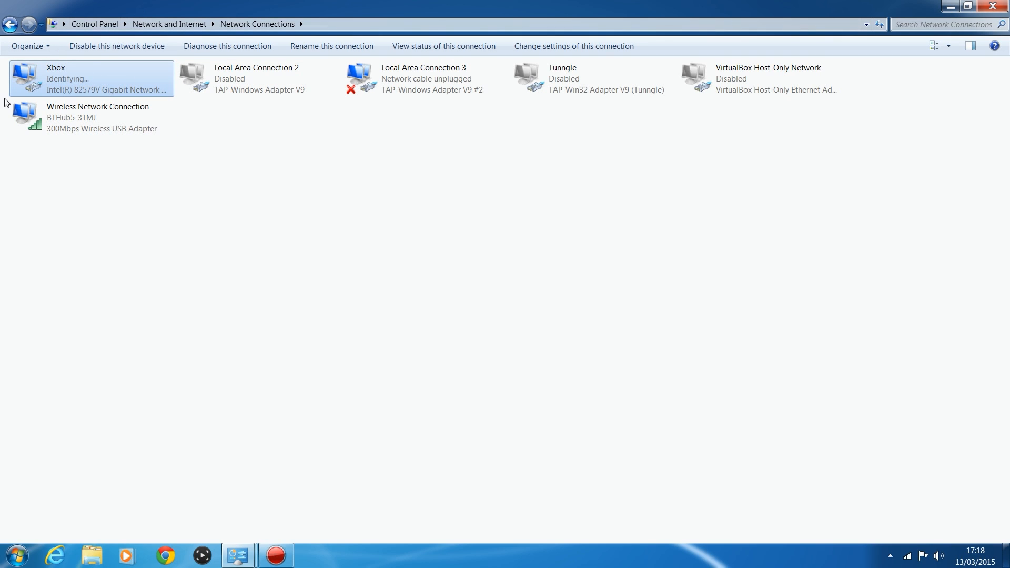
mouse_move(280, 62)
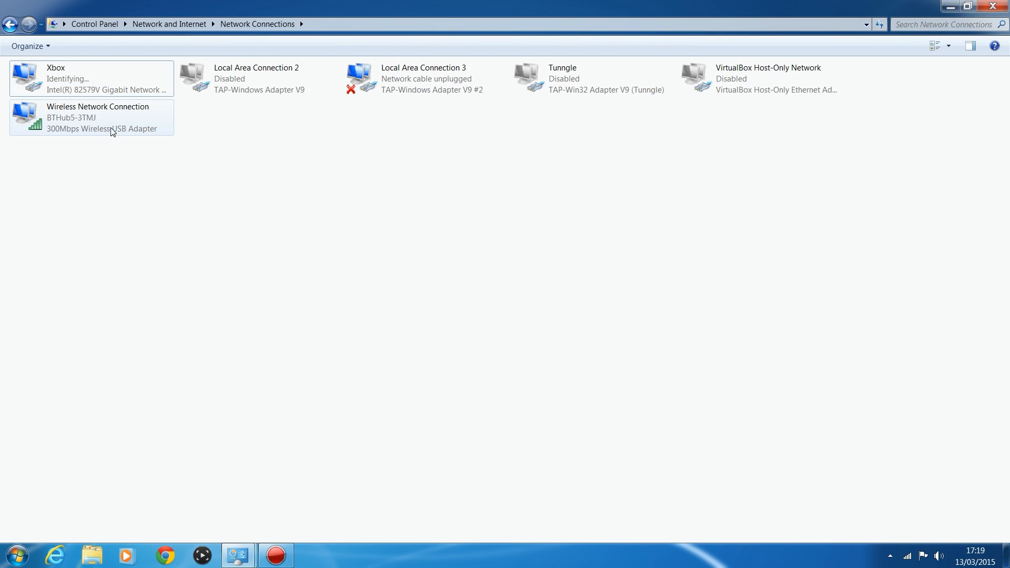
Step: Bridge the Xbox and Wireless Network Connection adapters into a new Network Bridge
left_click(91, 117)
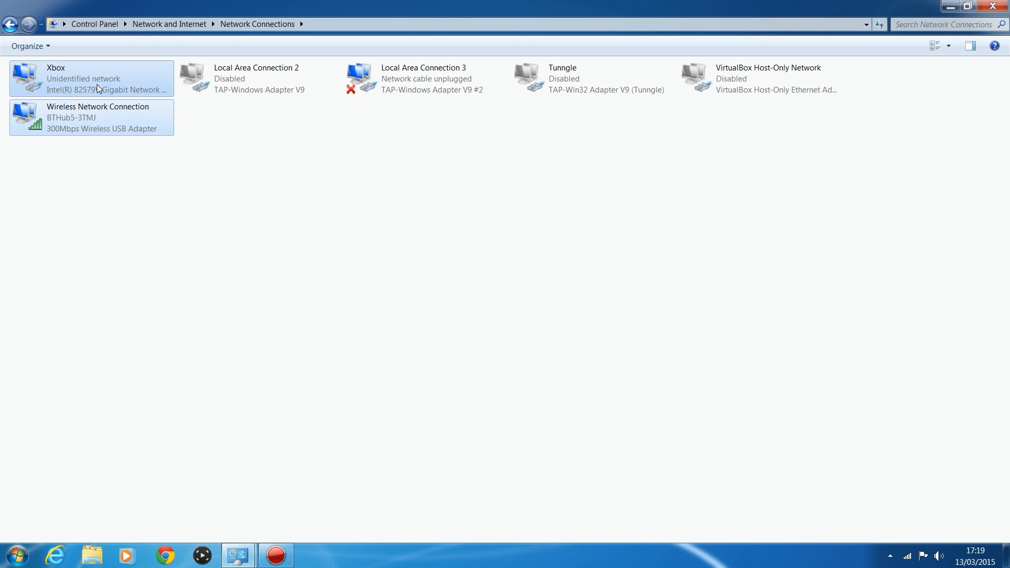
mouse_move(84, 85)
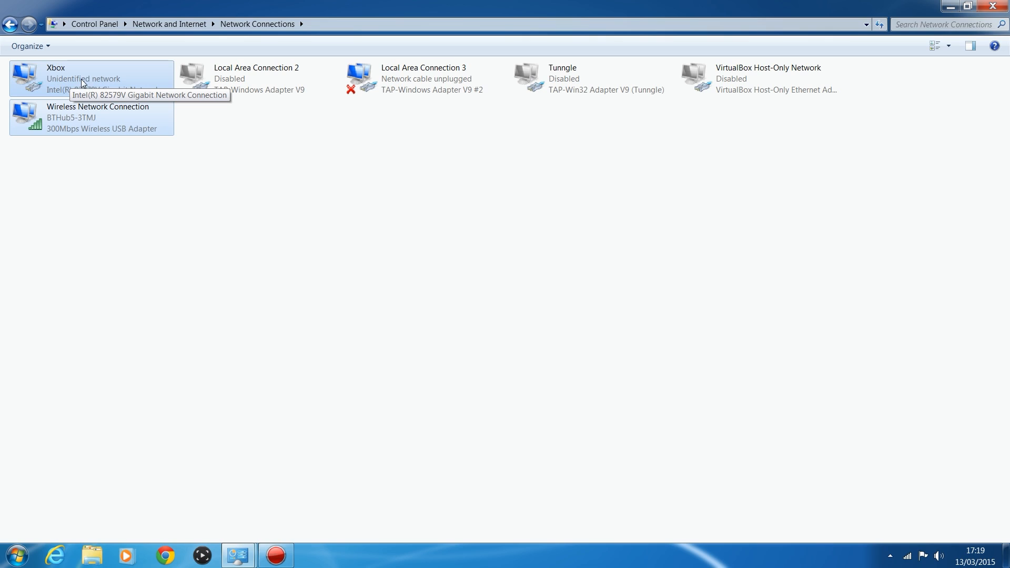
mouse_move(115, 150)
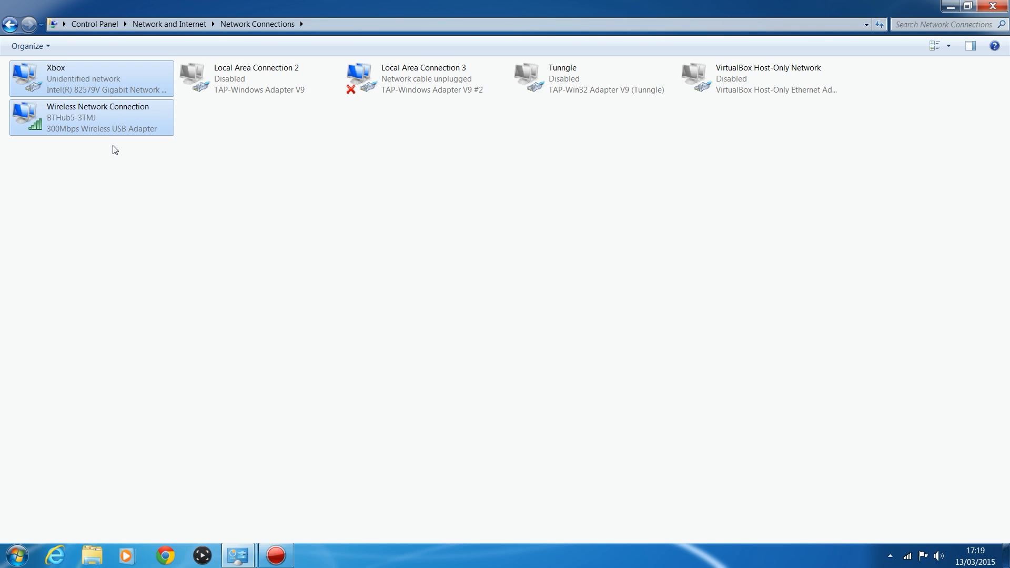
right_click(91, 77)
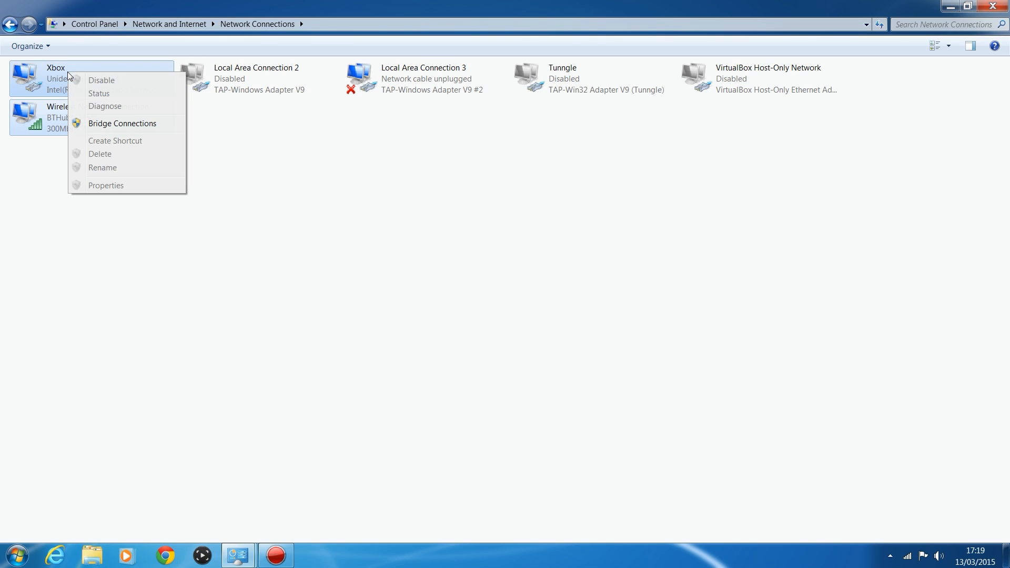
left_click(122, 123)
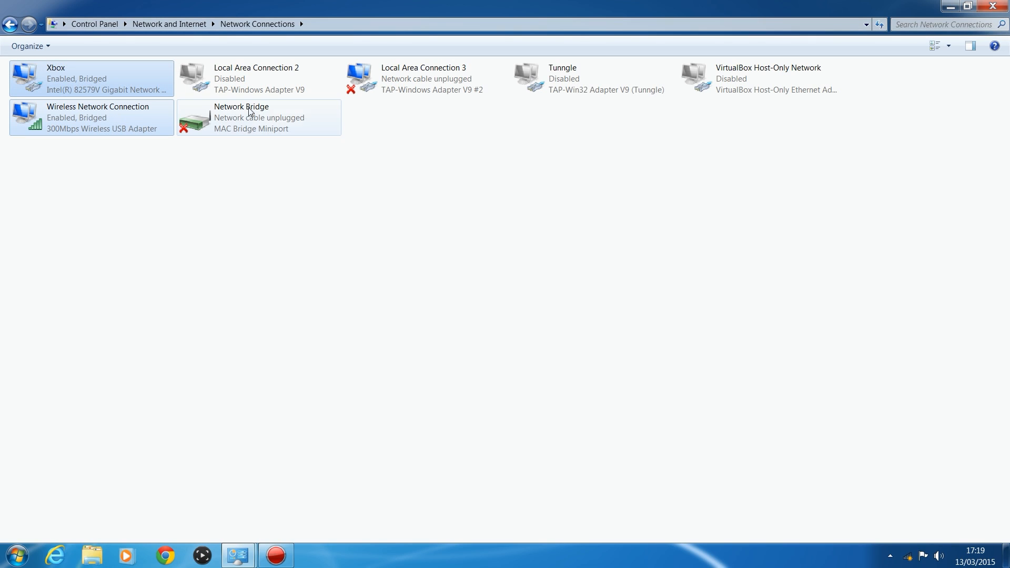
mouse_move(232, 121)
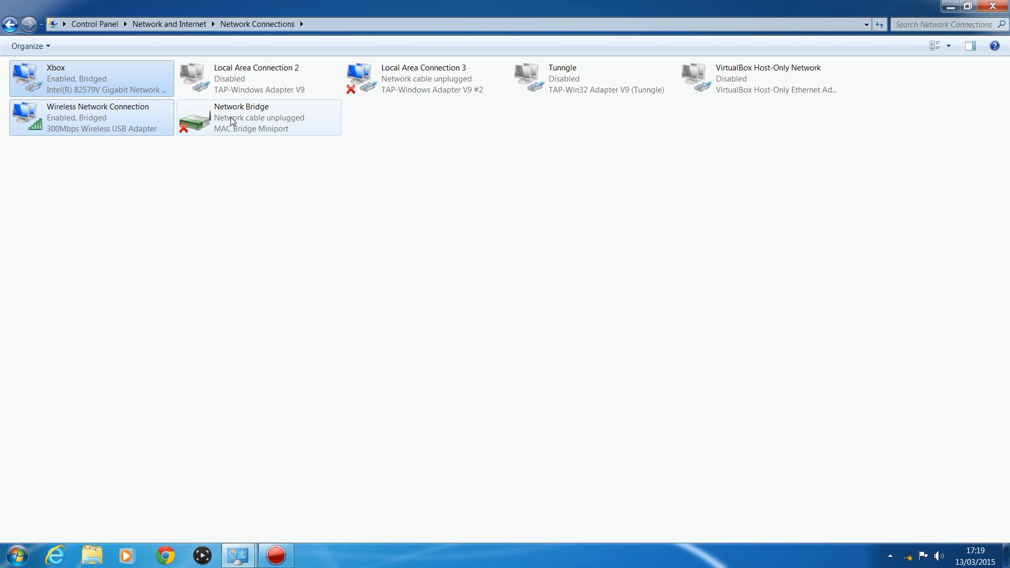
left_click(258, 117)
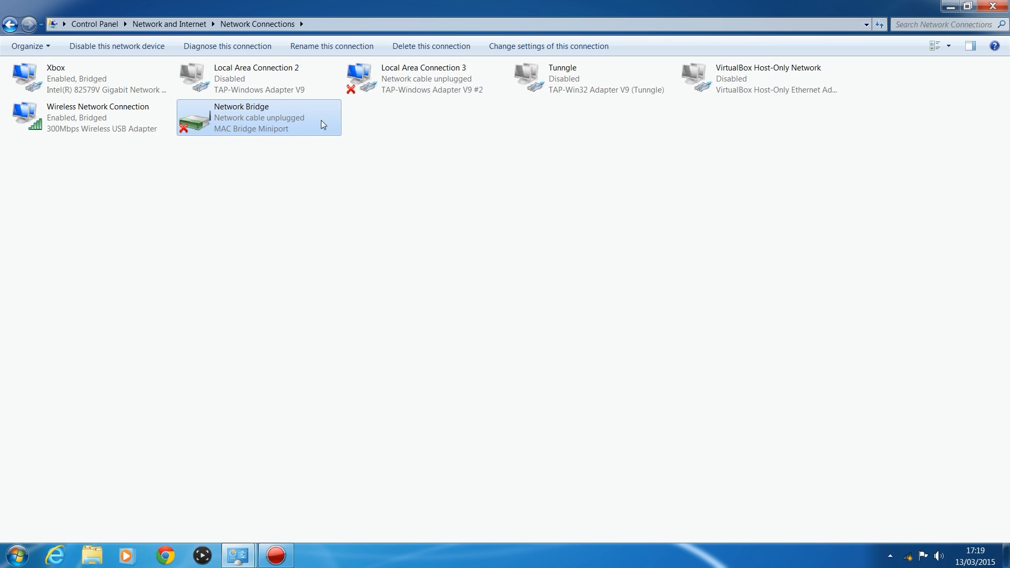
mouse_move(232, 122)
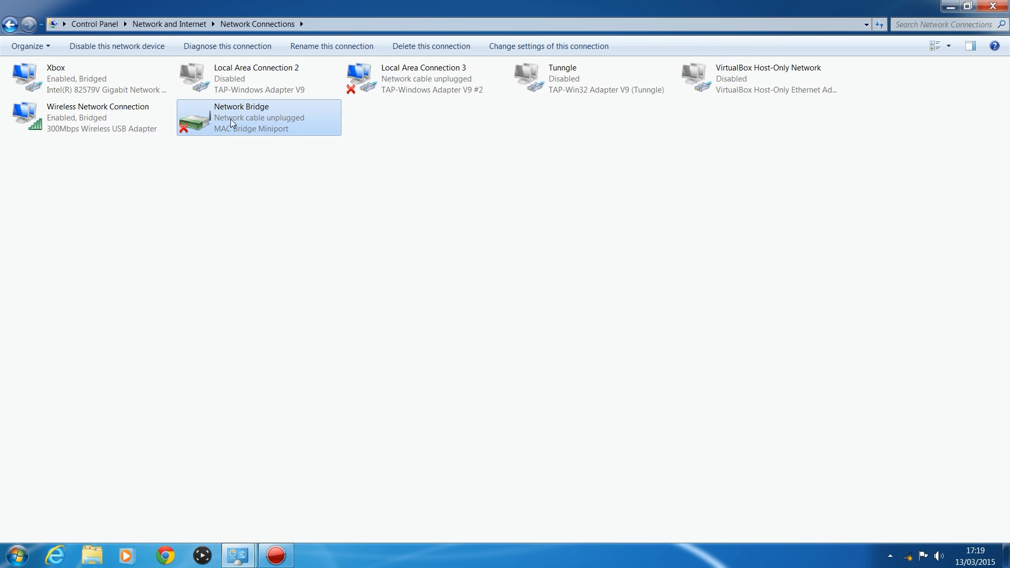
mouse_move(918, 520)
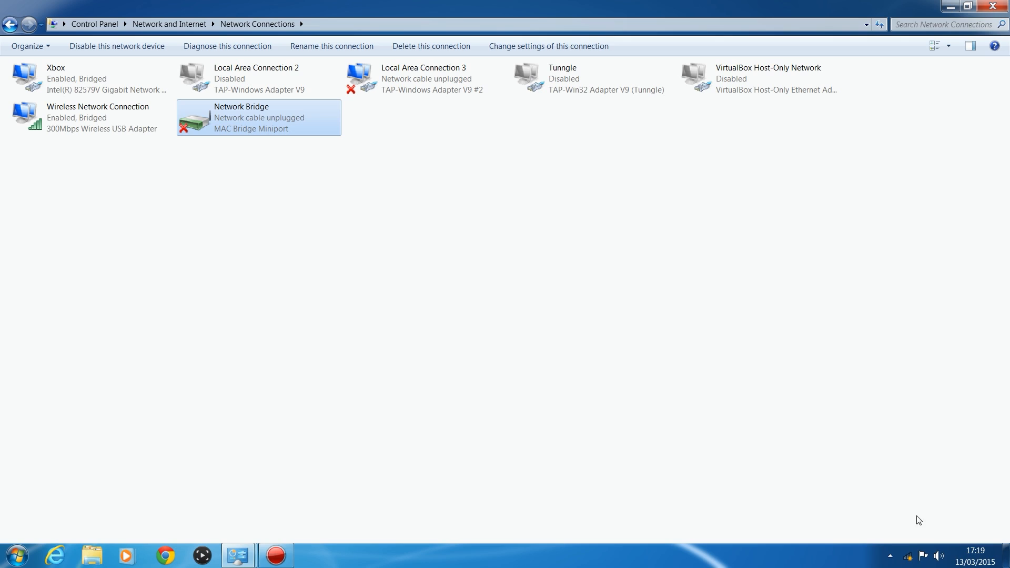
left_click(906, 557)
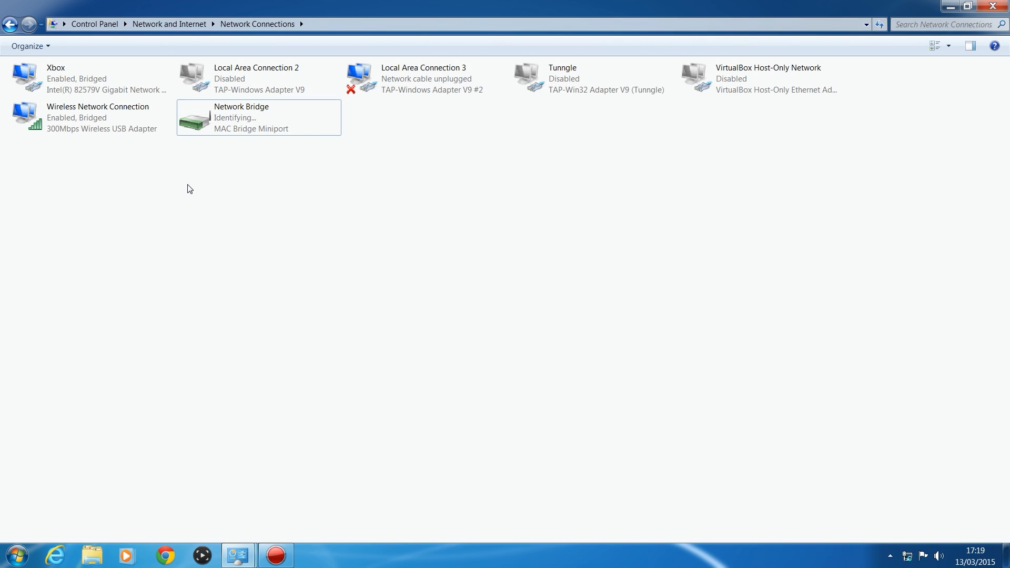
mouse_move(206, 122)
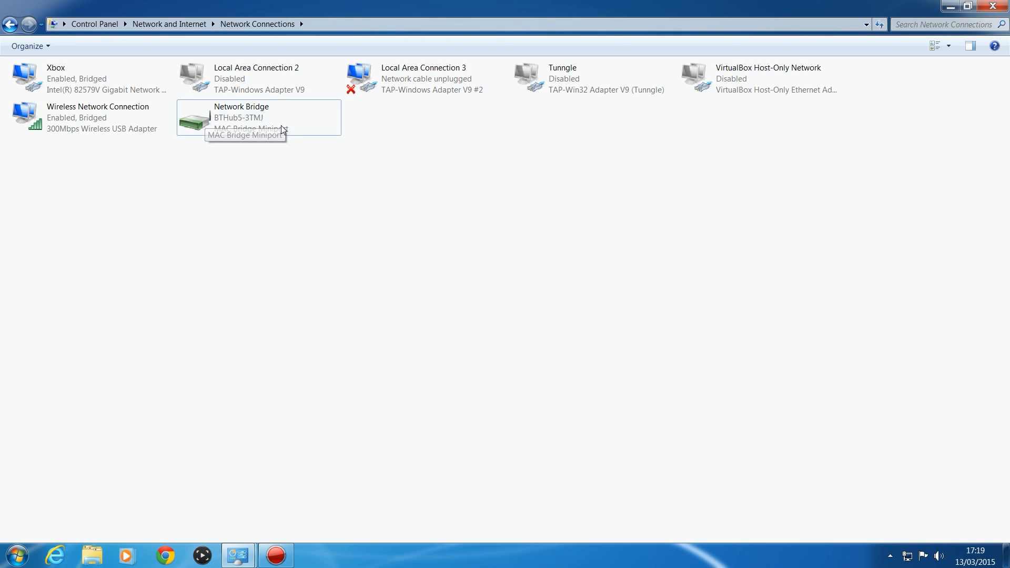
mouse_move(58, 117)
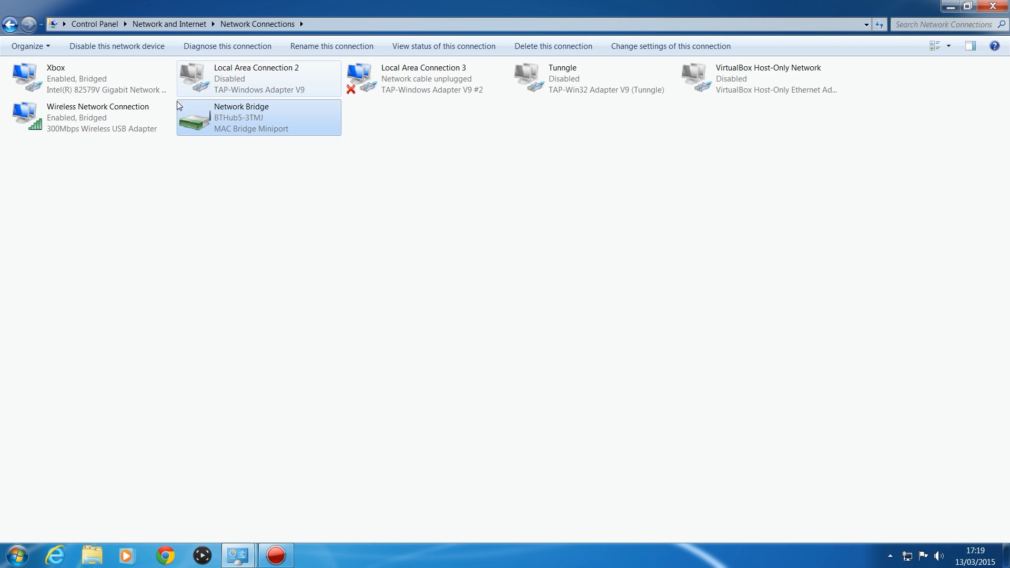
mouse_move(213, 121)
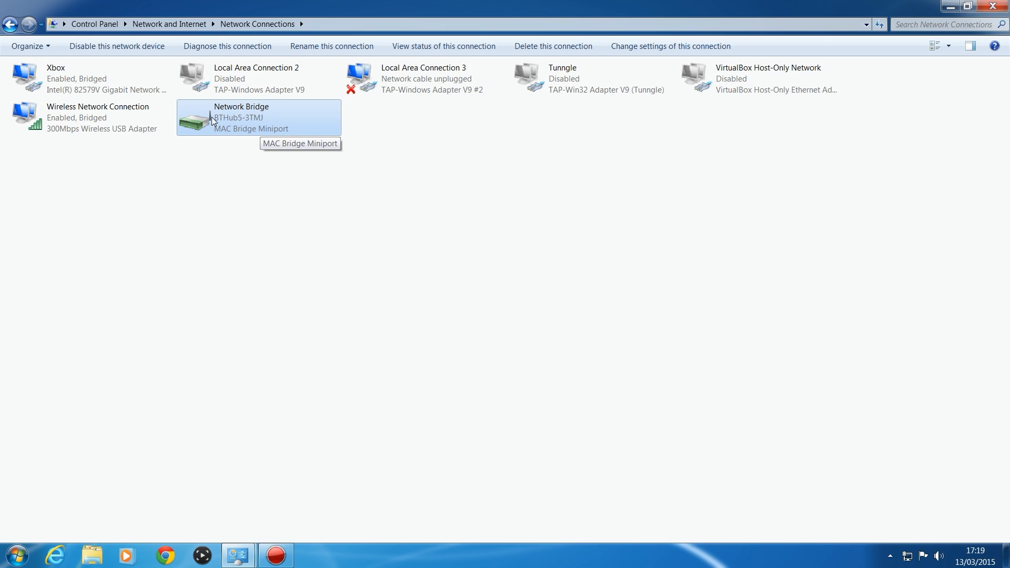
mouse_move(77, 87)
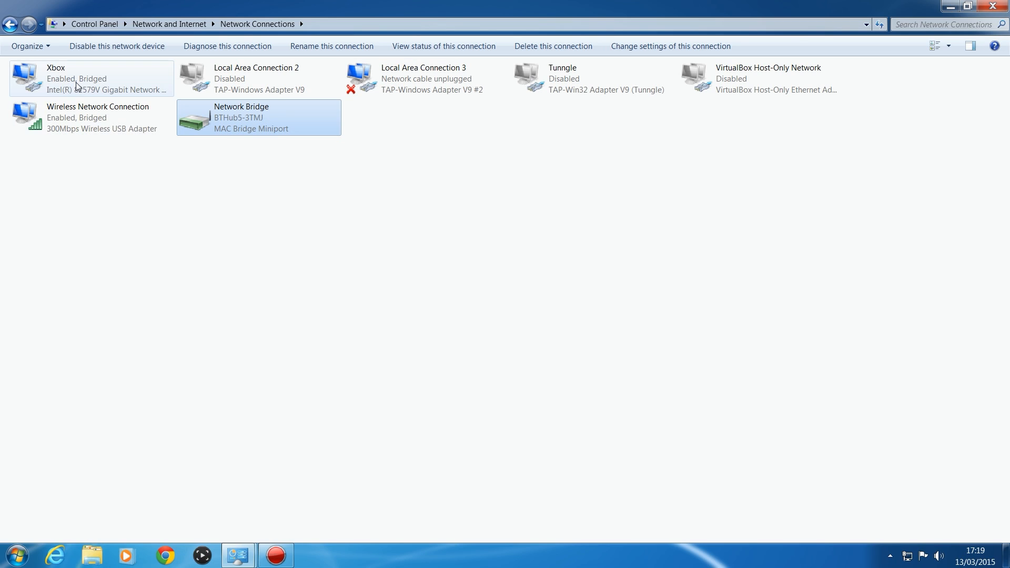
mouse_move(140, 116)
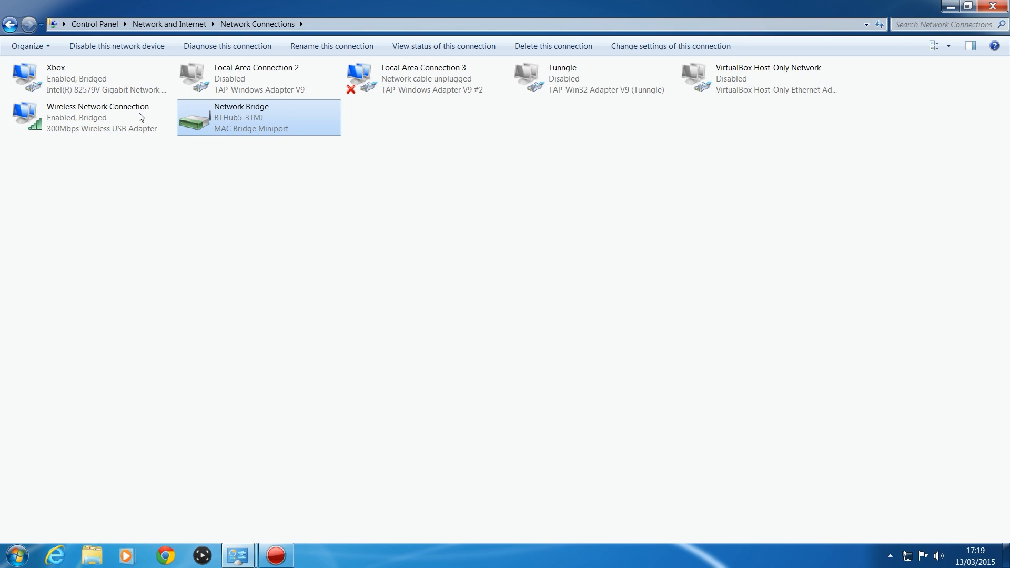
mouse_move(295, 277)
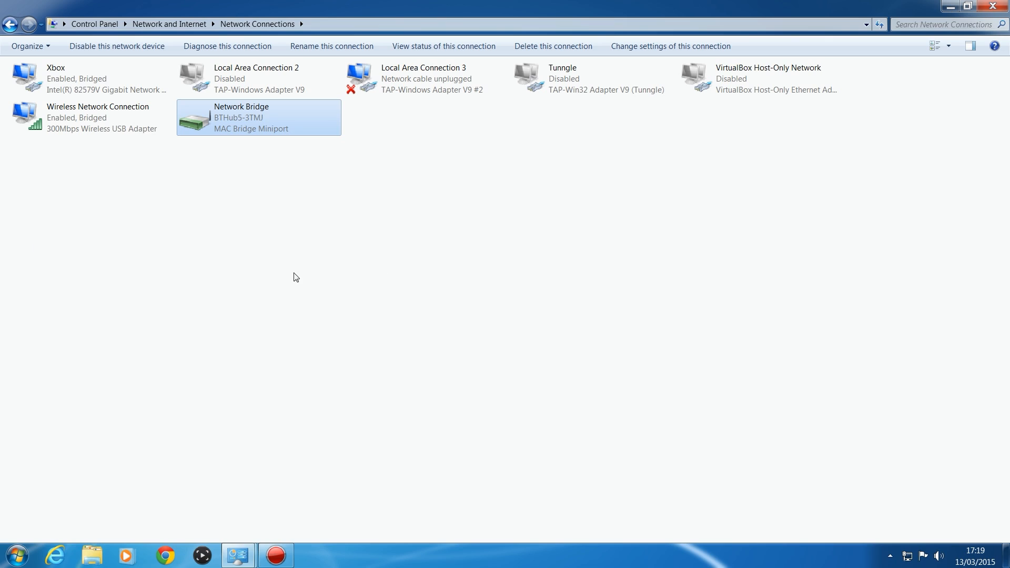
mouse_move(129, 180)
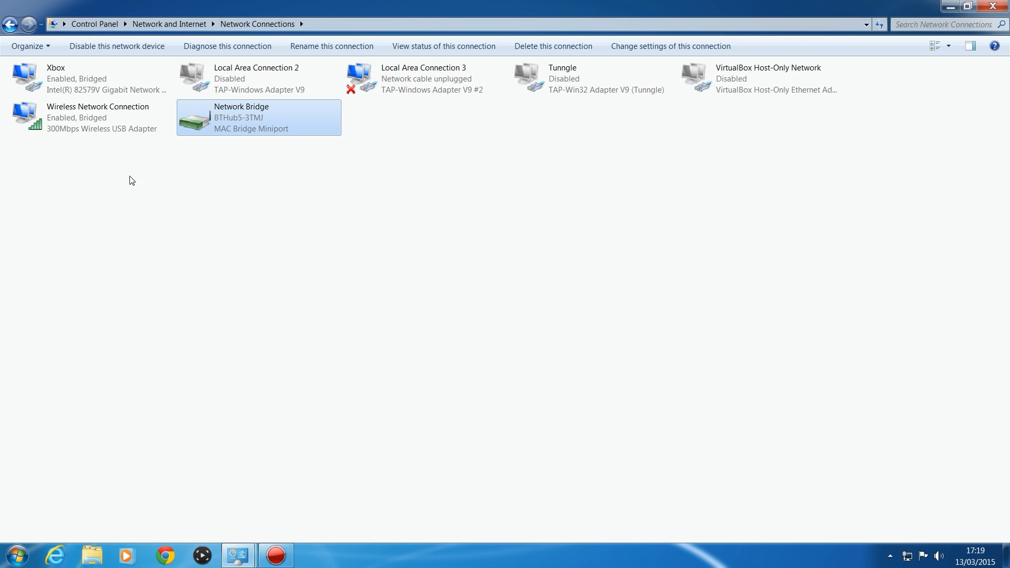
mouse_move(218, 114)
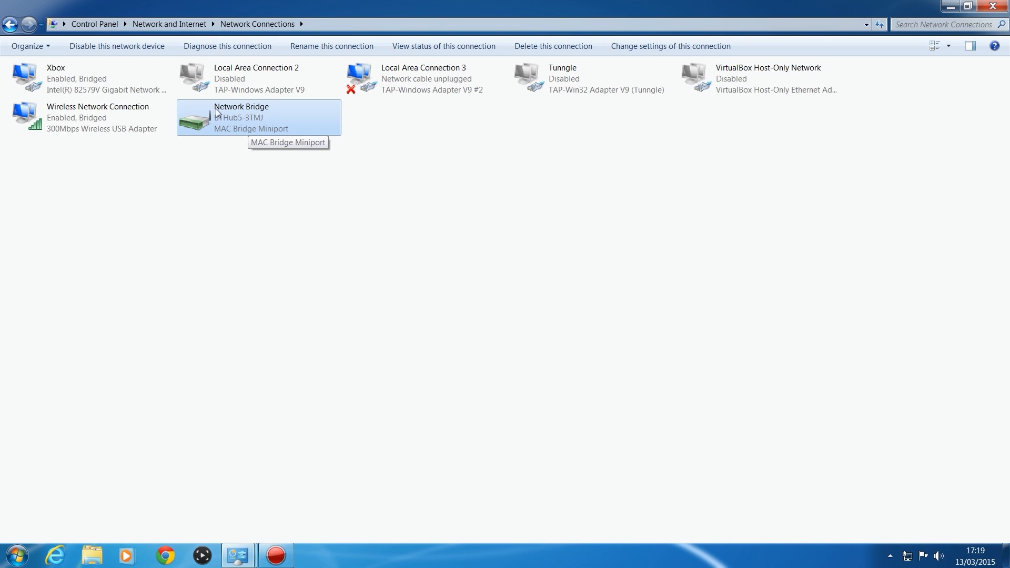
mouse_move(308, 117)
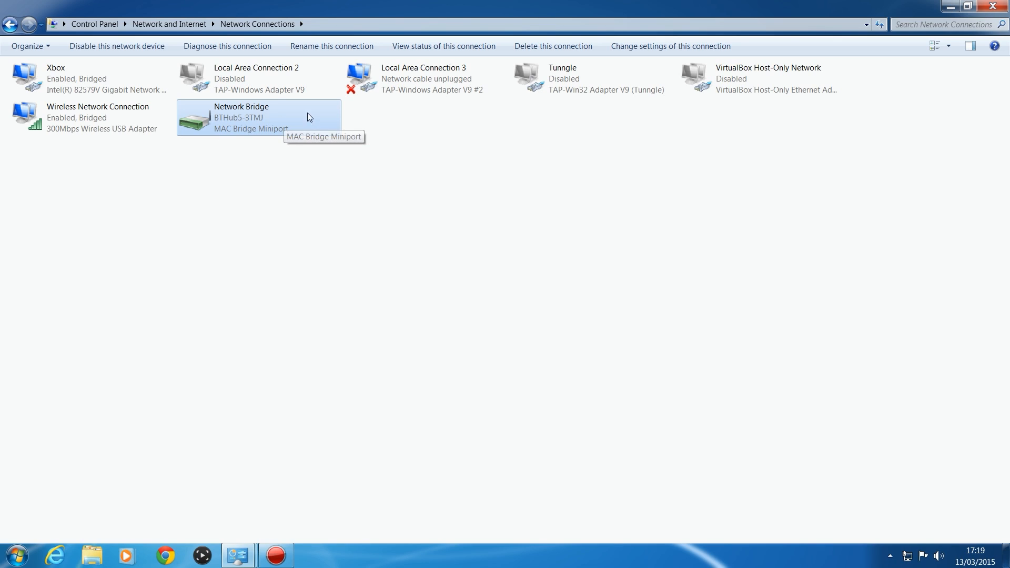
mouse_move(229, 231)
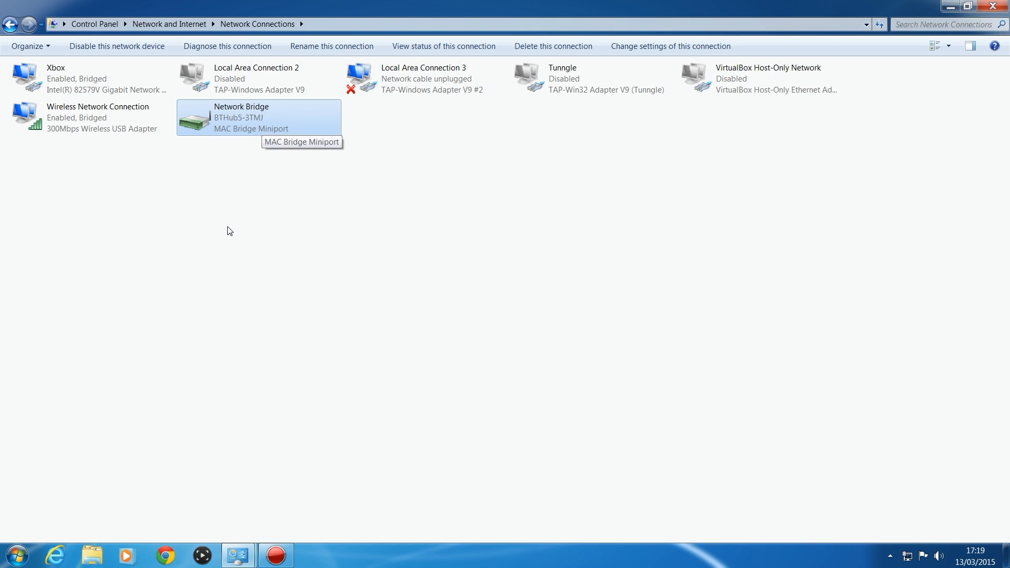
mouse_move(217, 229)
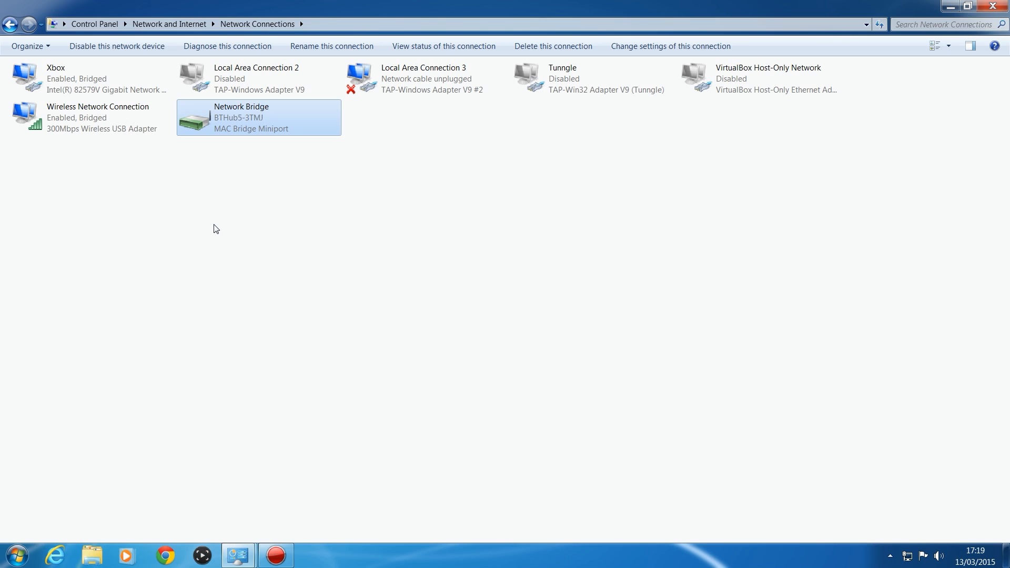
mouse_move(282, 200)
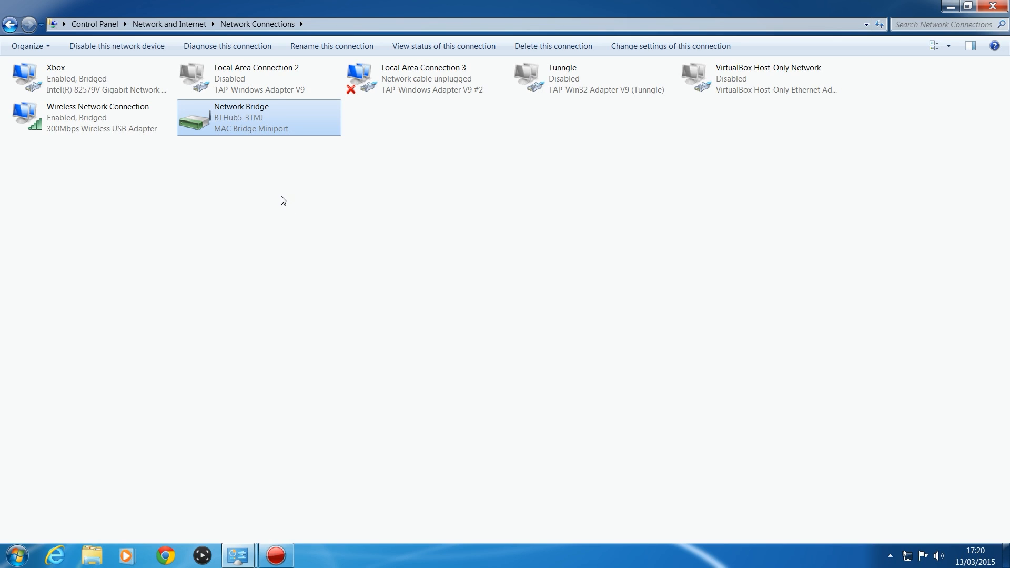
mouse_move(268, 195)
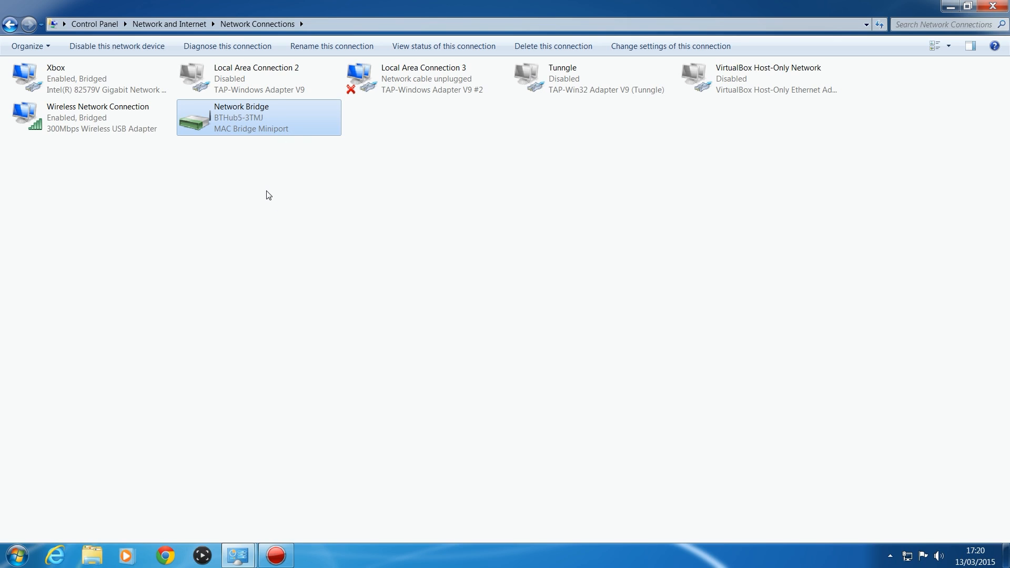
mouse_move(323, 237)
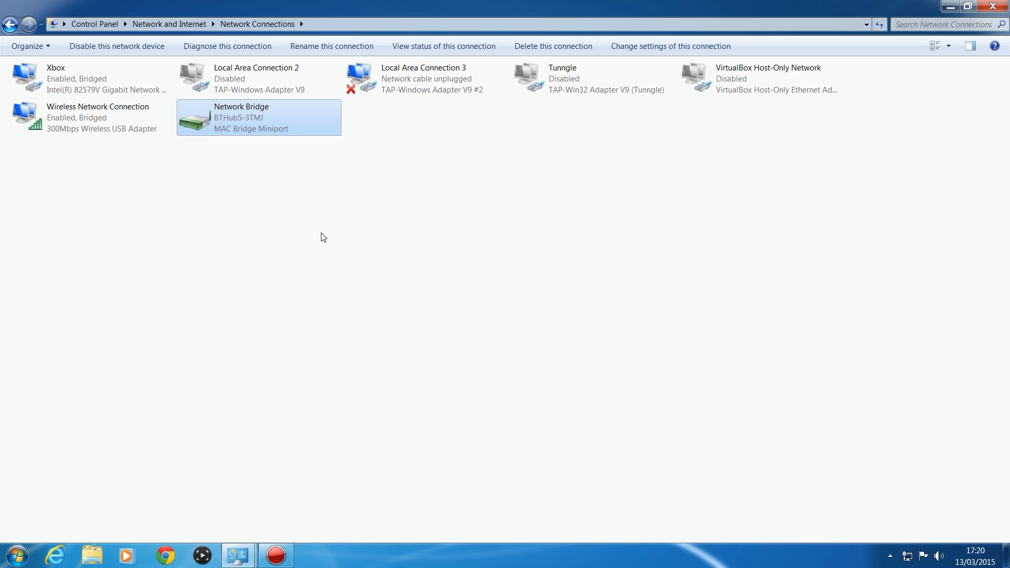
mouse_move(235, 187)
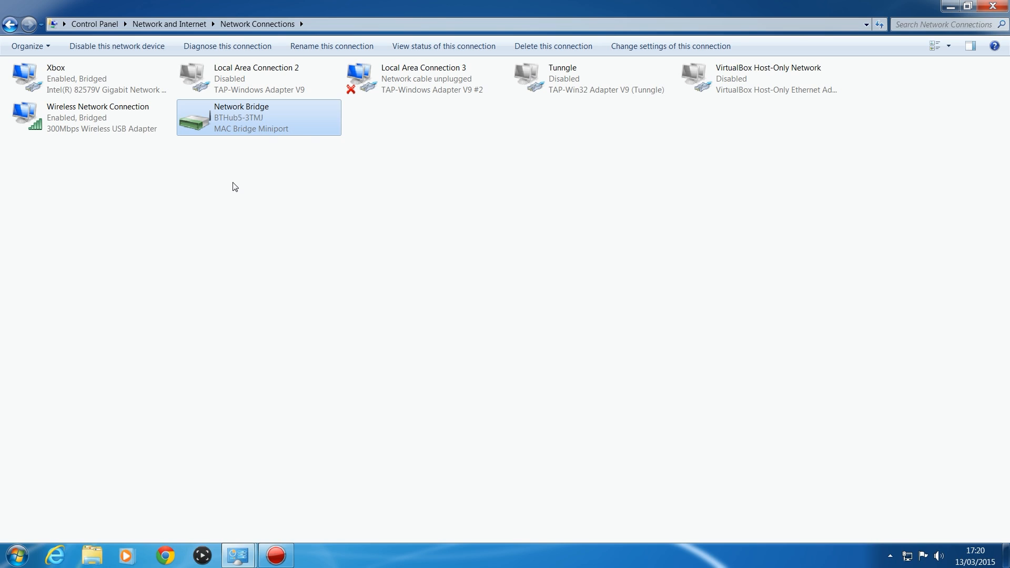
mouse_move(251, 144)
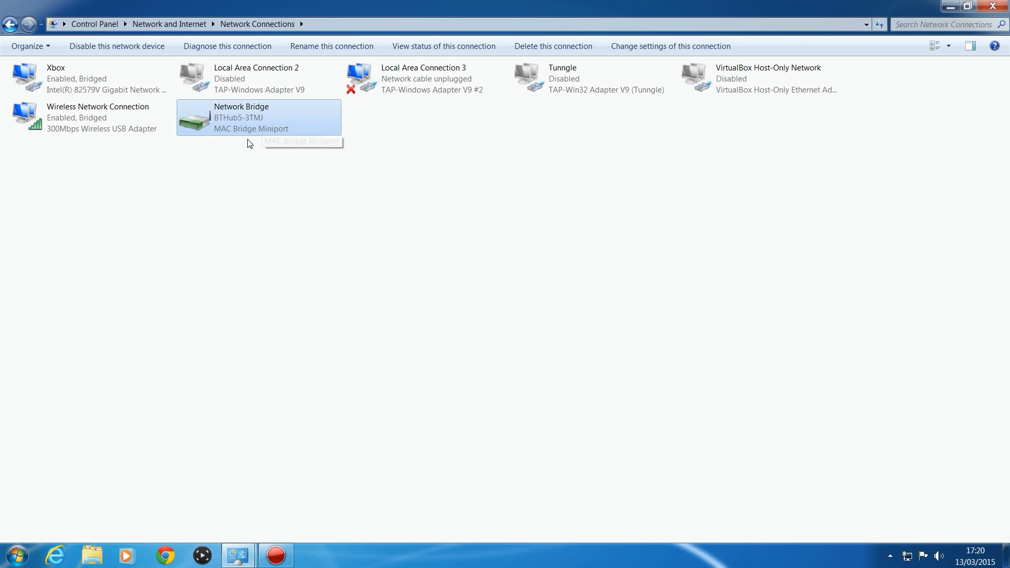
mouse_move(245, 120)
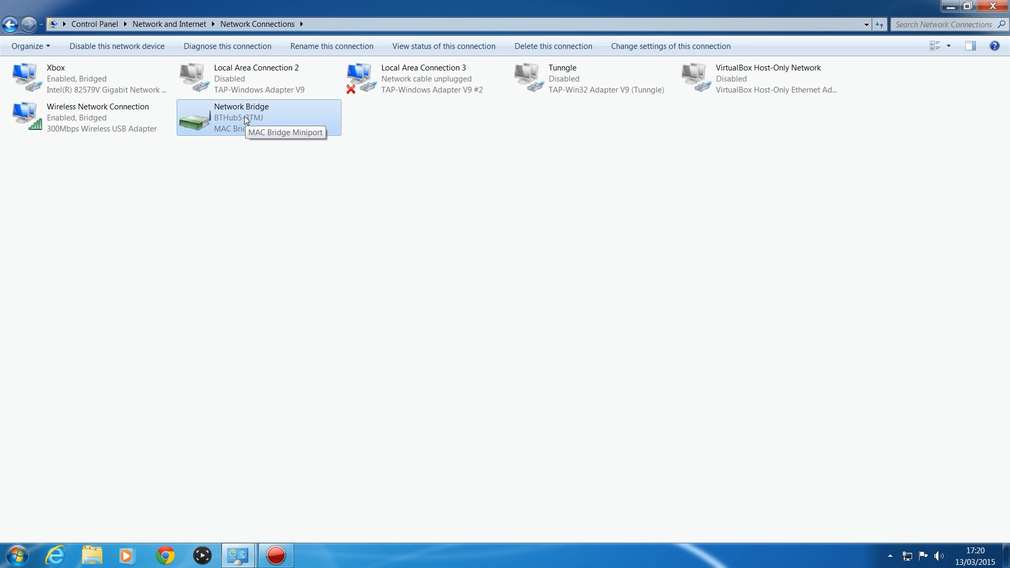
mouse_move(231, 133)
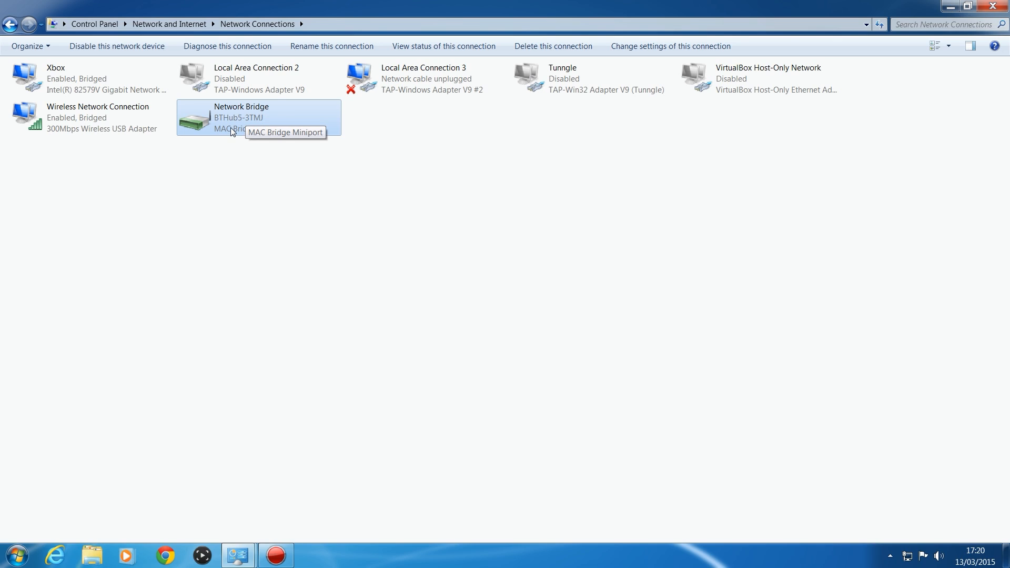
mouse_move(222, 149)
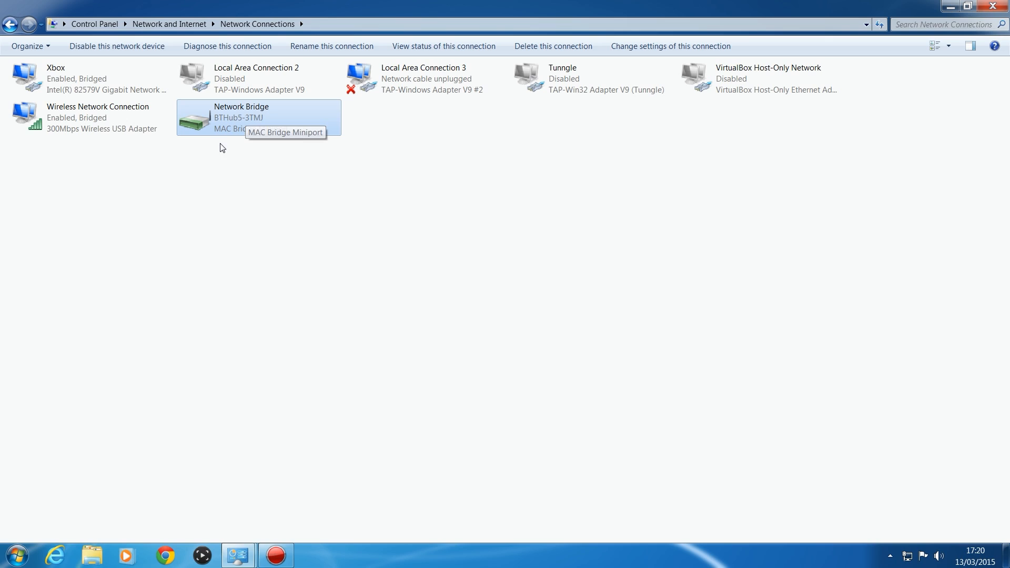
mouse_move(260, 130)
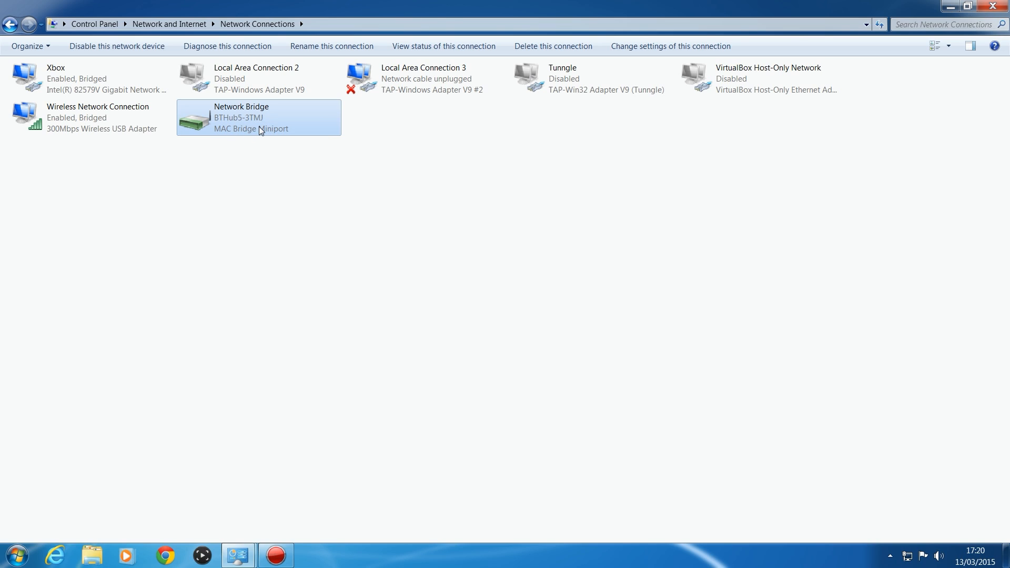
mouse_move(266, 109)
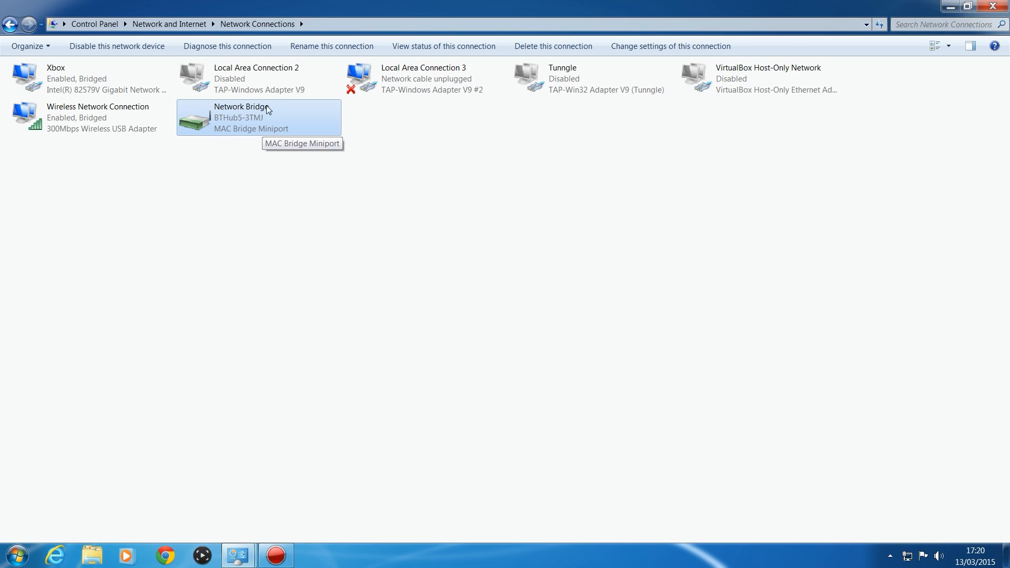
mouse_move(263, 123)
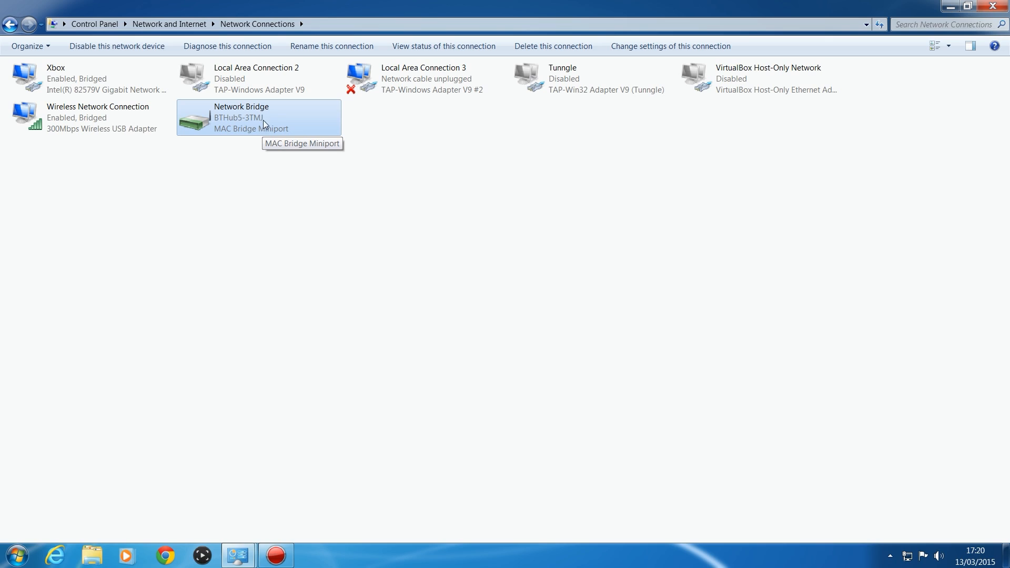
mouse_move(245, 133)
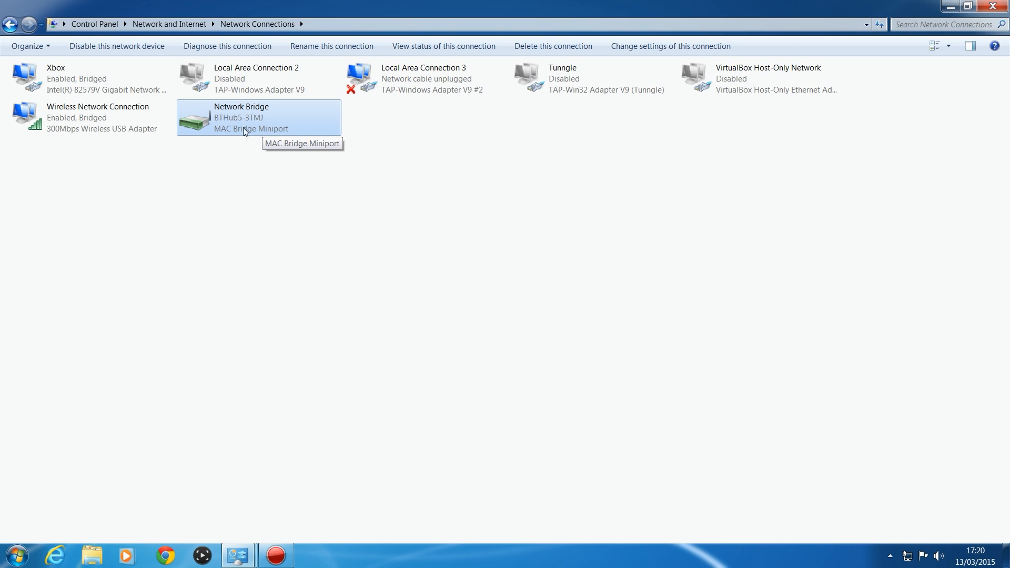
mouse_move(250, 122)
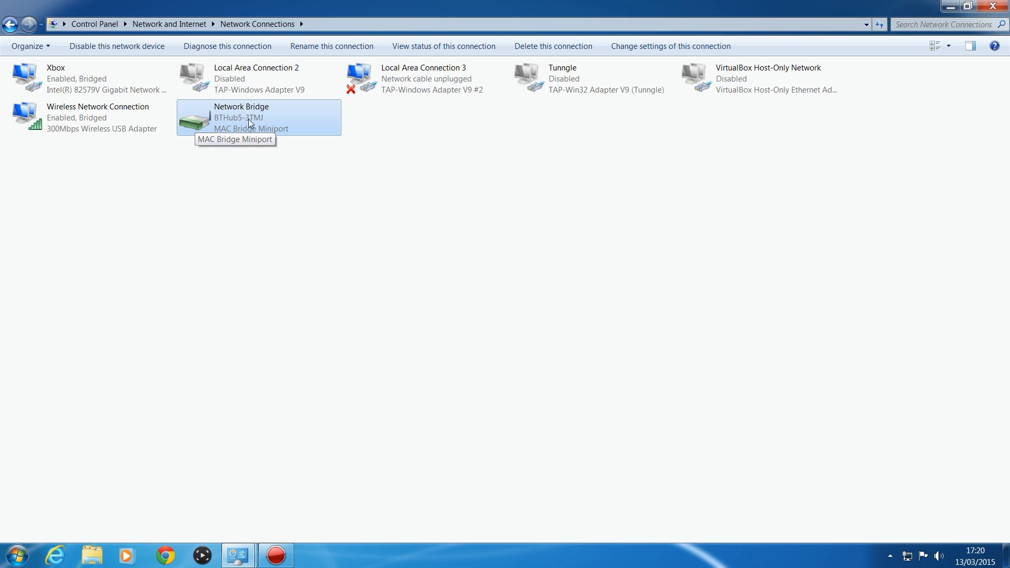
Step: Delete the Network Bridge, confirming in the Confirm Connection Delete dialog
right_click(250, 123)
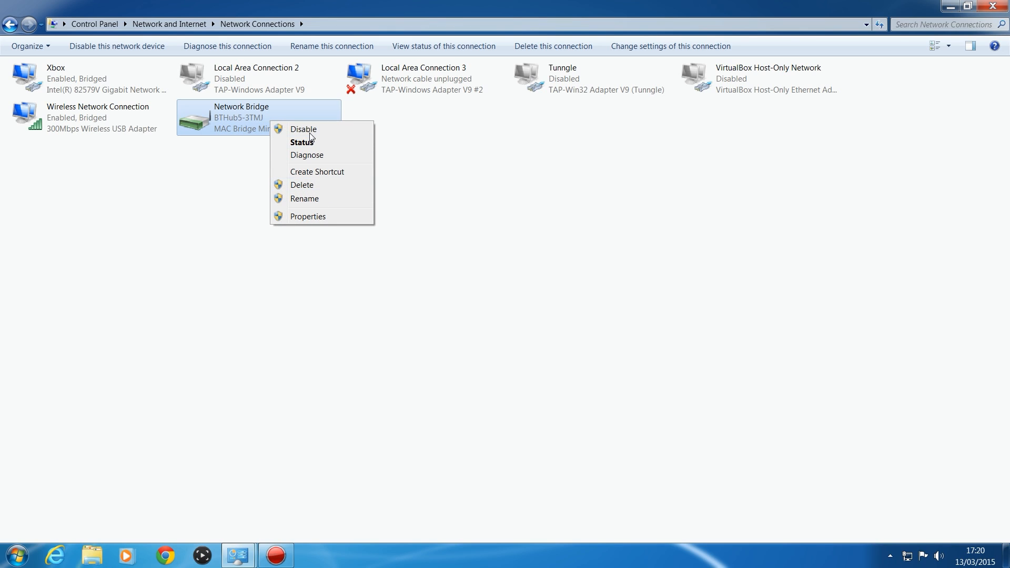
left_click(302, 185)
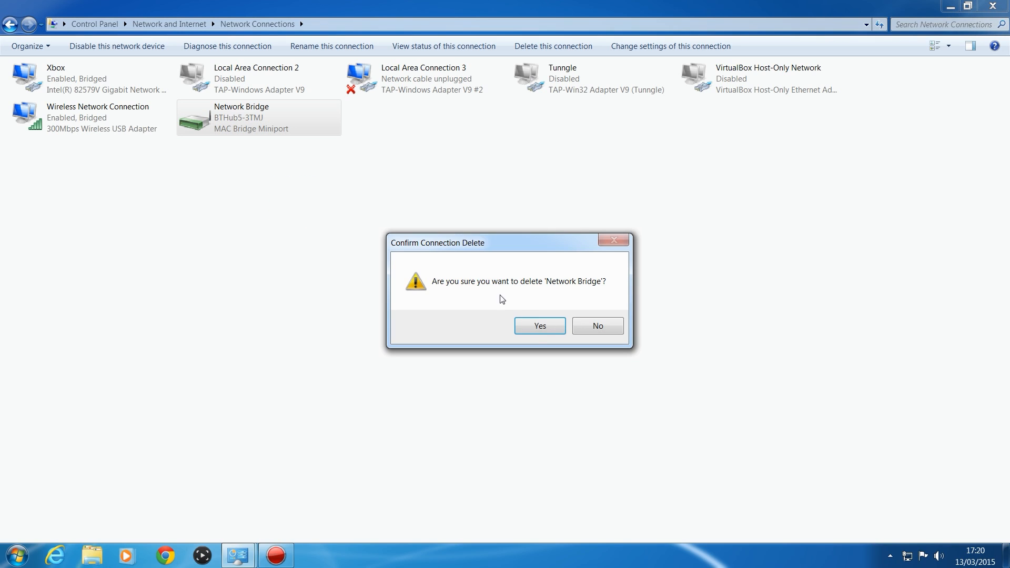
left_click(538, 325)
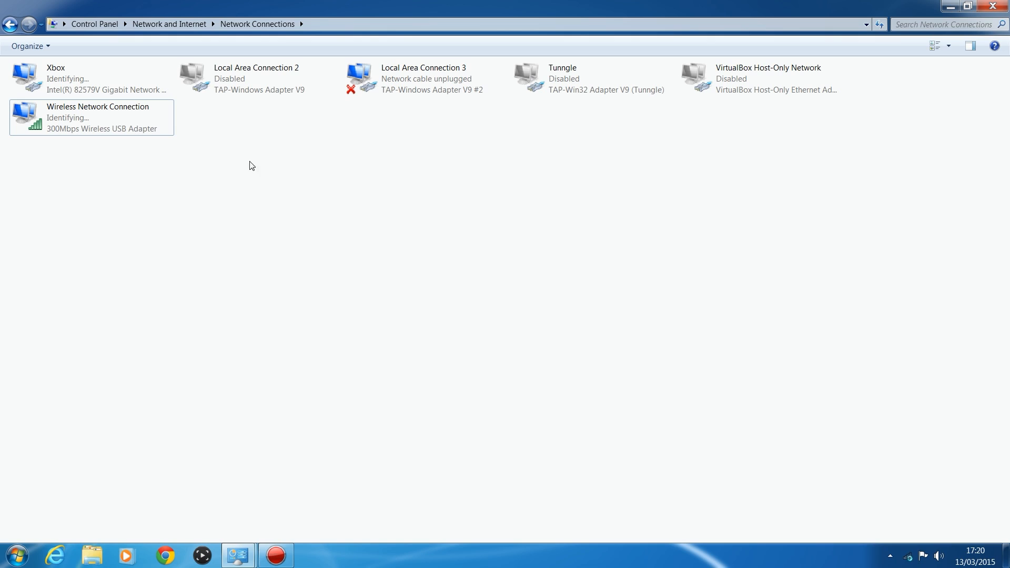
mouse_move(146, 174)
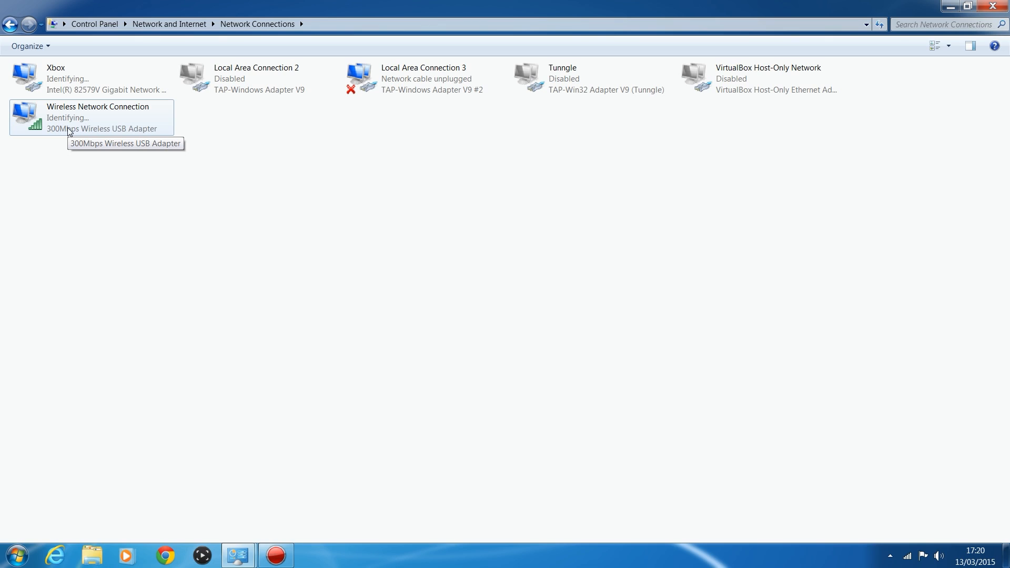
mouse_move(118, 182)
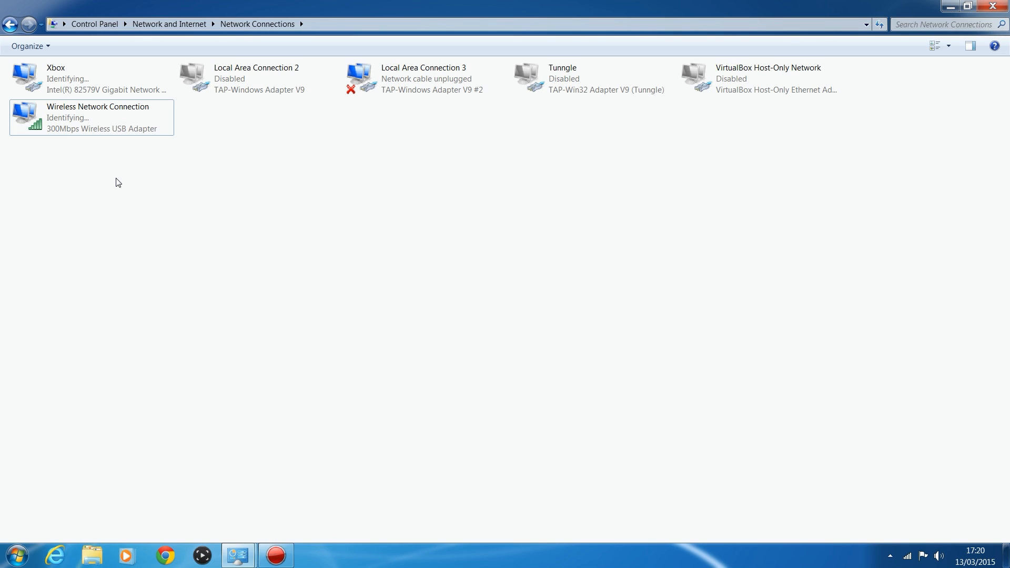
mouse_move(111, 161)
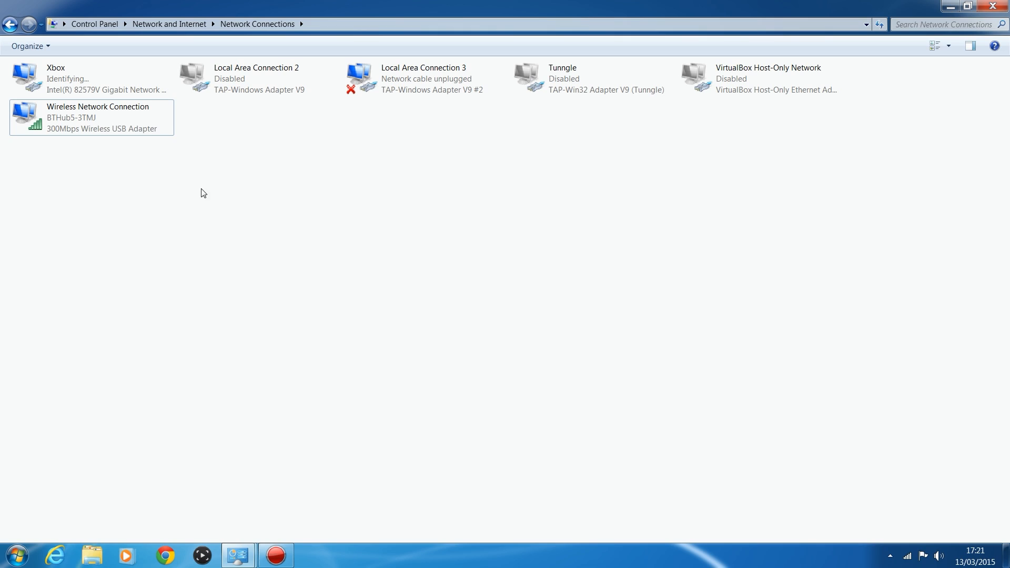
mouse_move(71, 139)
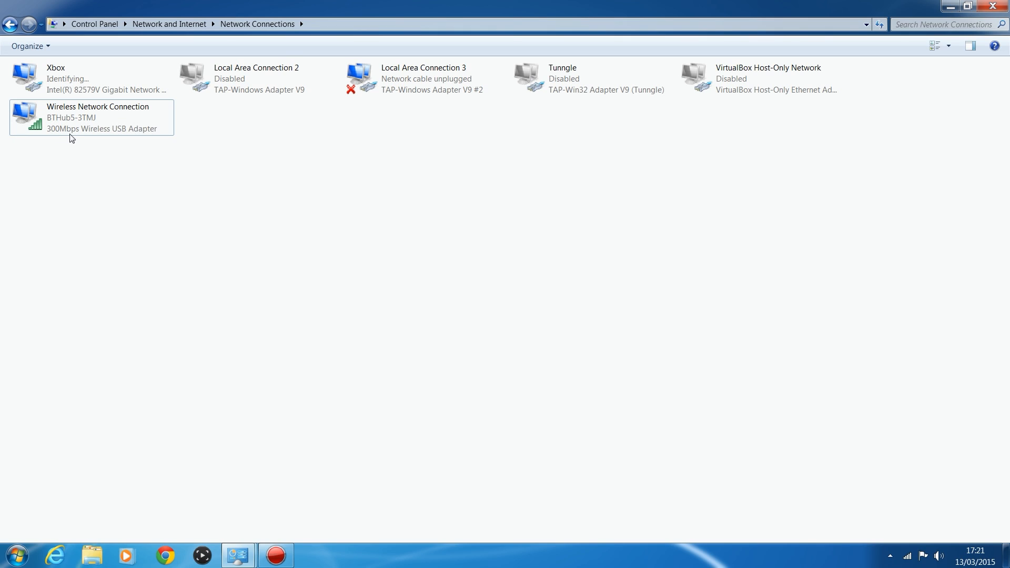
Step: Show the Sharing settings in the Wireless Network Connection's Properties dialog
left_click(97, 117)
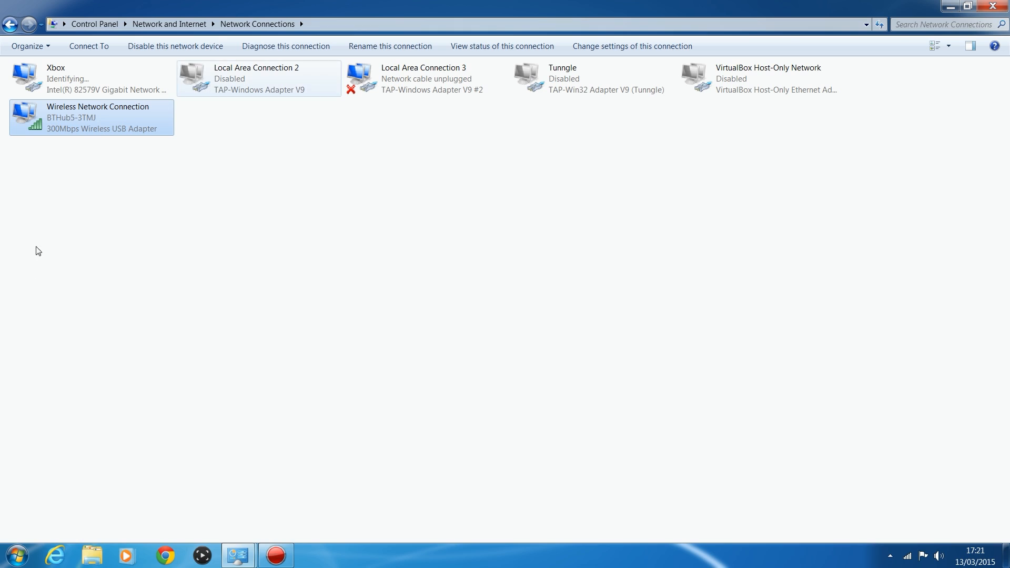
mouse_move(31, 113)
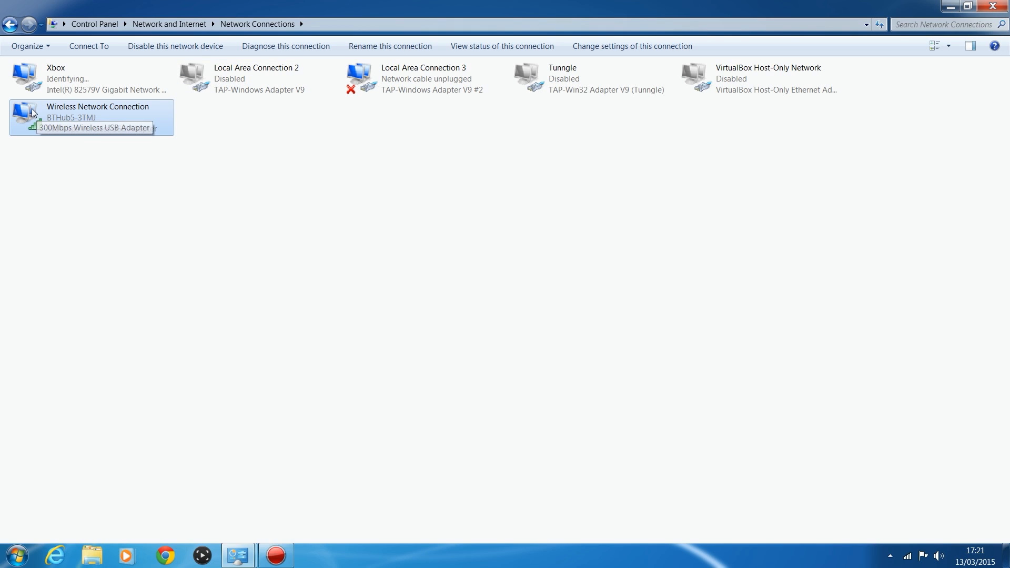
mouse_move(72, 113)
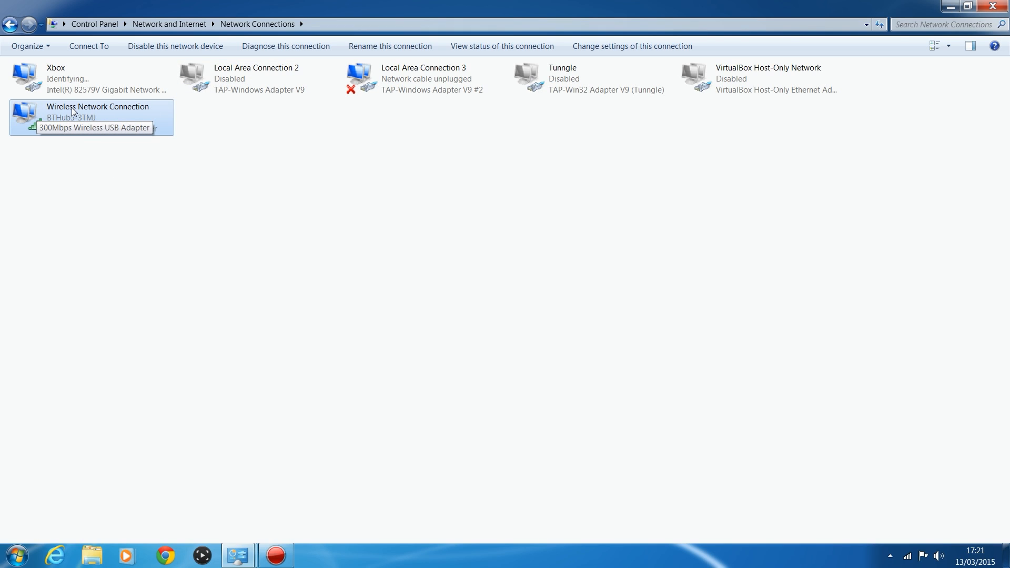
right_click(77, 113)
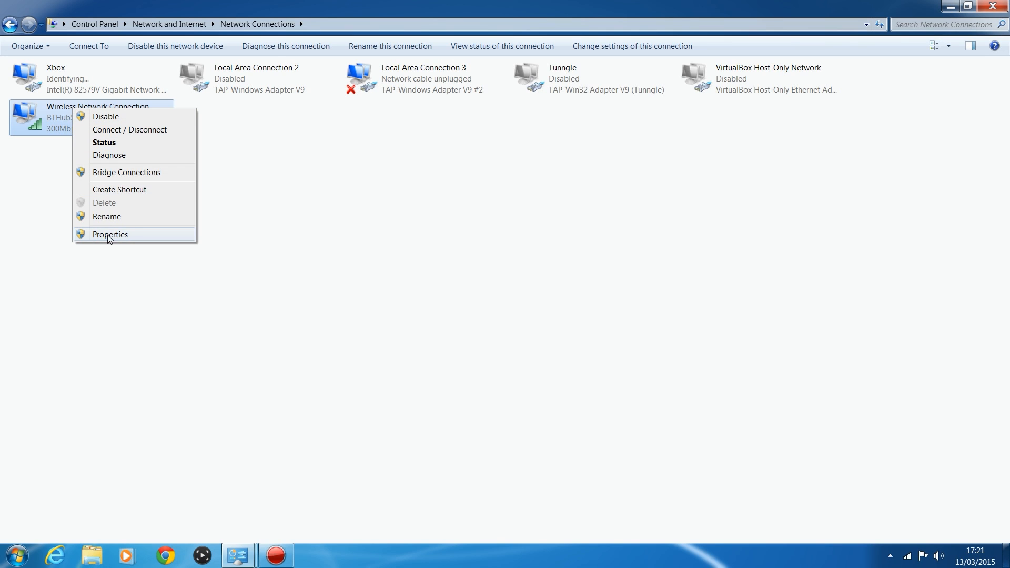
left_click(110, 233)
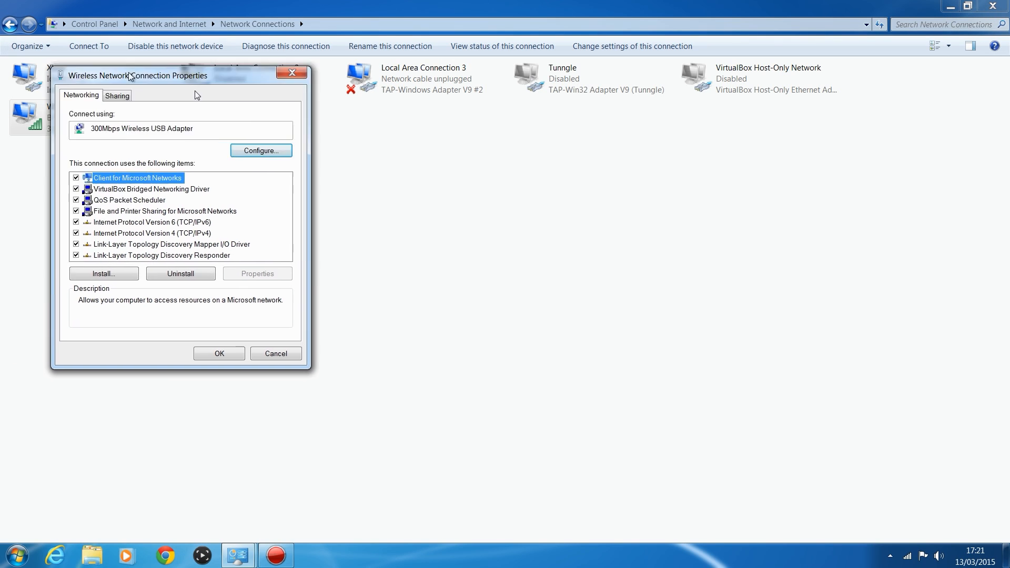
left_click(117, 96)
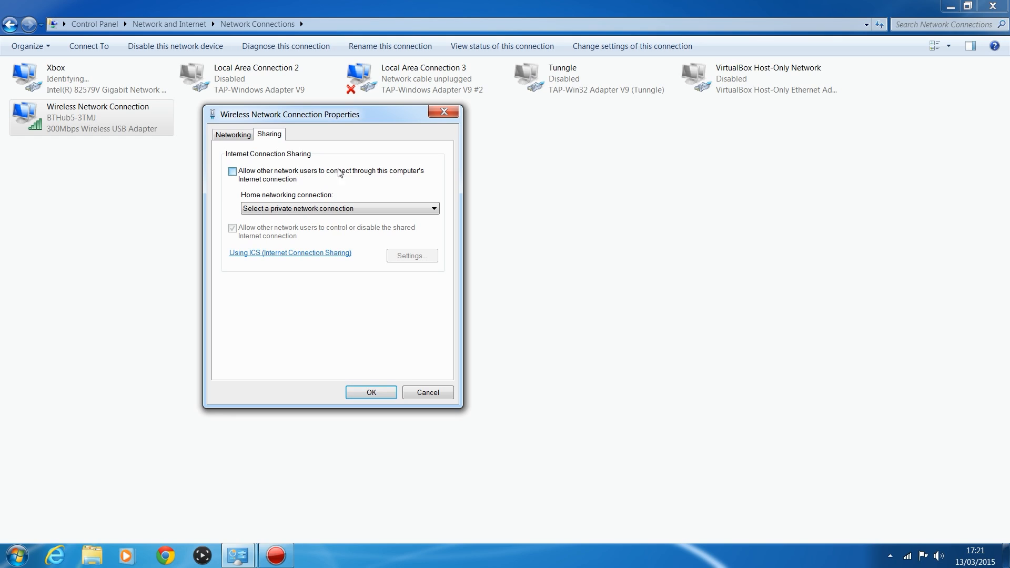
Step: Enable Internet Connection Sharing on the wireless connection with Xbox as home network
left_click(232, 172)
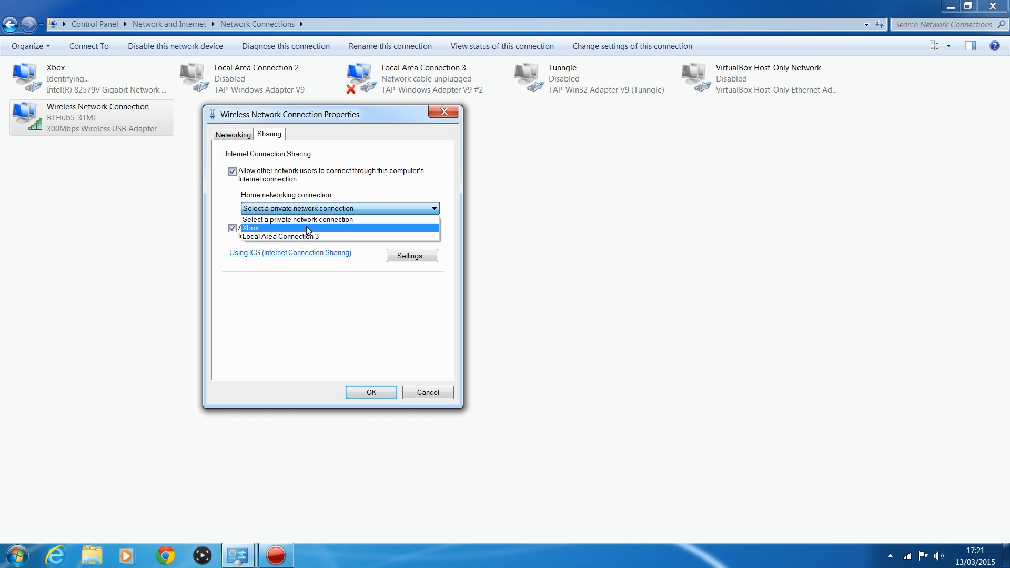
mouse_move(280, 236)
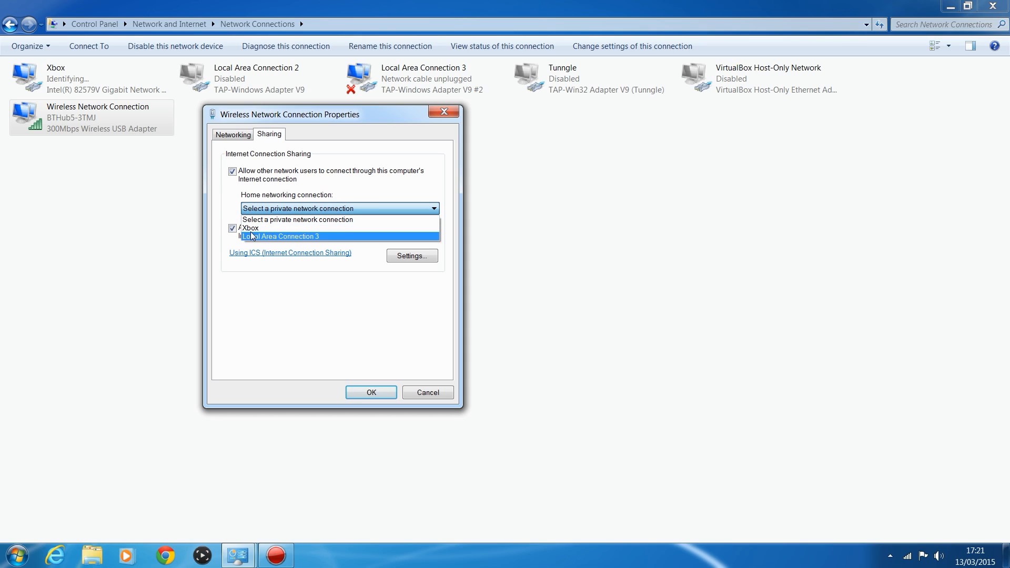
mouse_move(250, 229)
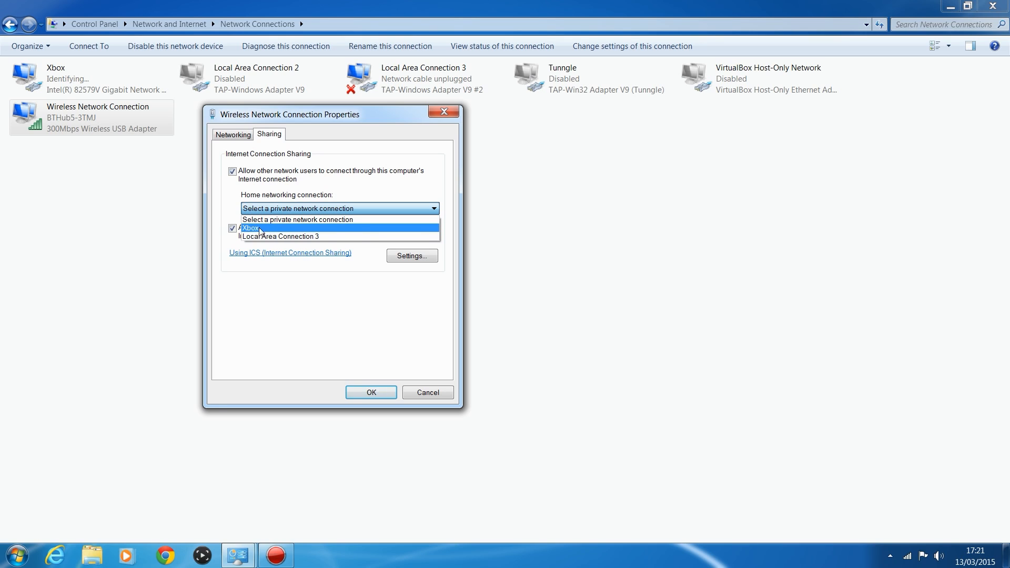
left_click(251, 228)
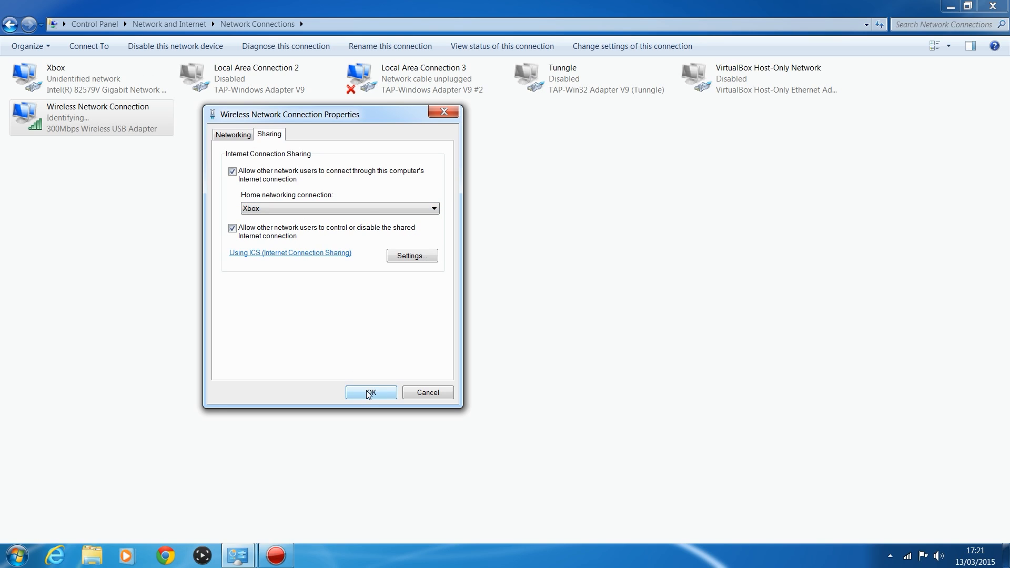
left_click(371, 392)
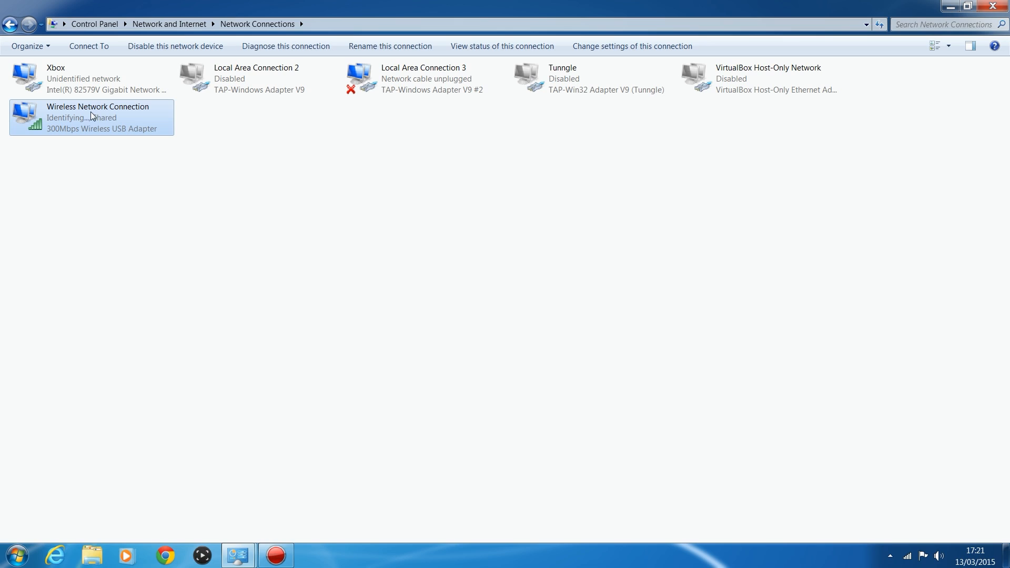
mouse_move(122, 125)
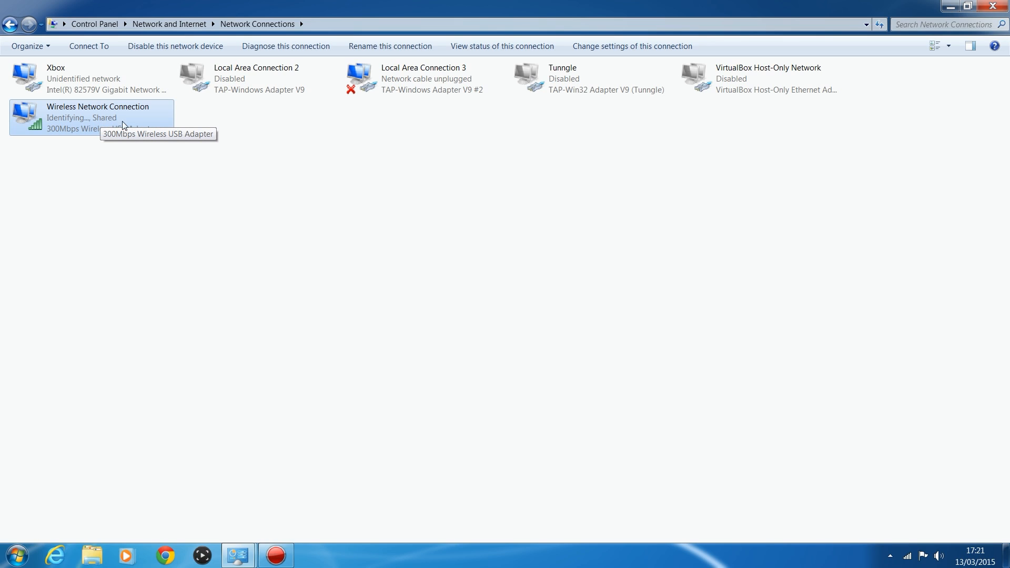
mouse_move(109, 124)
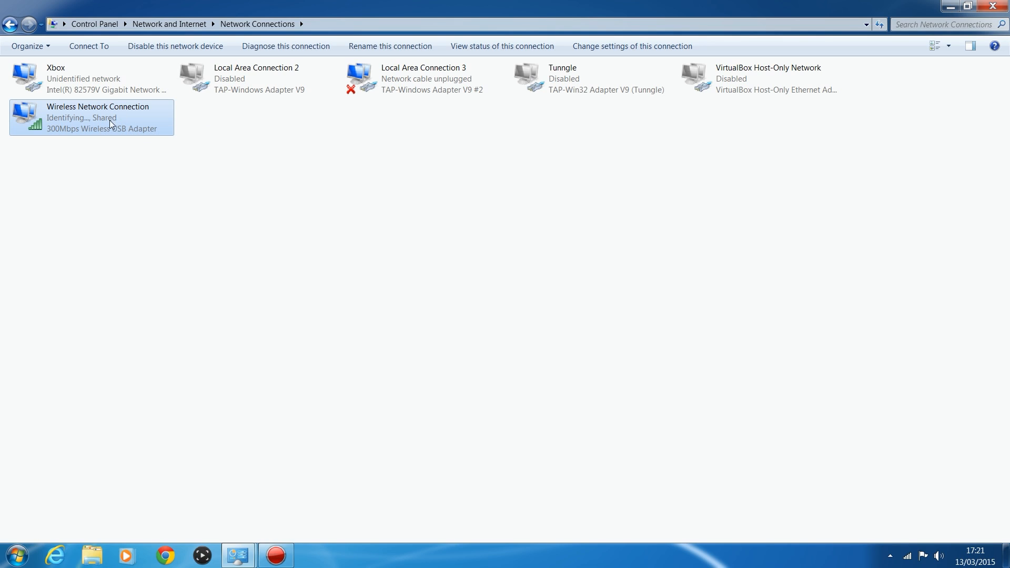
left_click(76, 78)
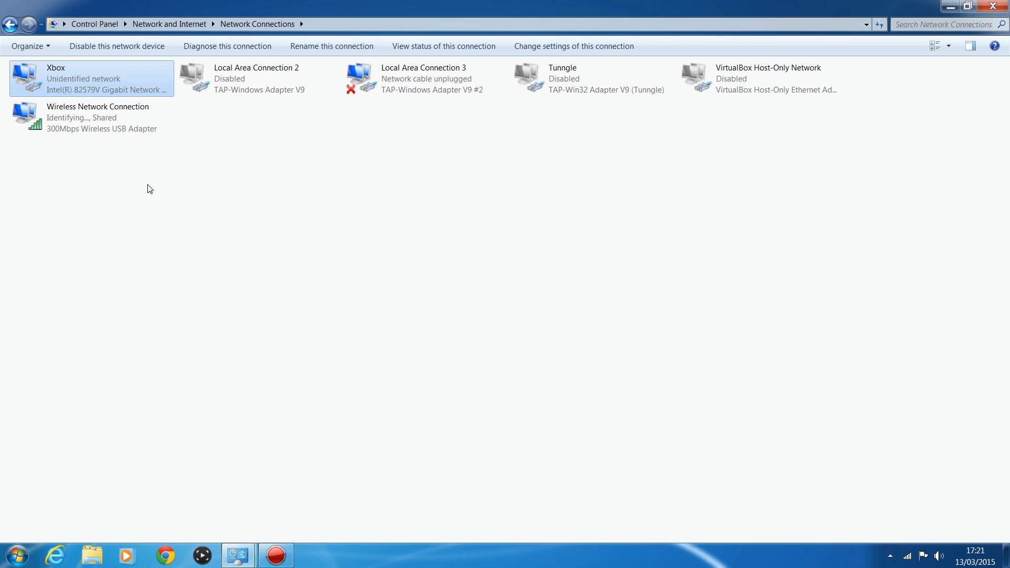
left_click(97, 116)
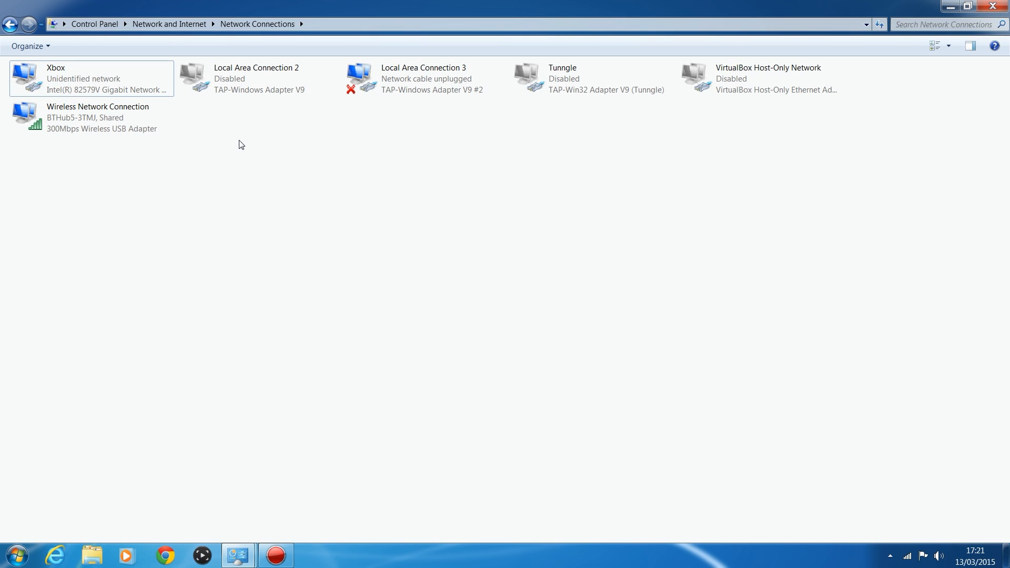
double_click(96, 117)
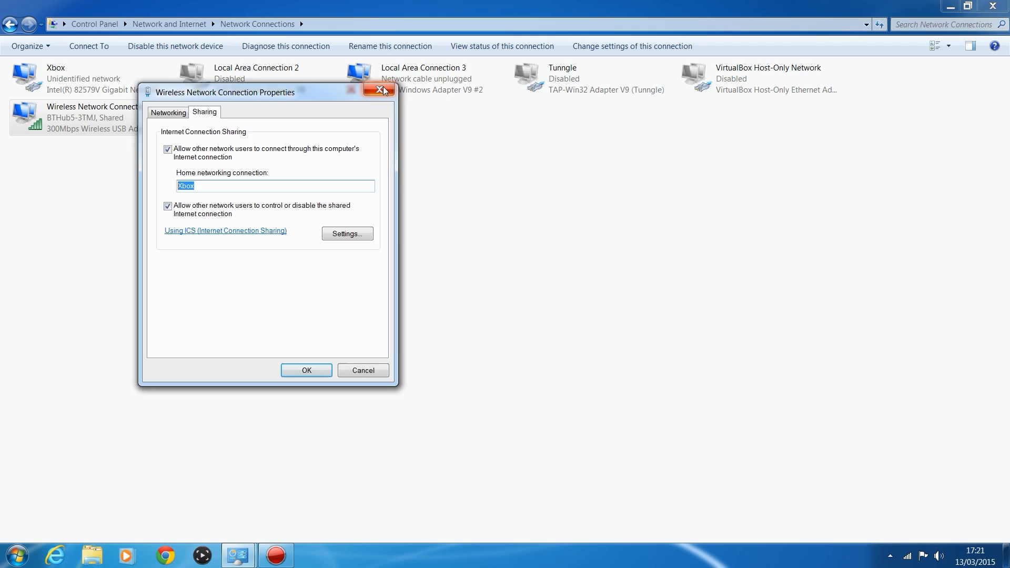
left_click(381, 90)
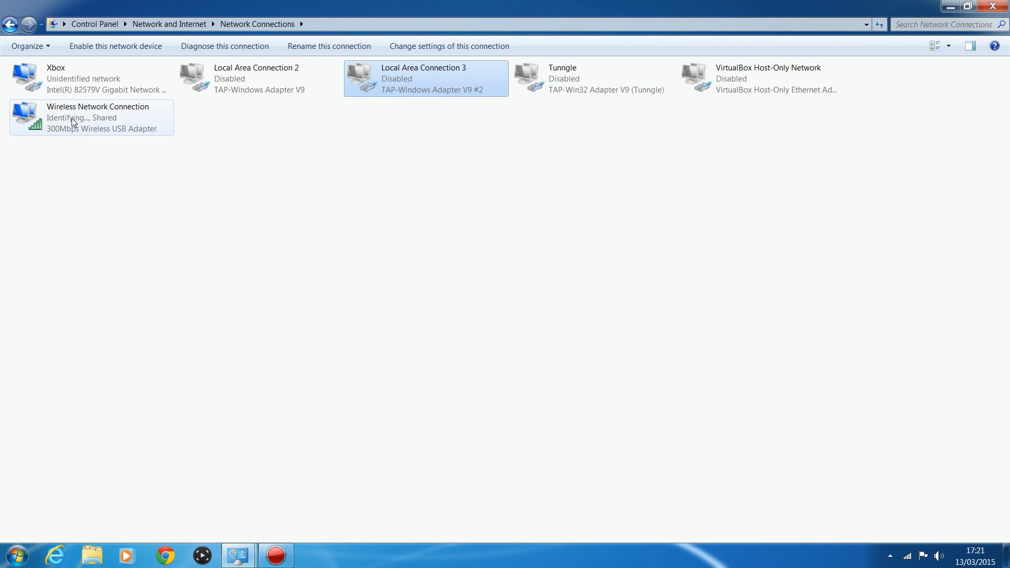
left_click(90, 79)
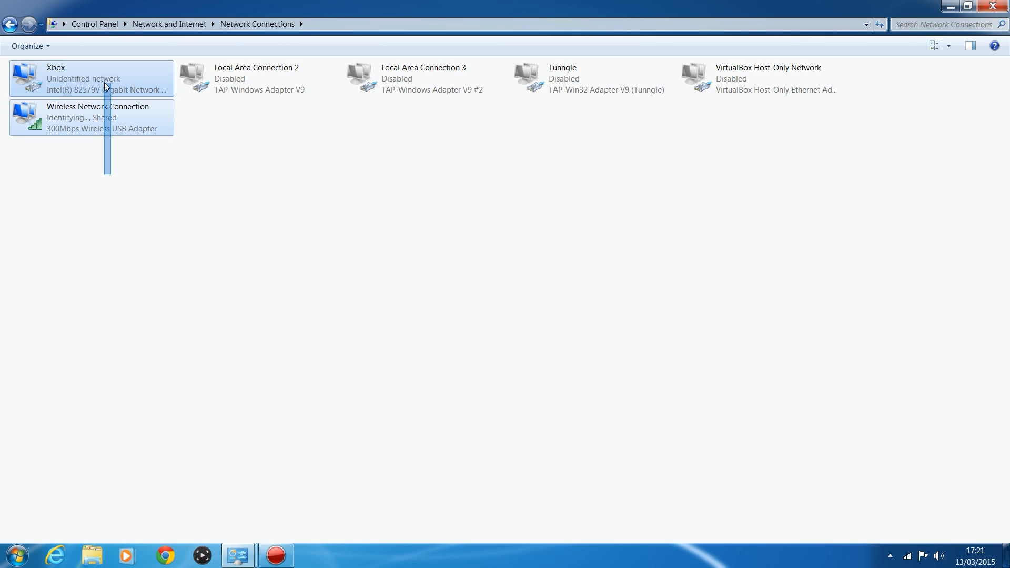
right_click(91, 117)
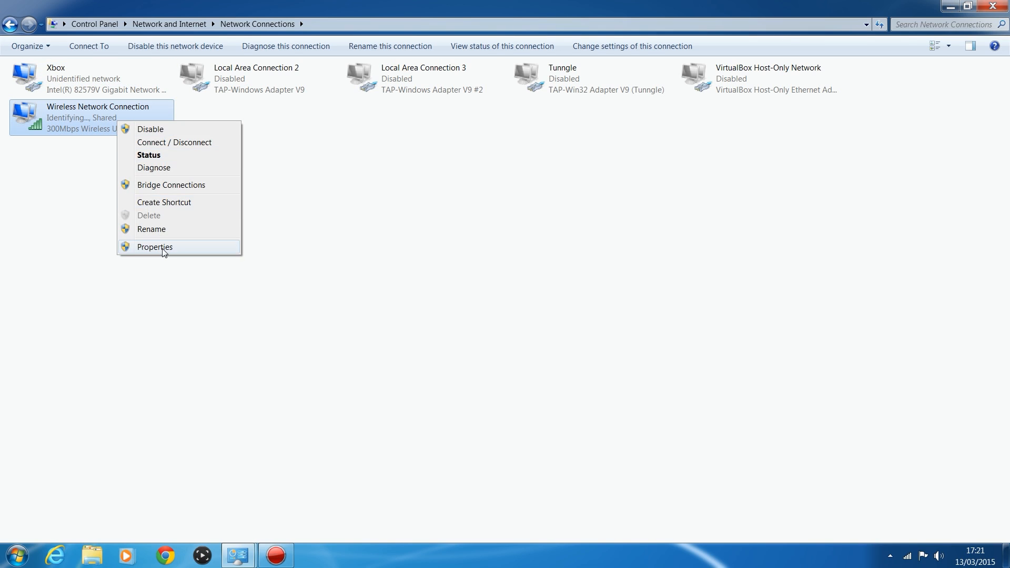
left_click(155, 246)
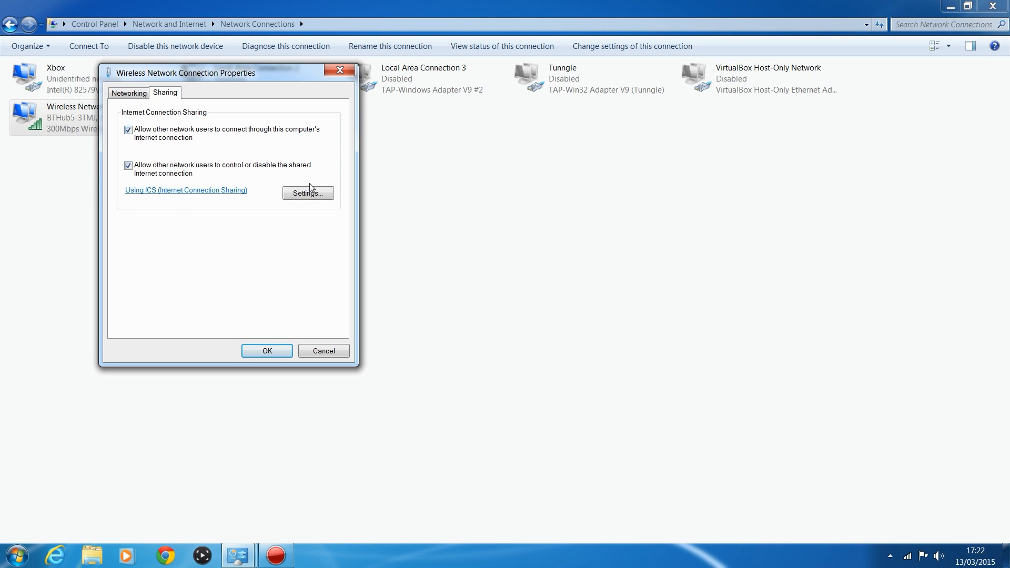
mouse_move(268, 304)
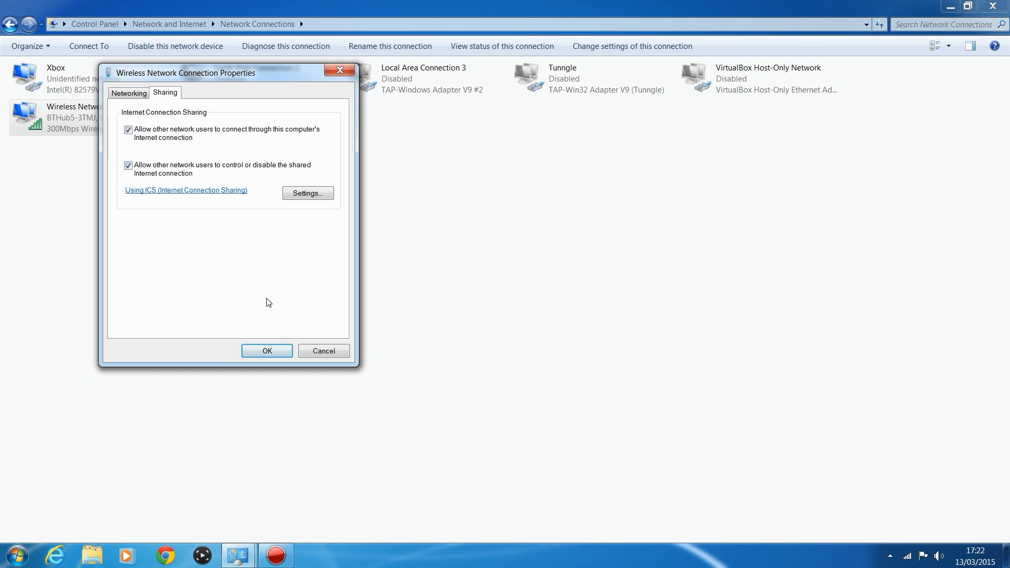
left_click(266, 350)
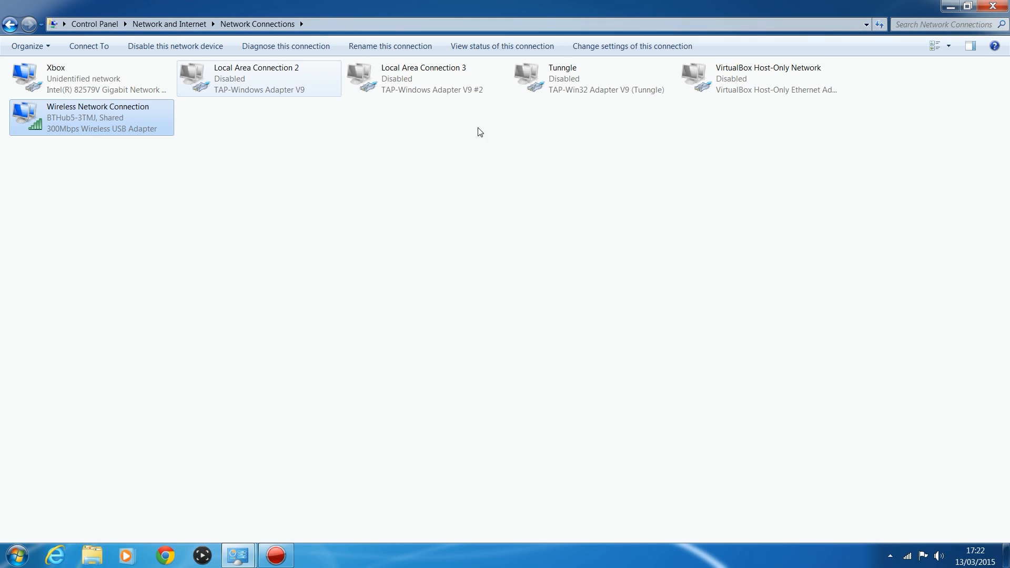
left_click(91, 79)
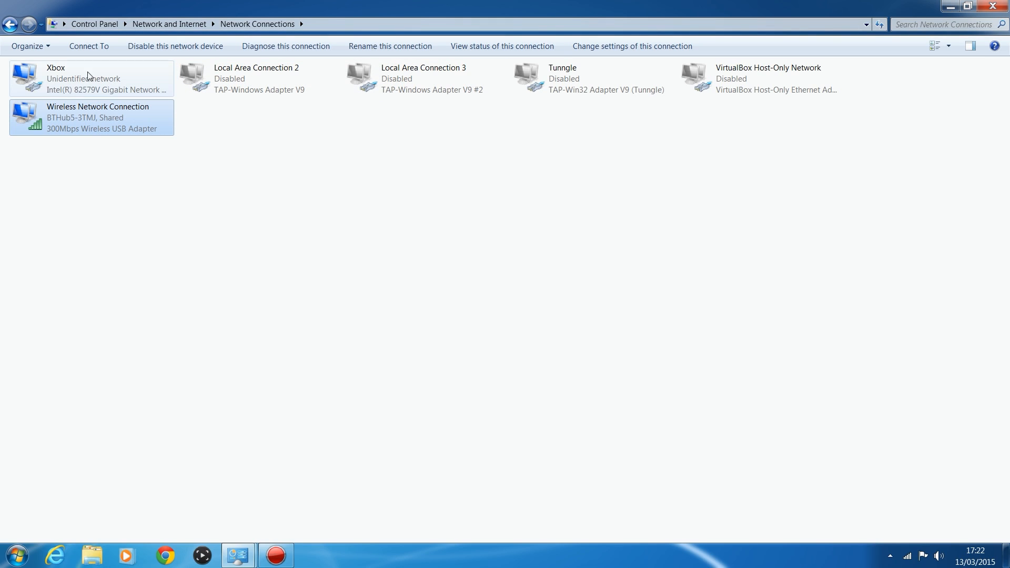
mouse_move(120, 97)
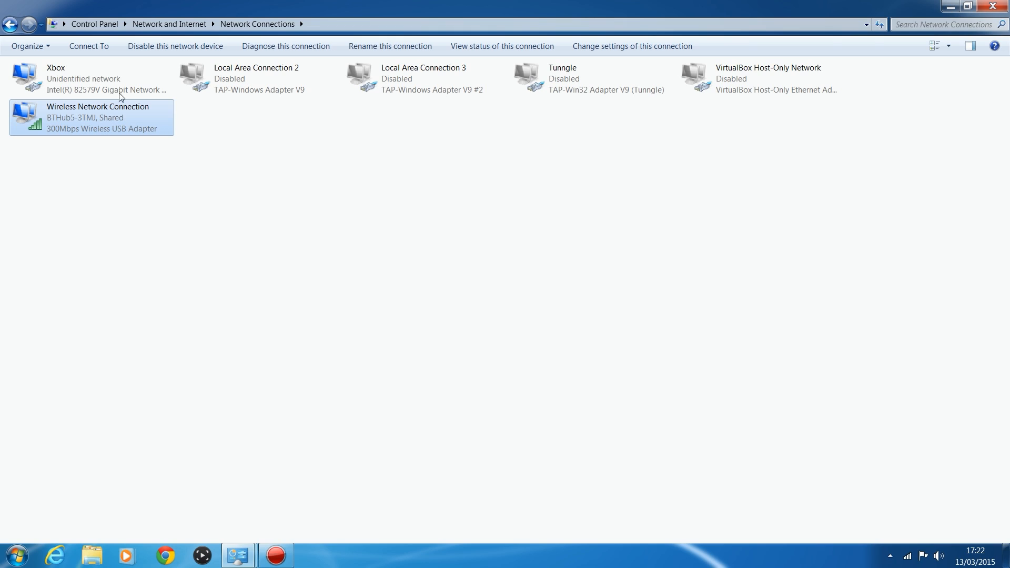
mouse_move(285, 165)
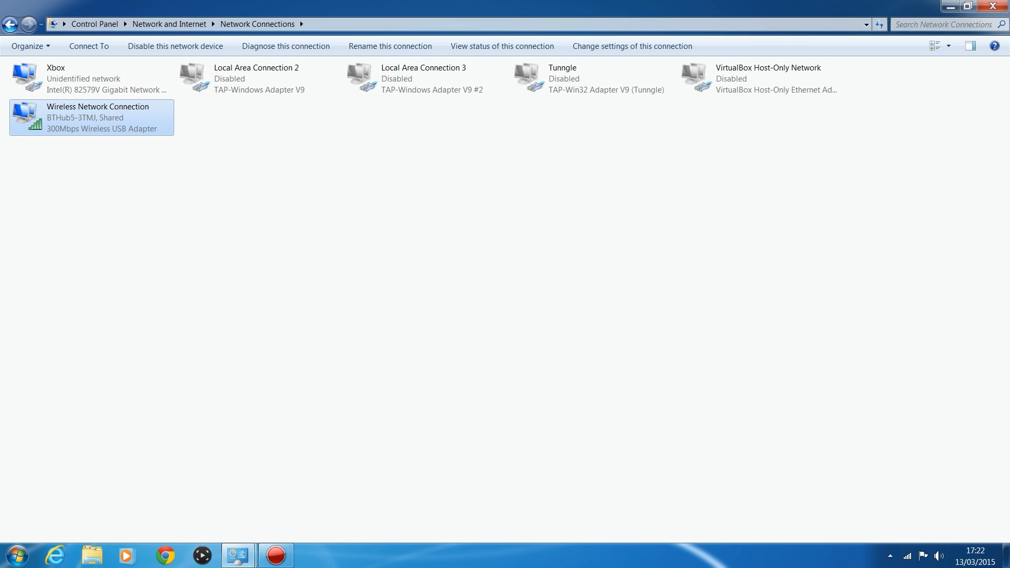
mouse_move(109, 123)
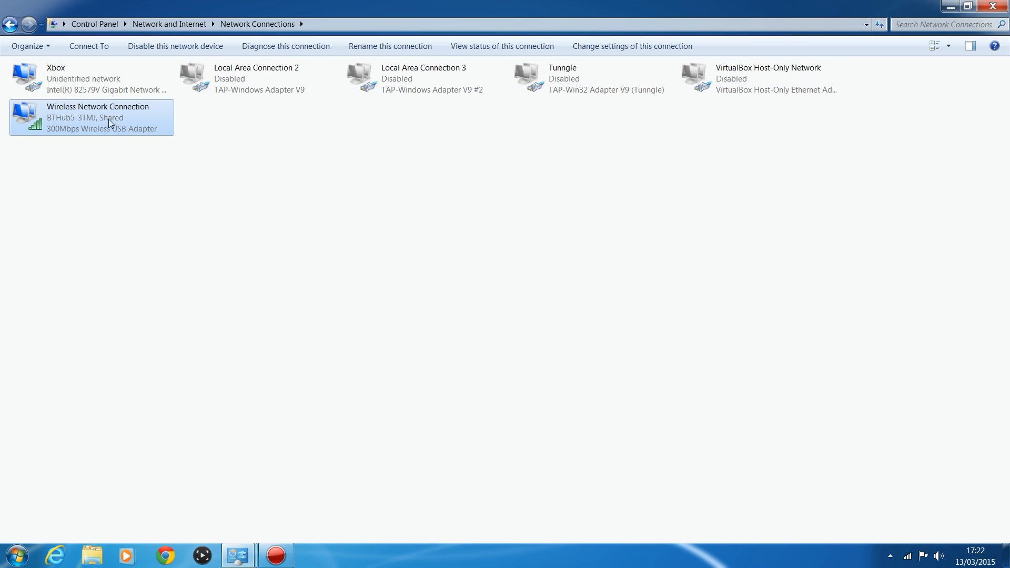
mouse_move(212, 409)
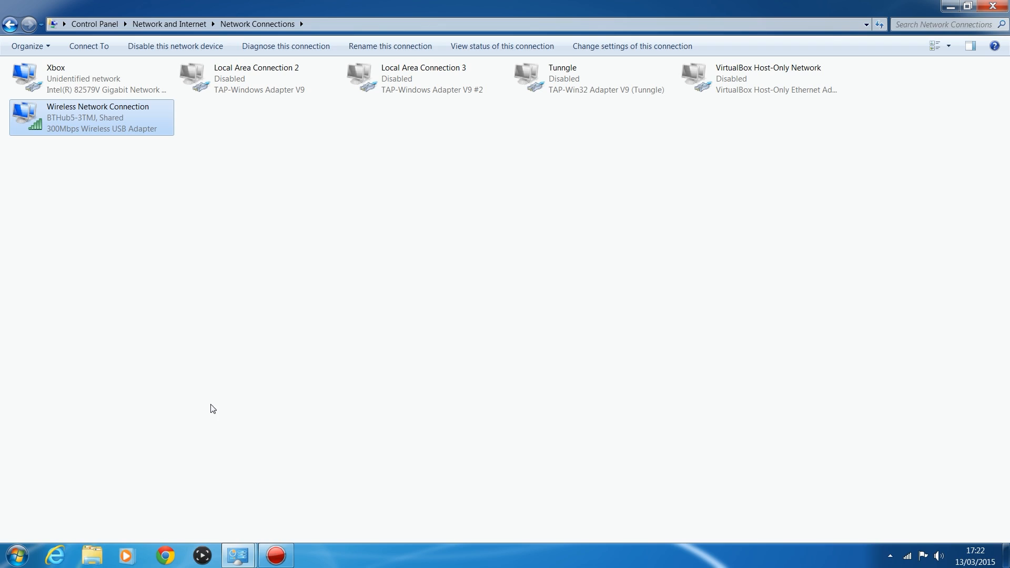
left_click(90, 79)
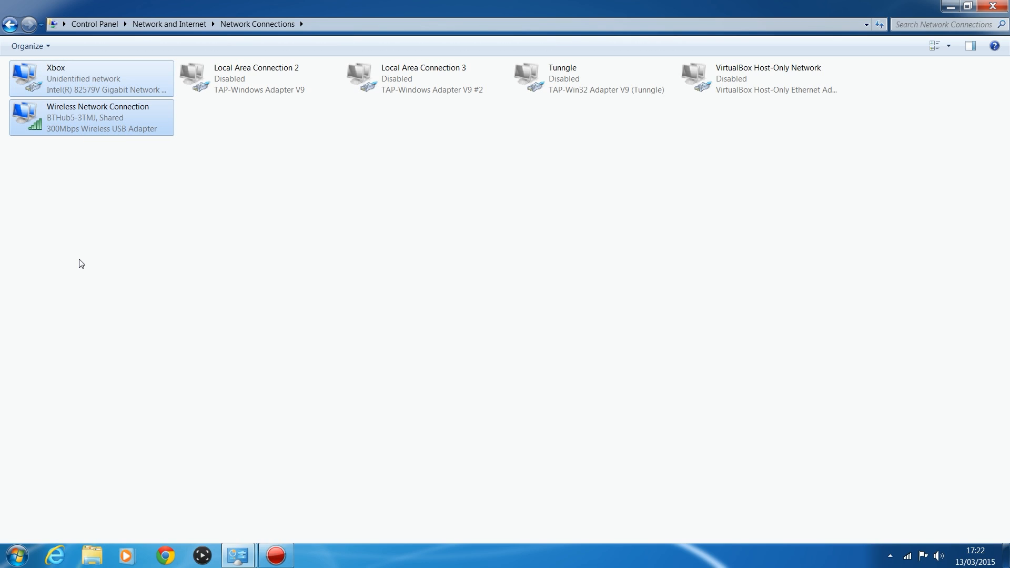
mouse_move(82, 255)
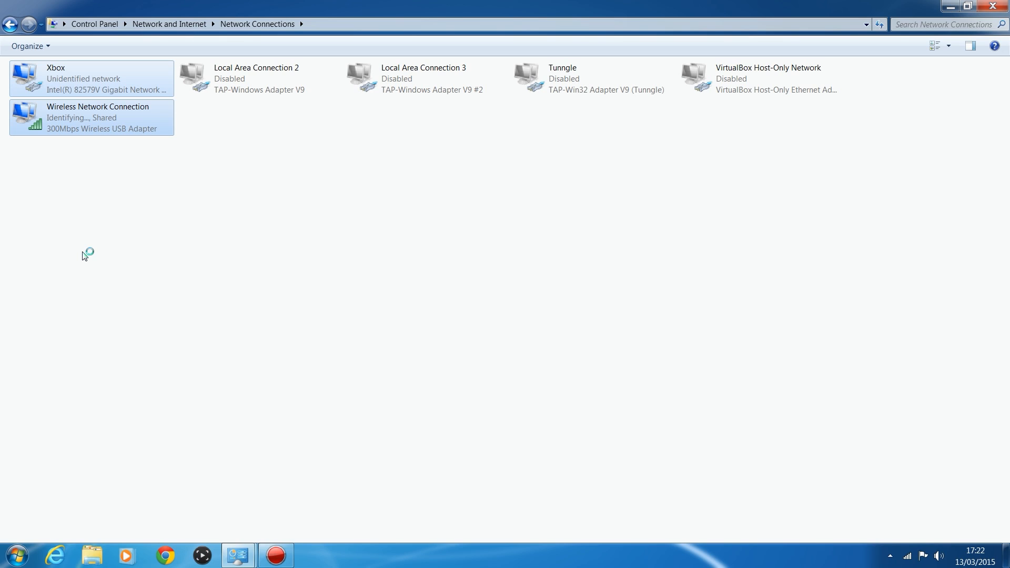
mouse_move(84, 256)
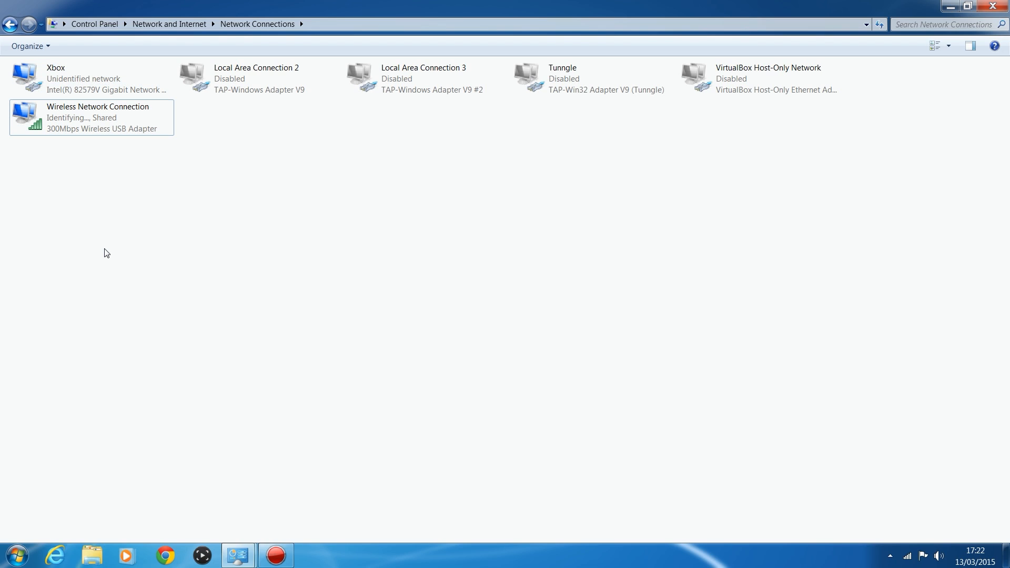
mouse_move(115, 236)
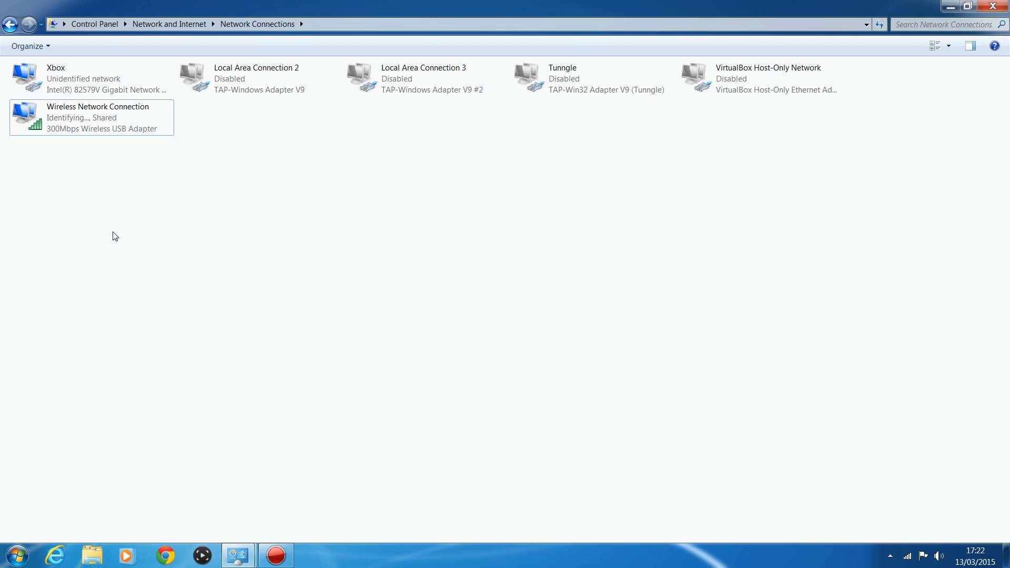
mouse_move(101, 225)
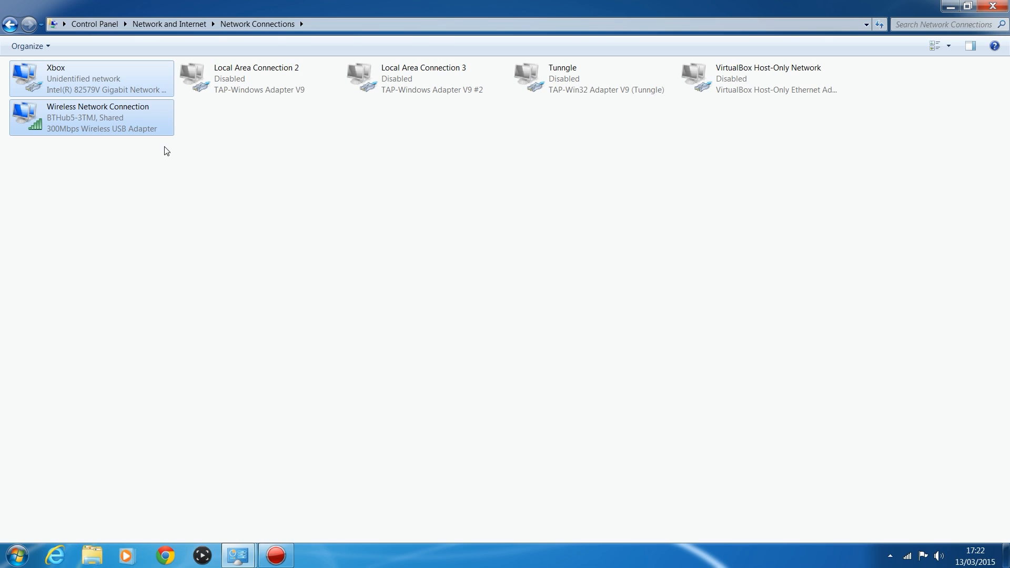
mouse_move(125, 178)
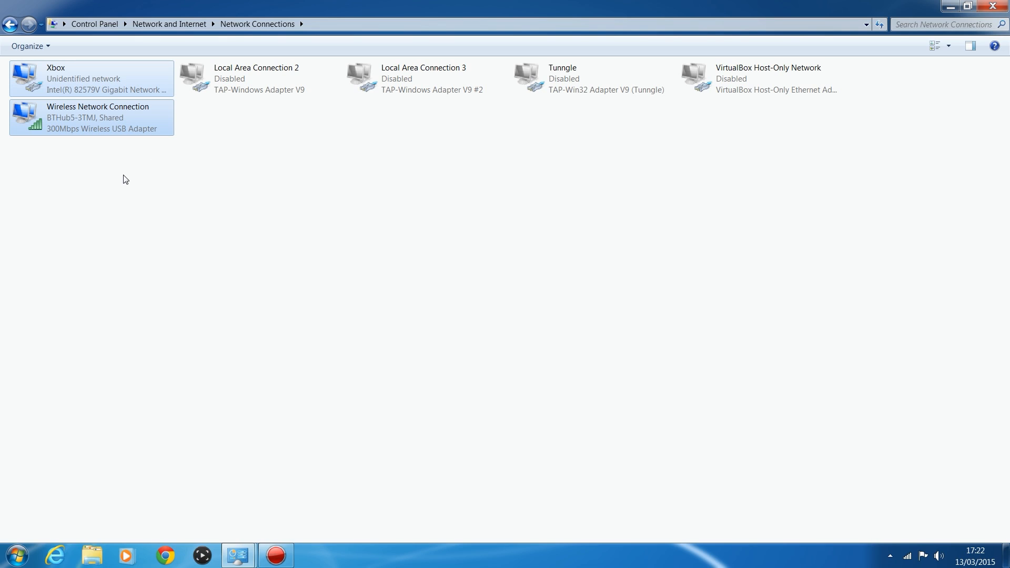
mouse_move(142, 205)
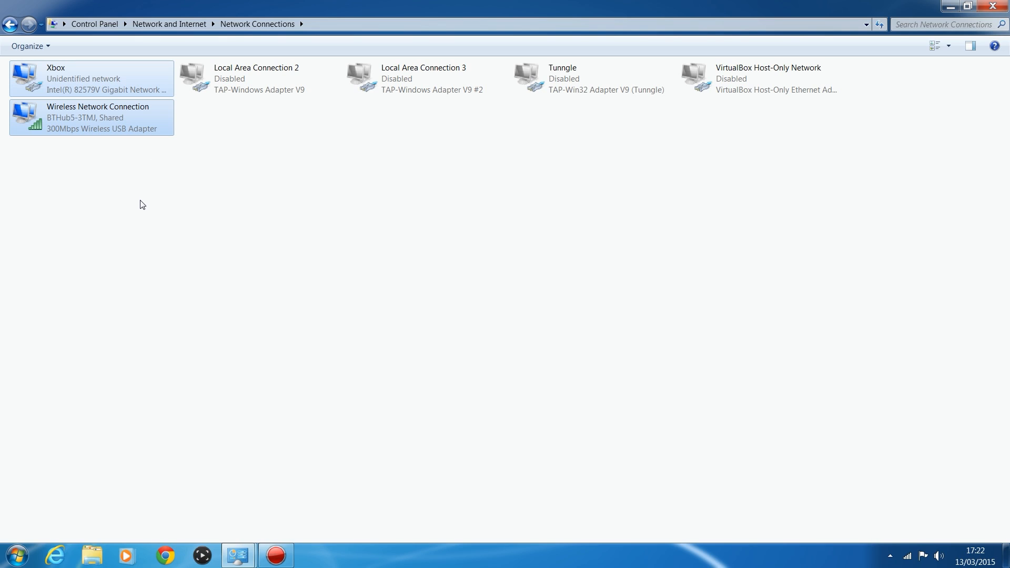
mouse_move(169, 155)
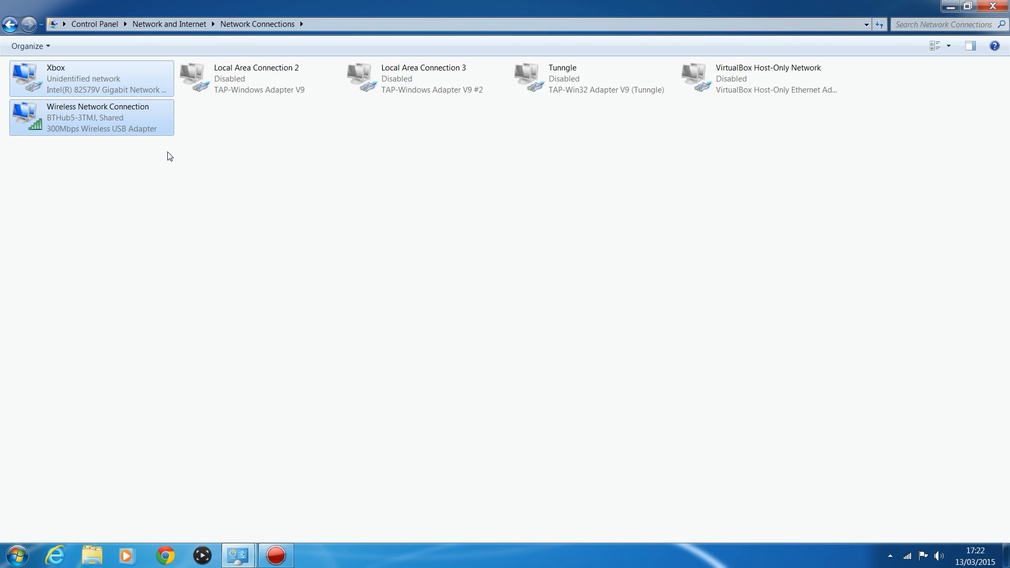
mouse_move(173, 161)
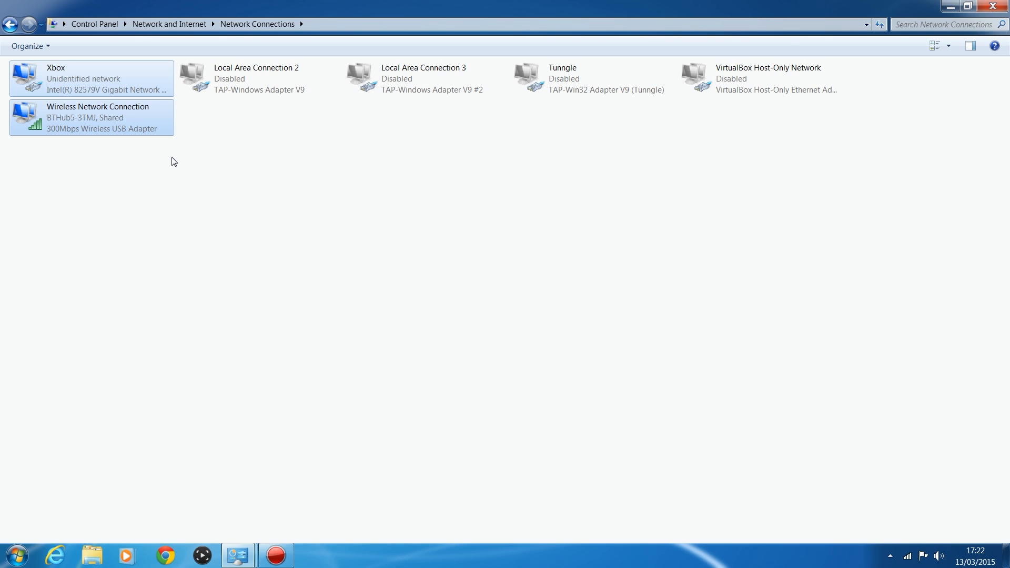
mouse_move(99, 7)
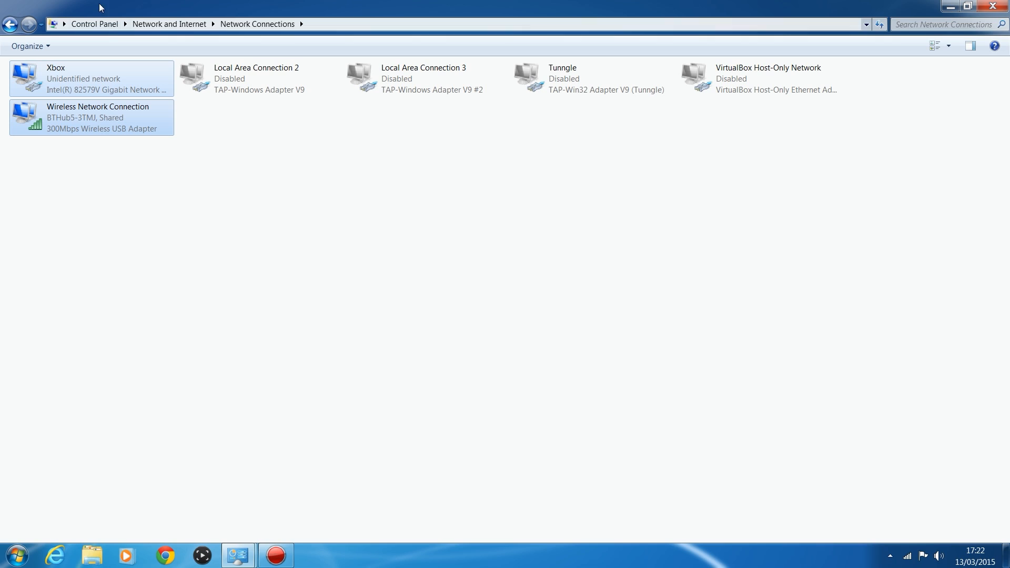
mouse_move(106, 133)
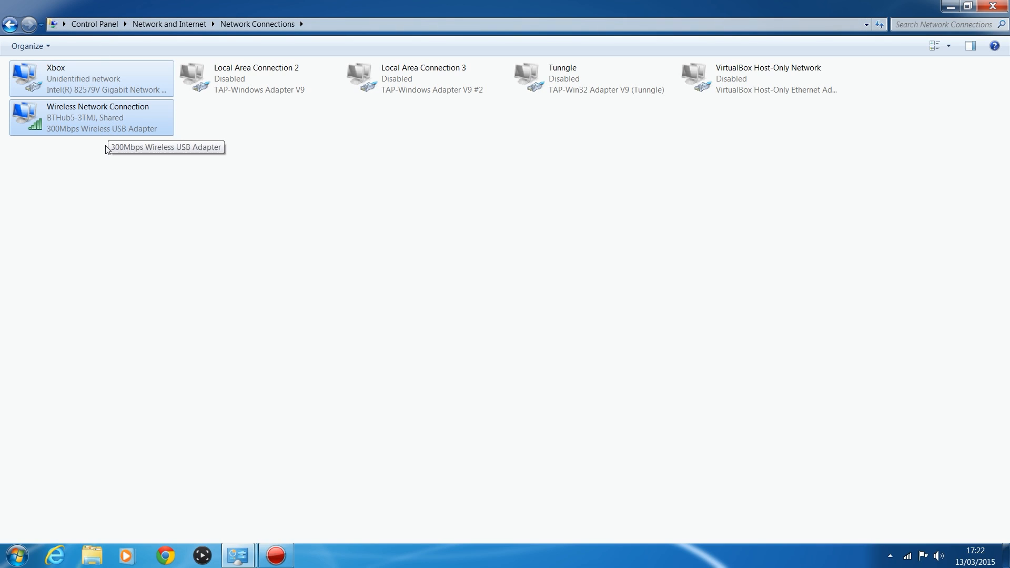
mouse_move(110, 144)
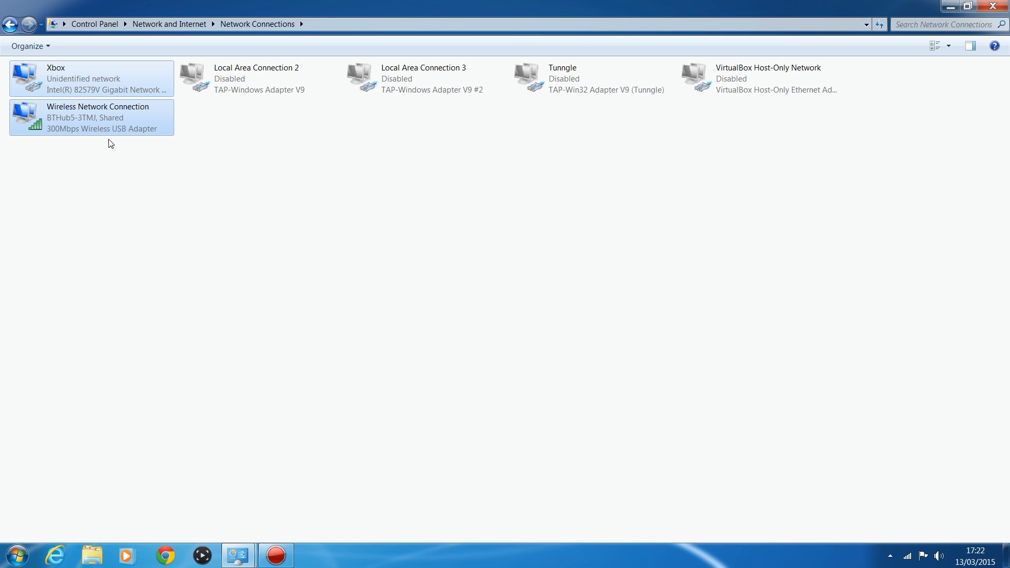
mouse_move(91, 151)
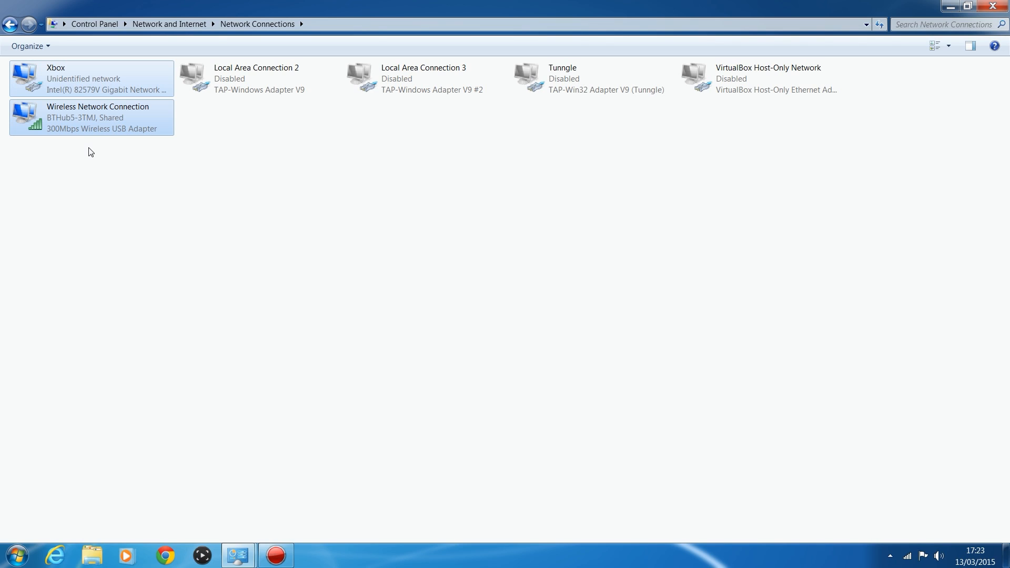
mouse_move(72, 149)
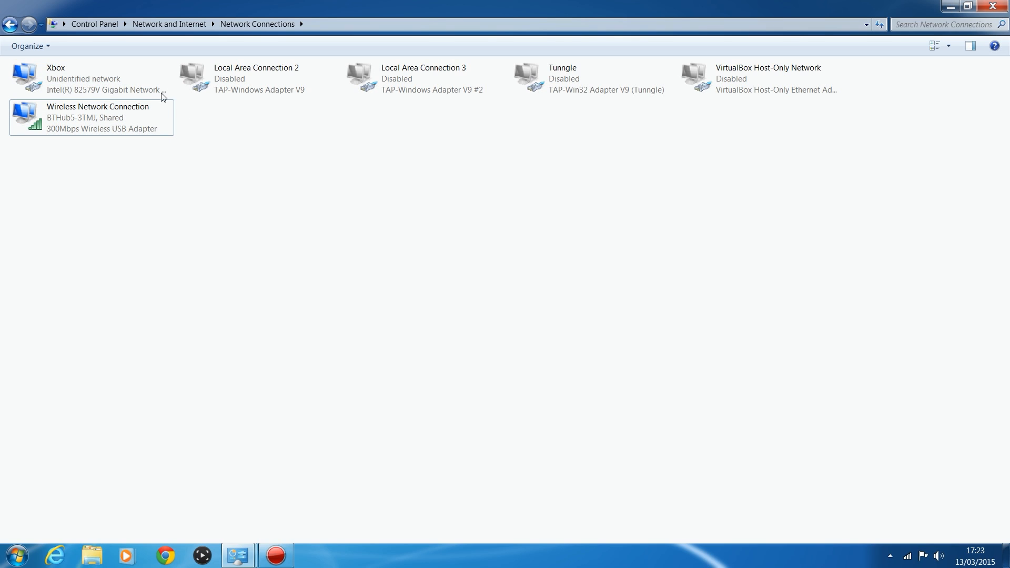
mouse_move(110, 70)
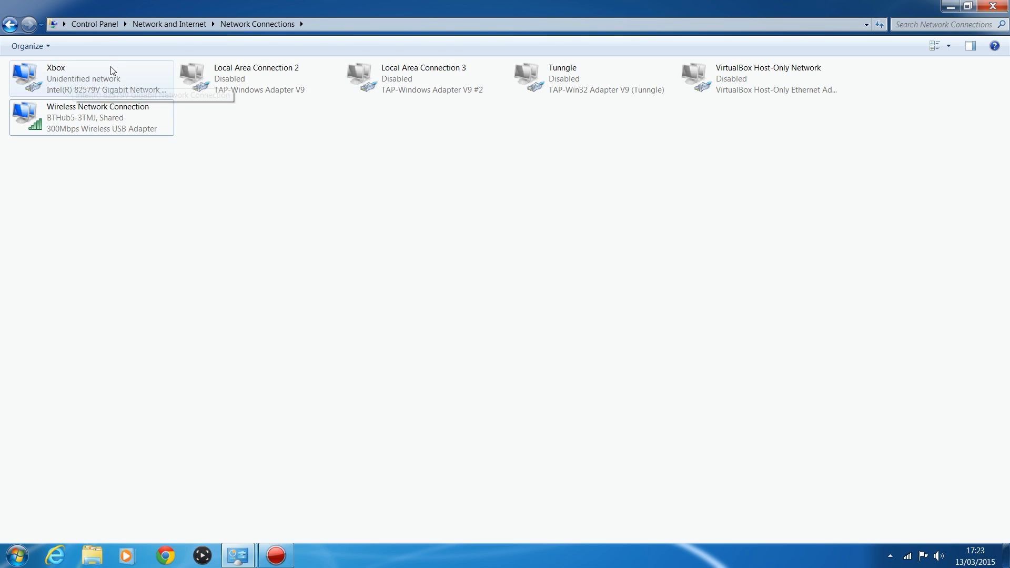
Step: Review the Xbox adapter's IPv4 address 192.168.137.x and subnet mask 255.255.255.0
double_click(91, 77)
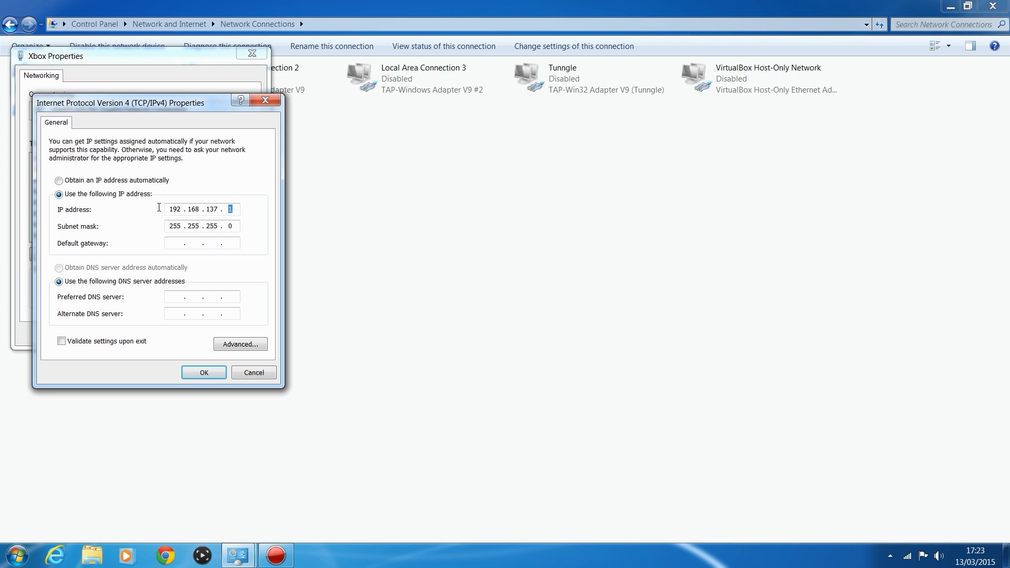
mouse_move(109, 218)
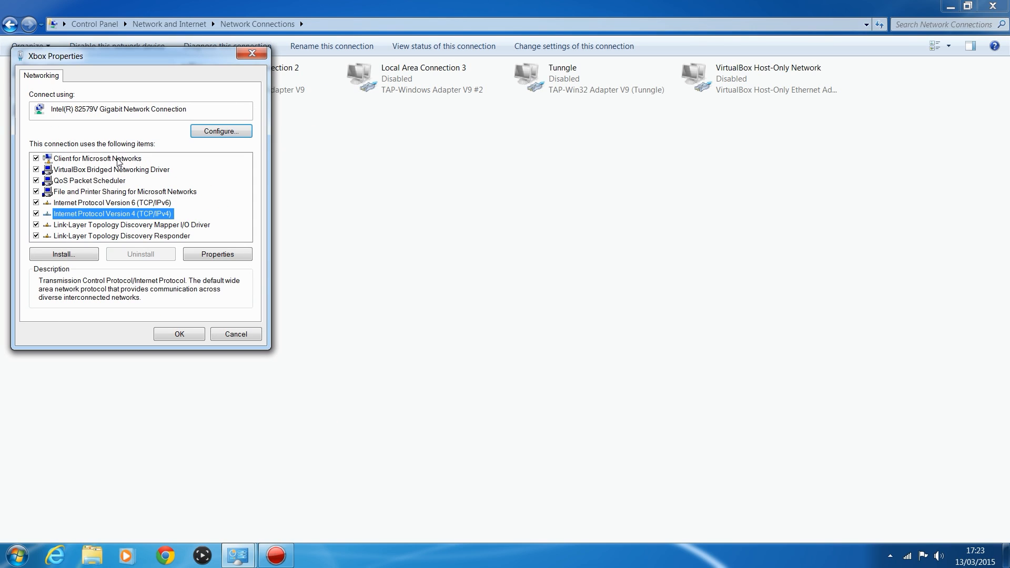
left_click(178, 334)
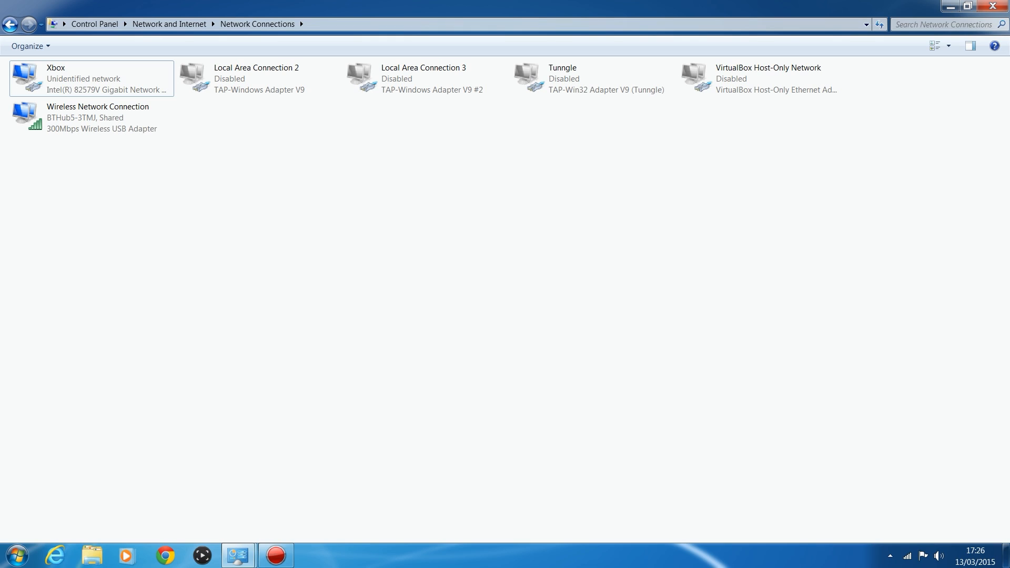
left_click(91, 79)
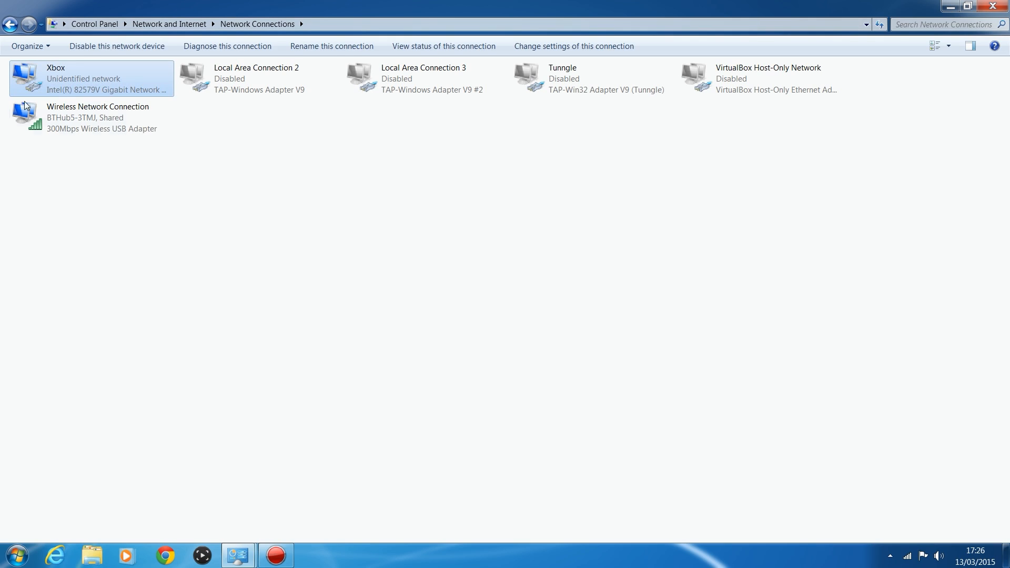
mouse_move(73, 205)
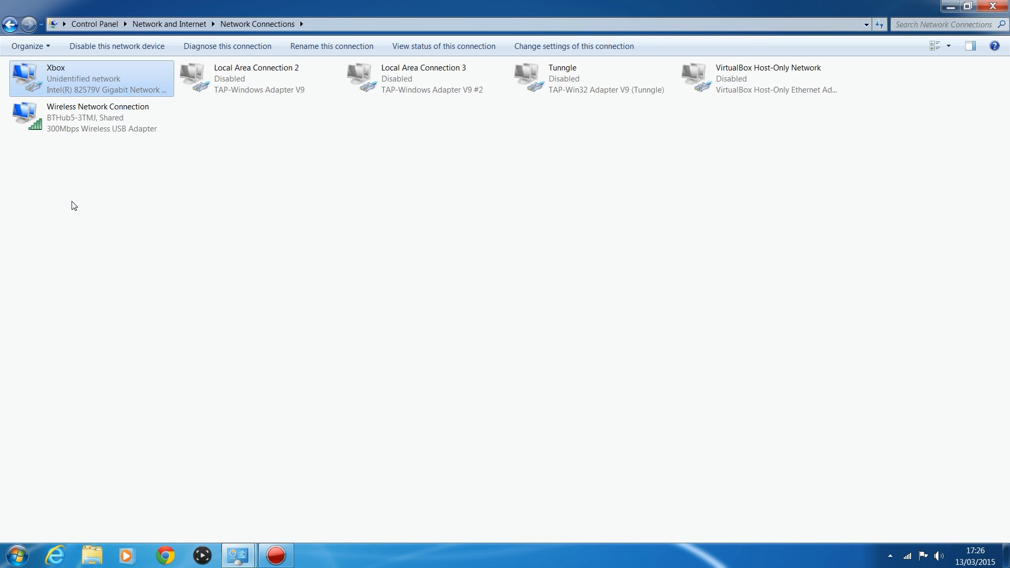
mouse_move(96, 118)
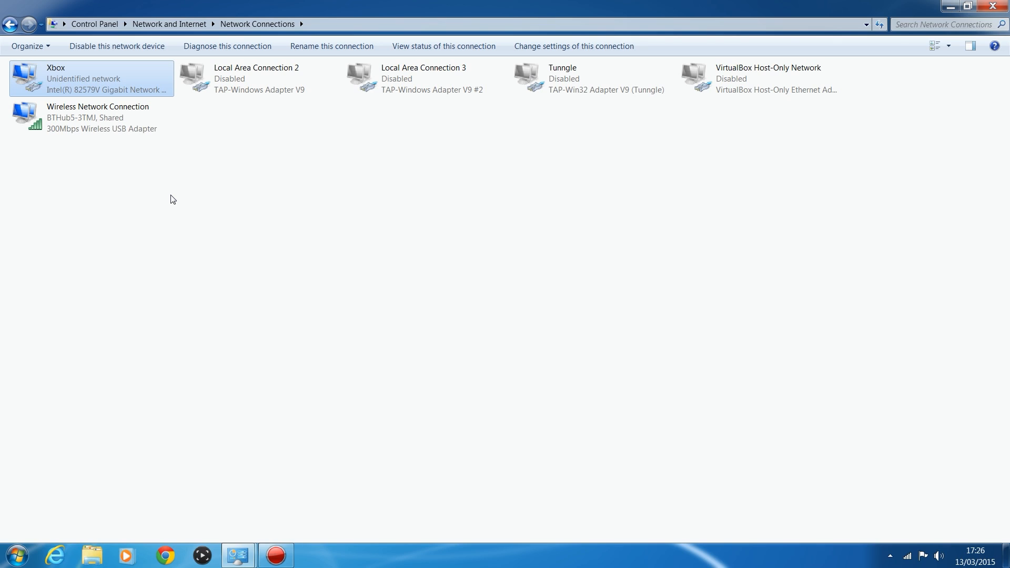
mouse_move(394, 107)
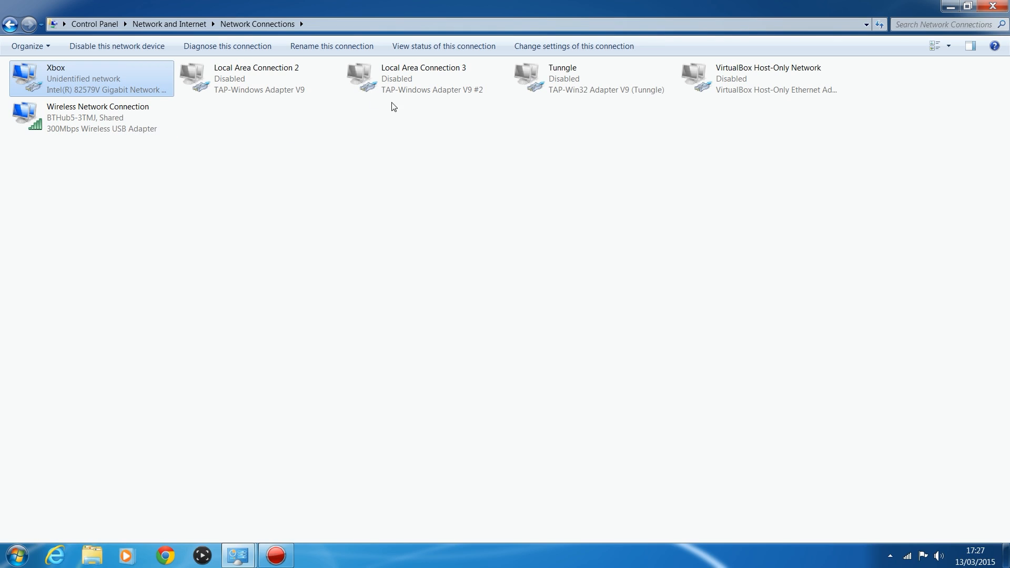
left_click(97, 117)
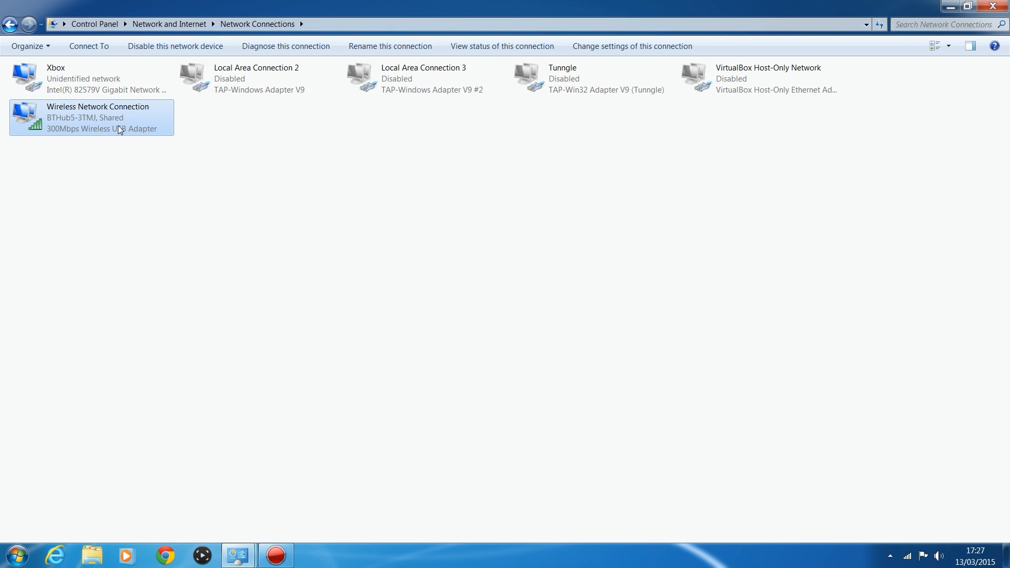
mouse_move(152, 125)
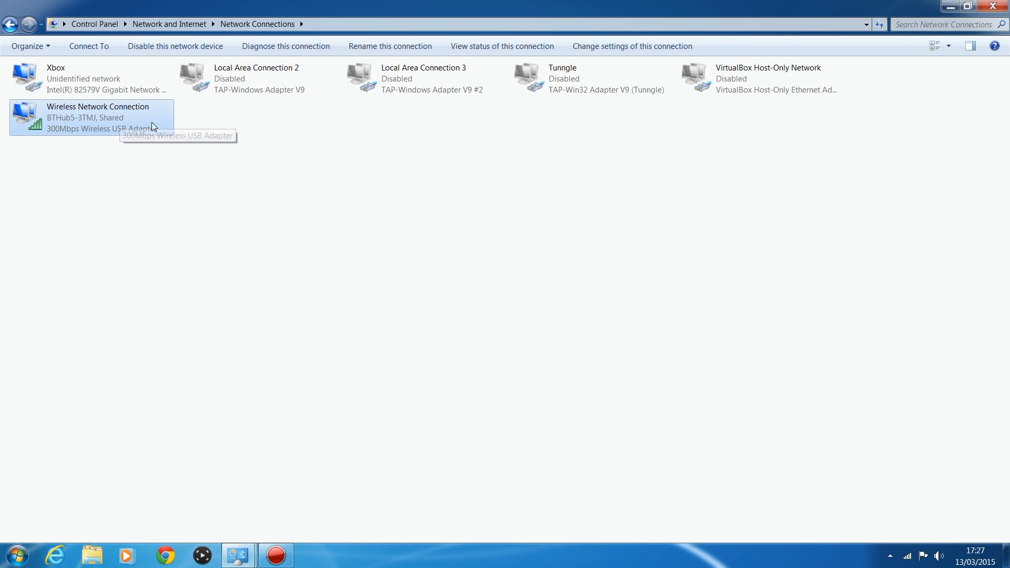
left_click(91, 78)
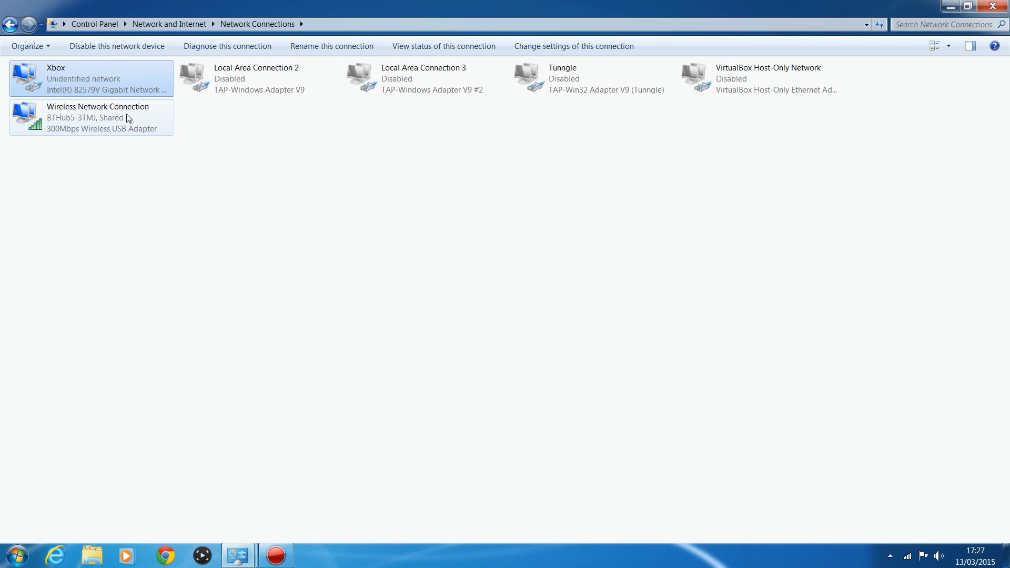